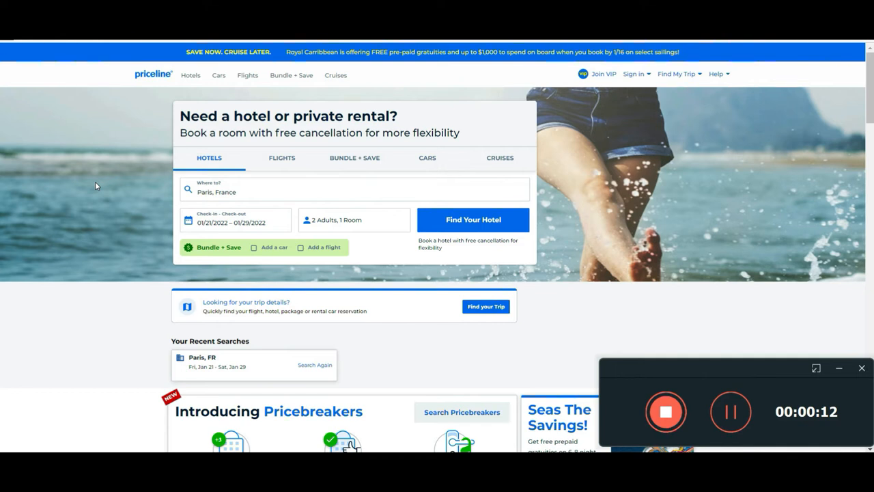
mouse_move(256, 132)
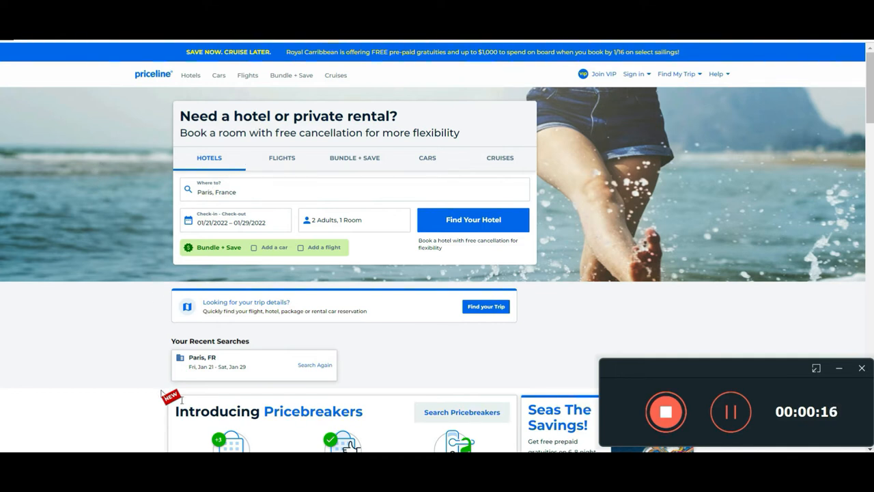
mouse_move(519, 283)
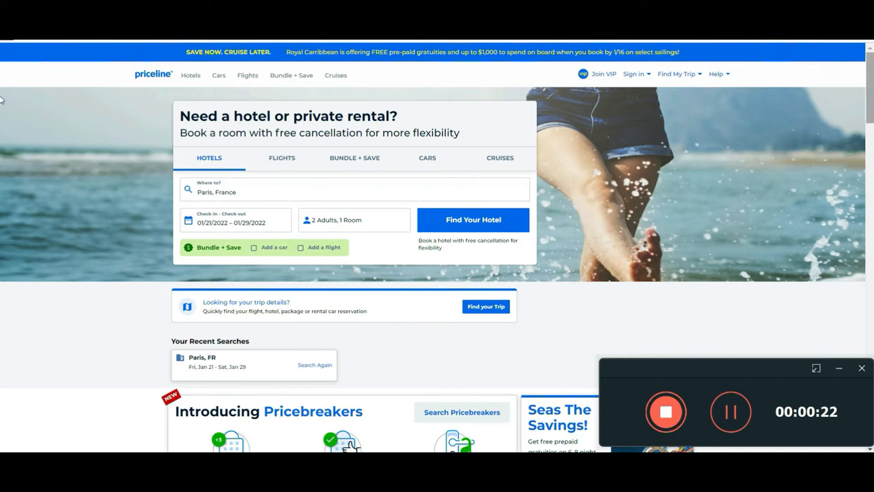
Sign in to the Priceline account and scroll the VIP member page to the trip progress.
scroll("down", 3)
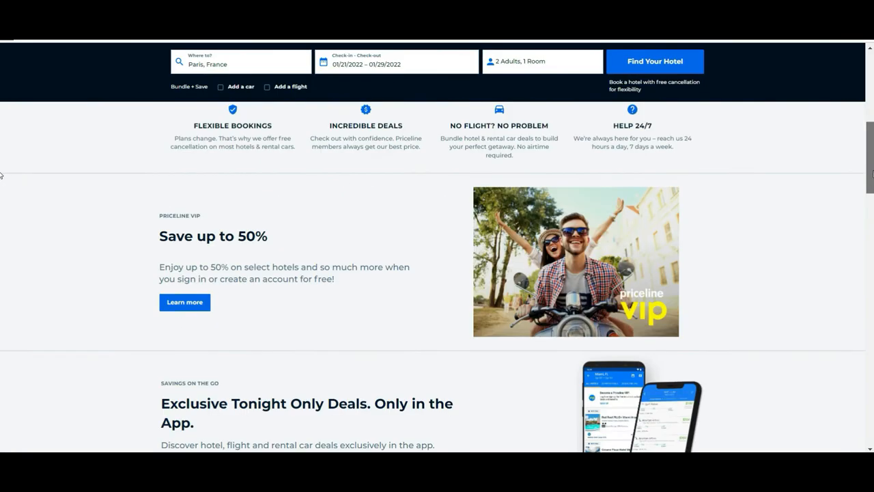
scroll("down", 3)
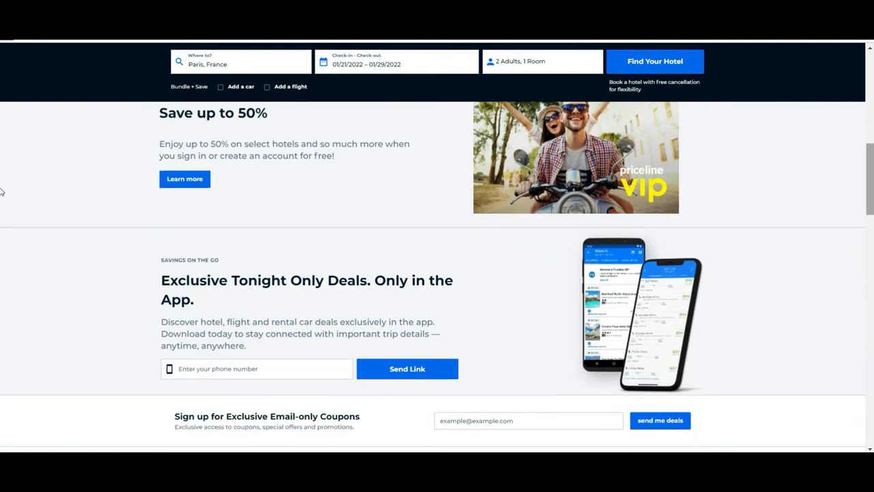
scroll("up", 3)
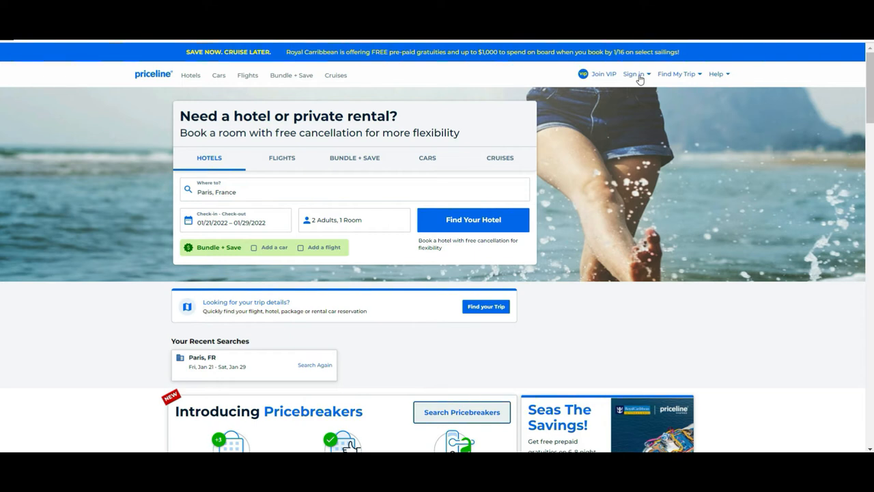
mouse_move(650, 71)
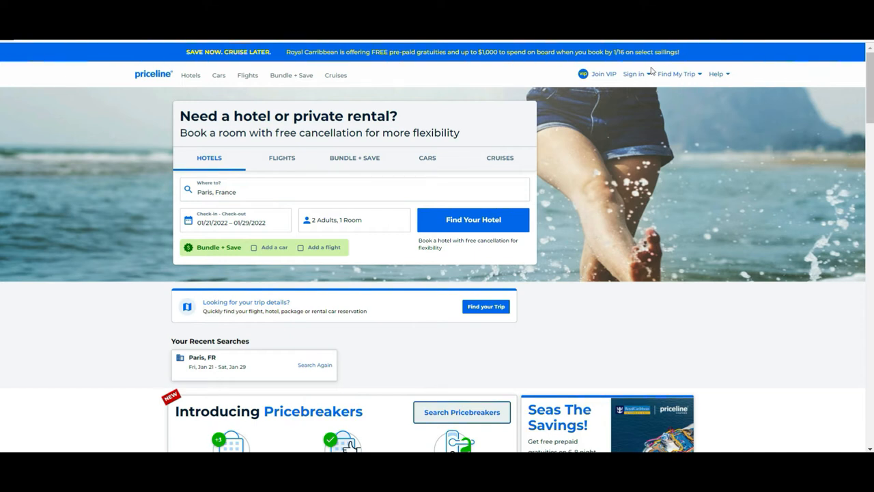
mouse_move(642, 57)
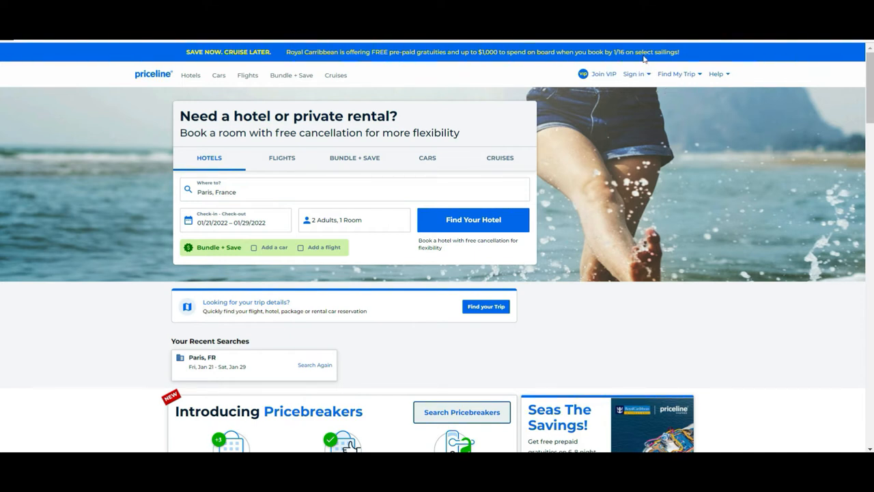
mouse_move(627, 98)
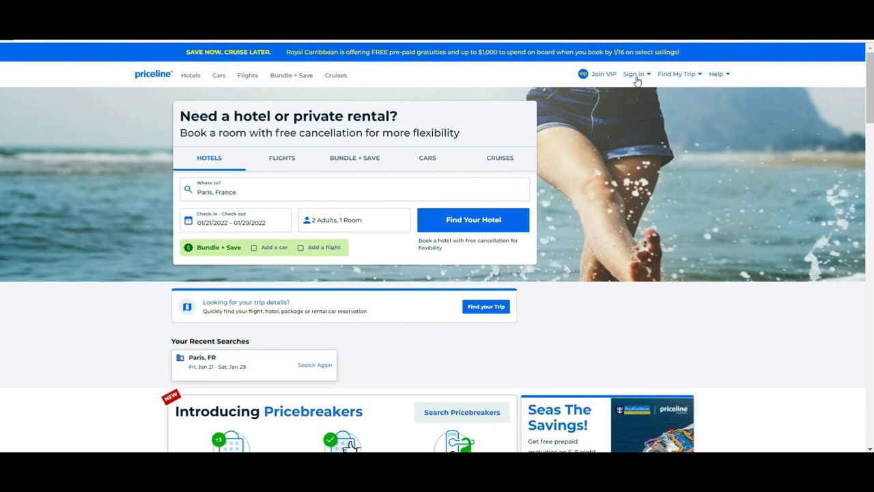
mouse_move(612, 89)
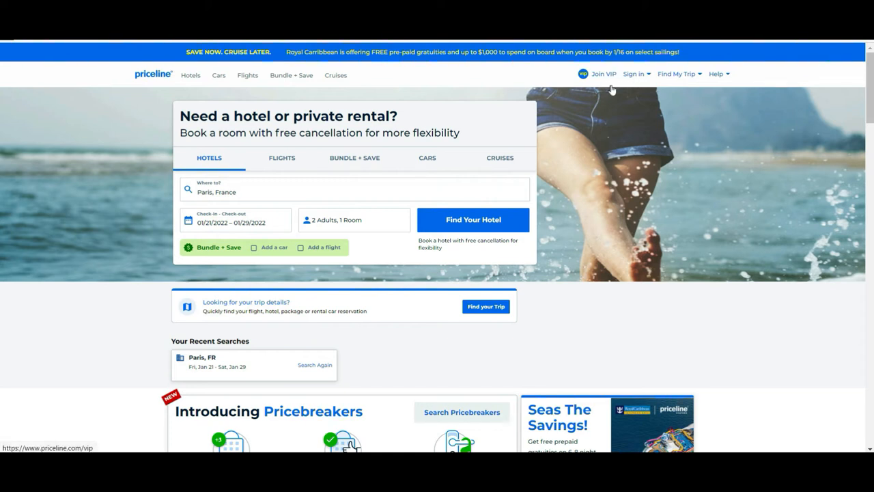
mouse_move(615, 77)
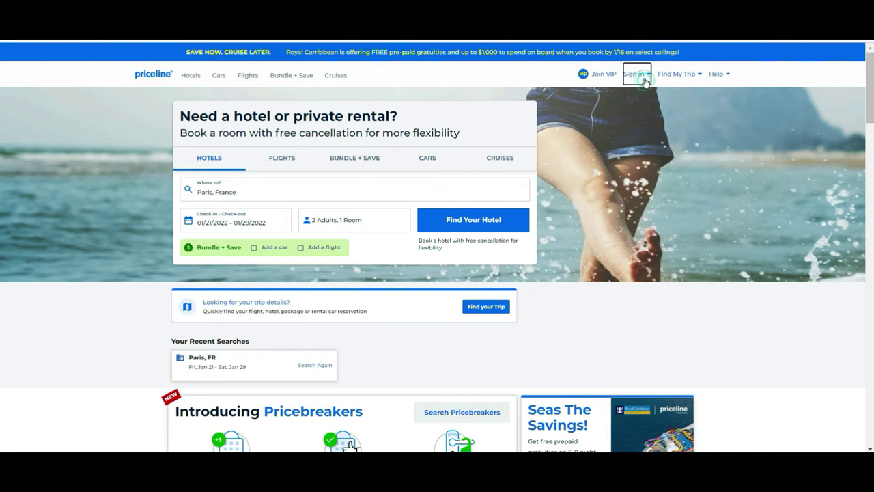
left_click(637, 74)
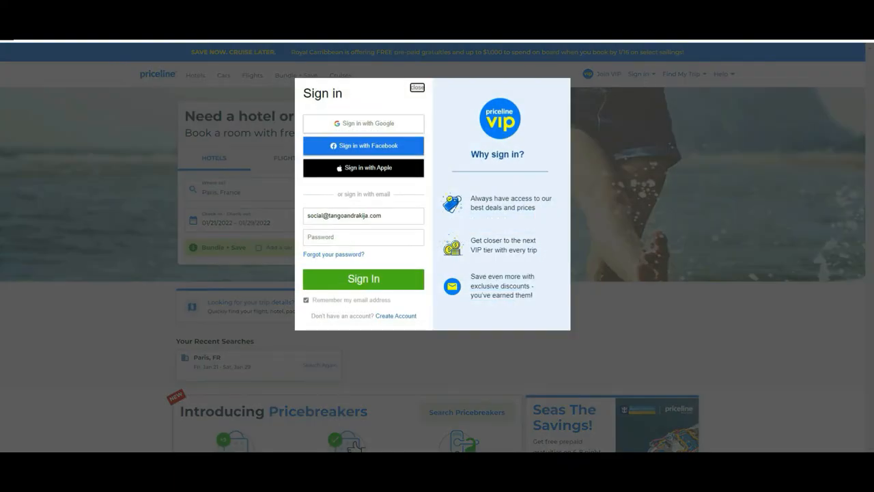
left_click(363, 279)
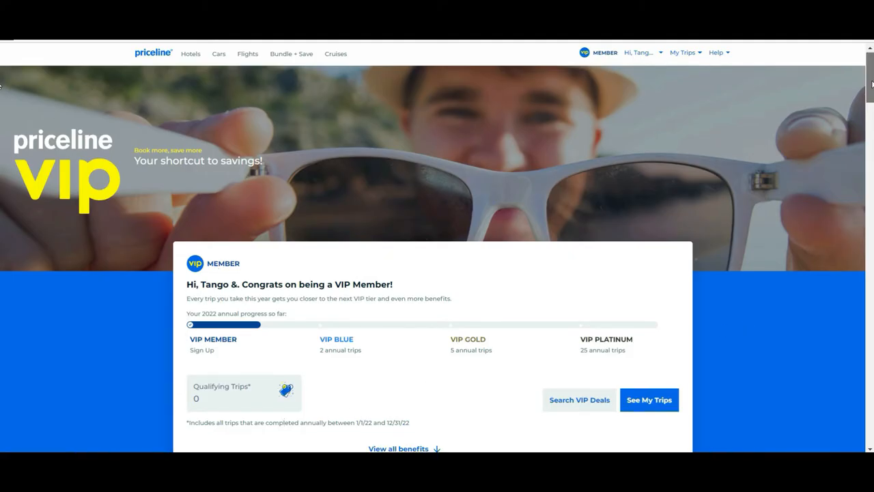
scroll("down", 3)
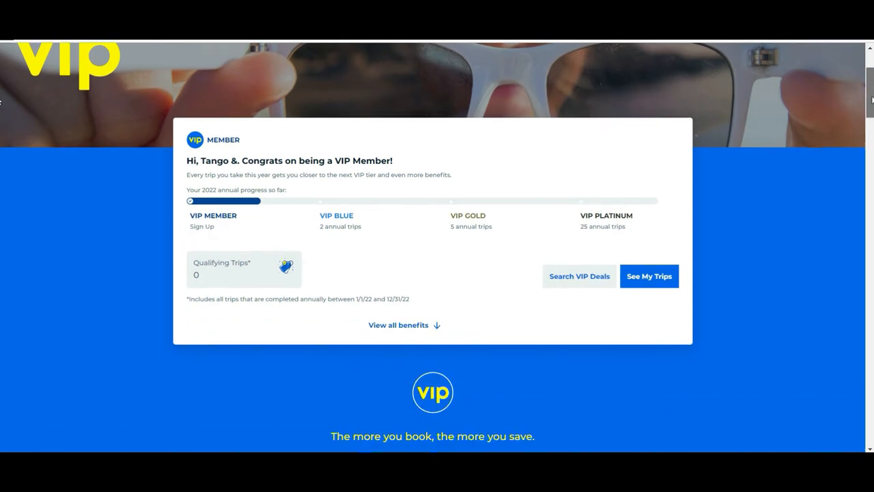
mouse_move(191, 224)
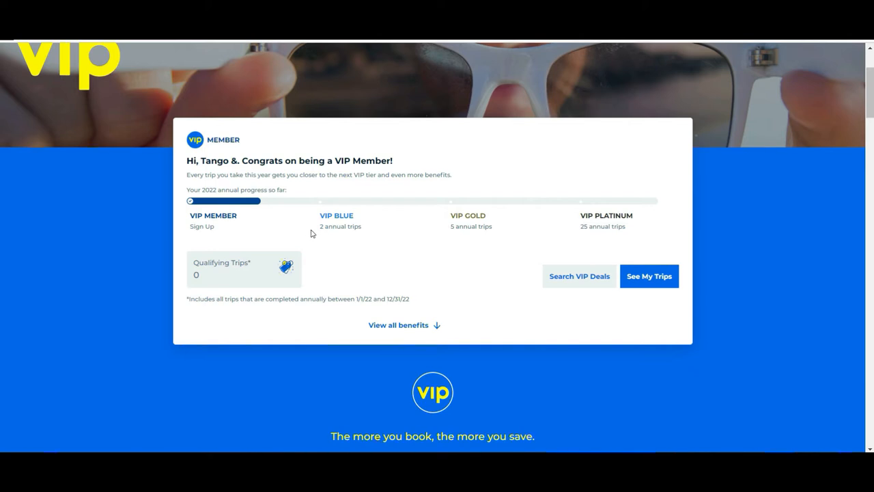
mouse_move(317, 240)
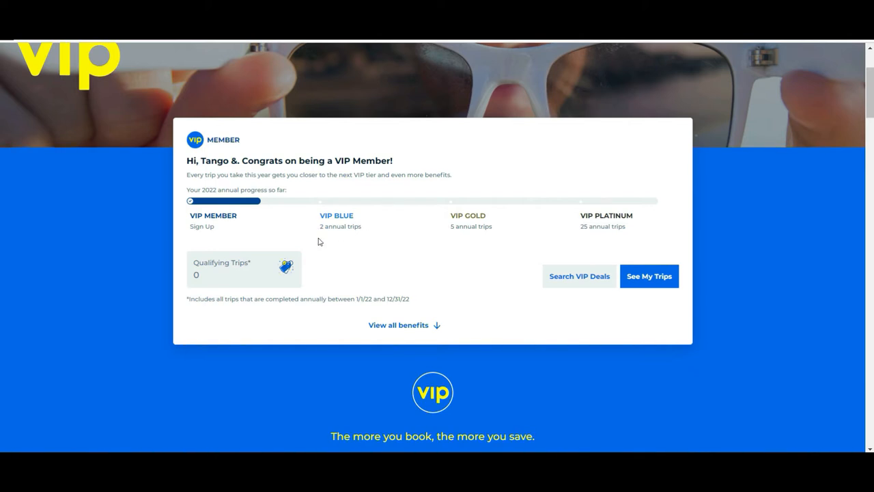
mouse_move(470, 214)
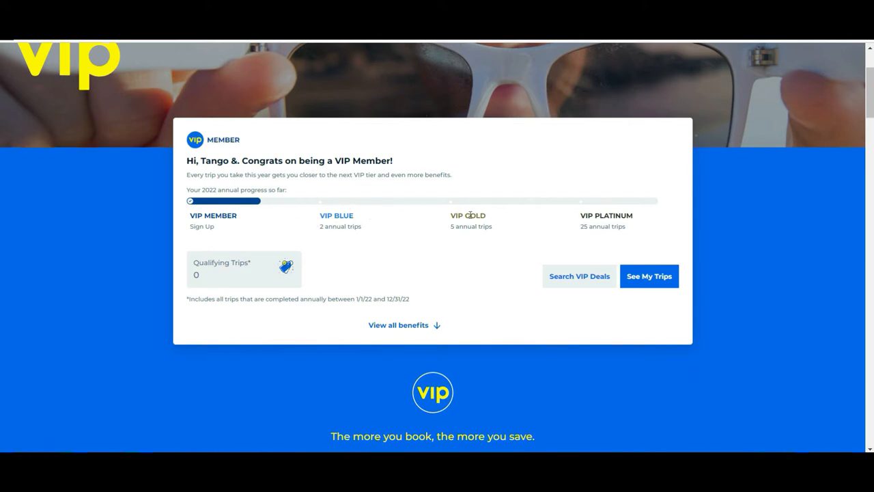
mouse_move(566, 227)
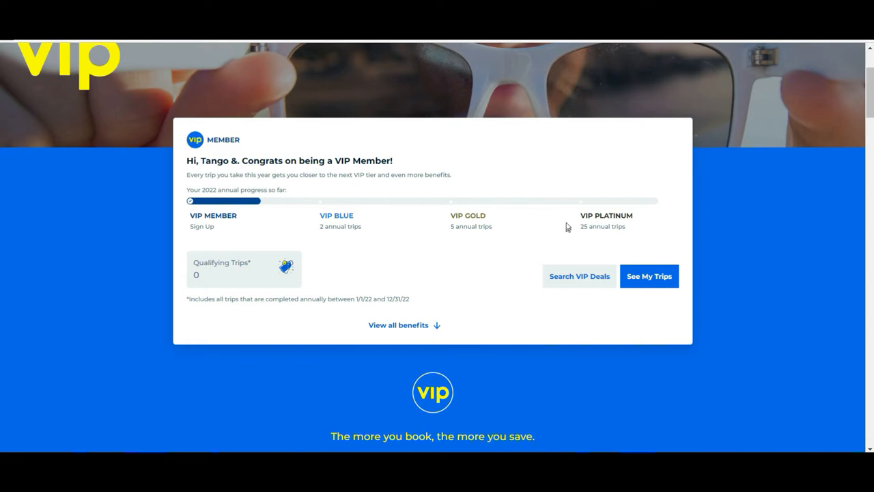
mouse_move(621, 238)
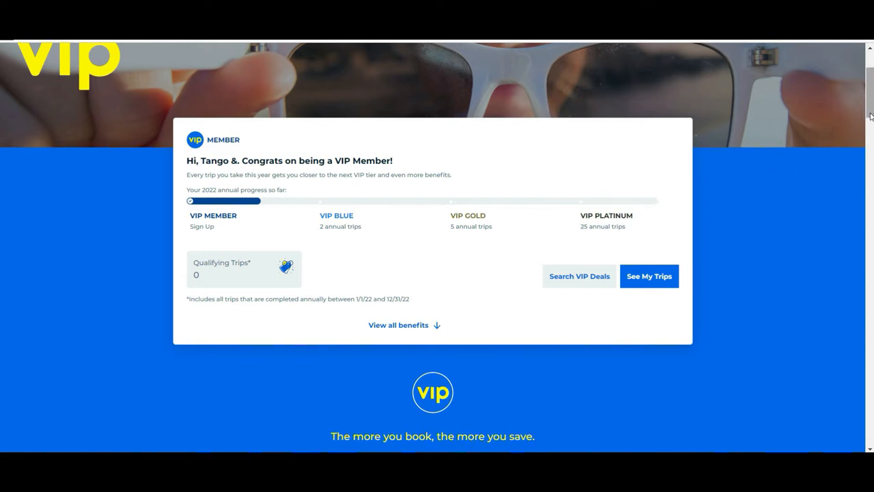
Scroll the VIP page to the Member, Blue, Gold and Platinum benefits comparison table.
scroll("down", 3)
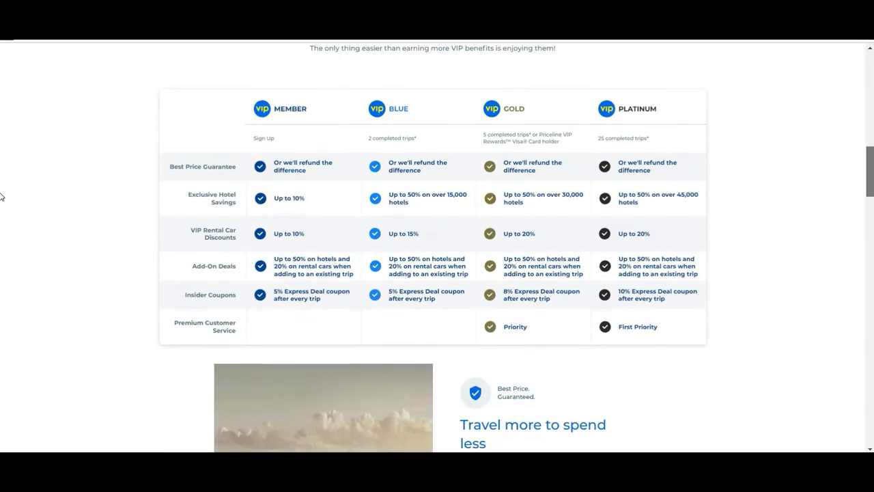
mouse_move(91, 317)
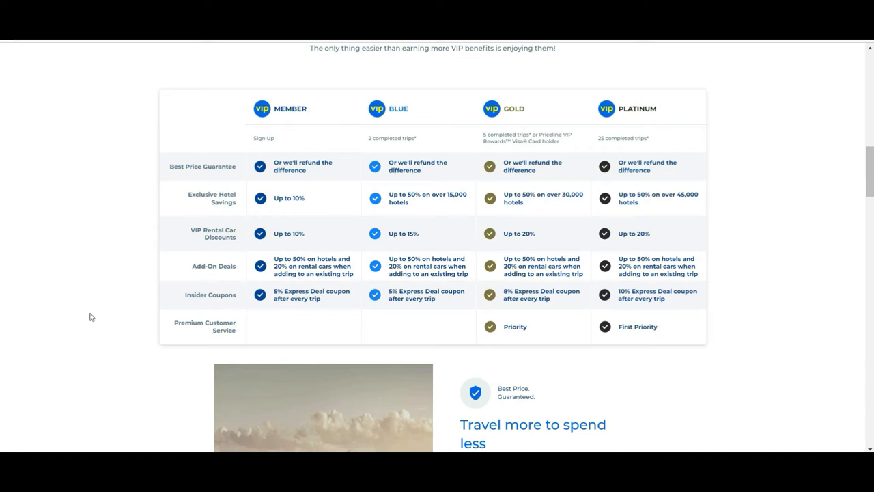
mouse_move(628, 148)
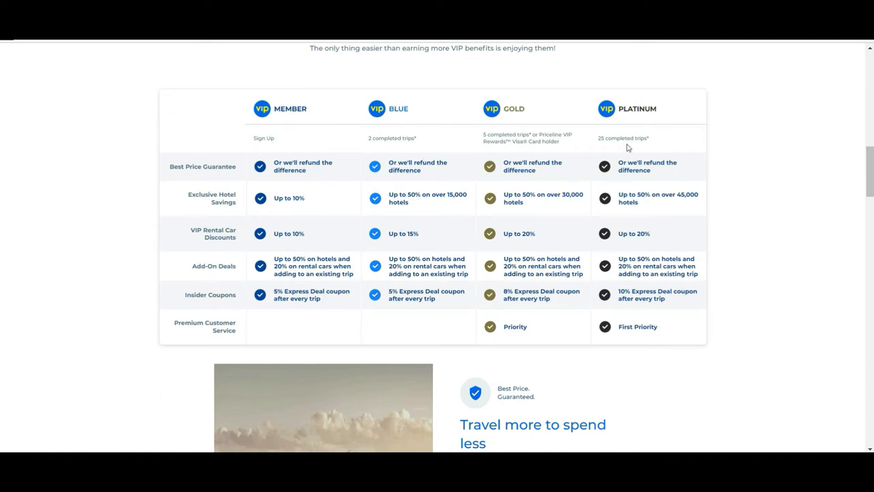
mouse_move(164, 146)
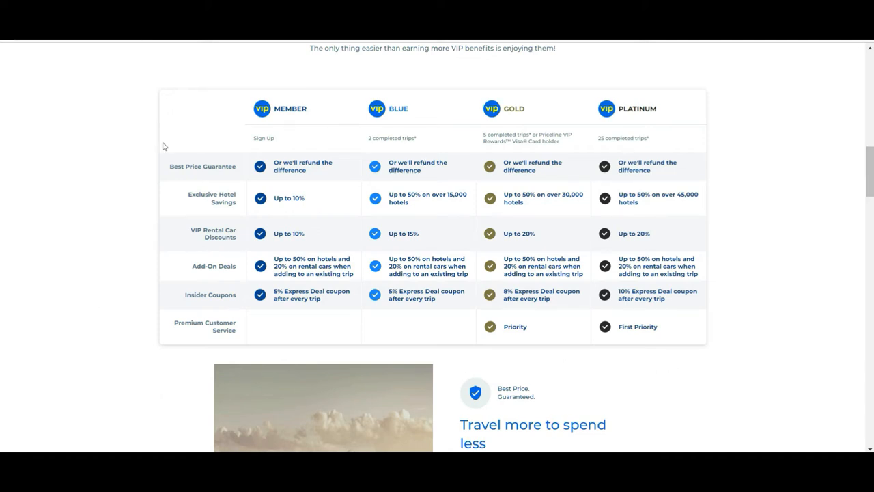
mouse_move(164, 181)
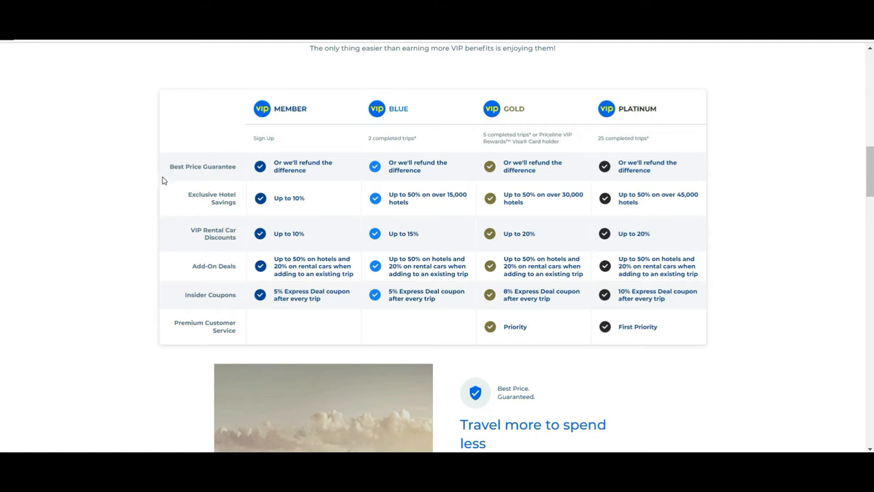
mouse_move(239, 122)
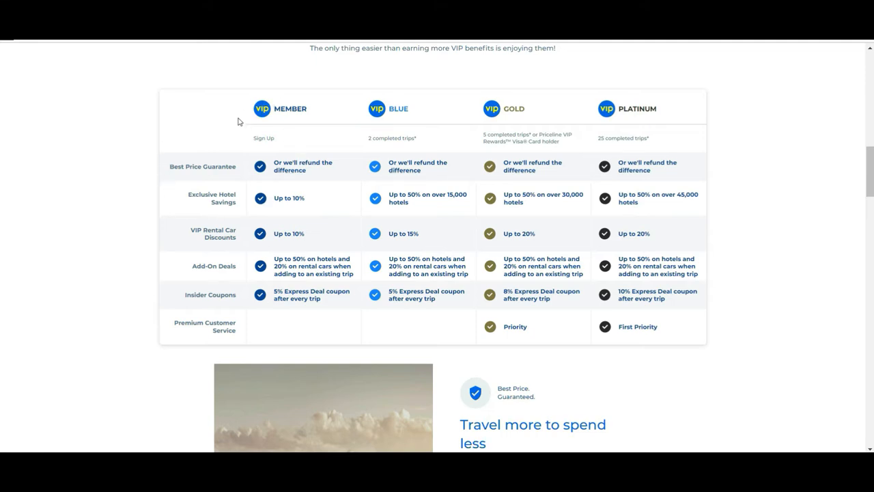
mouse_move(279, 226)
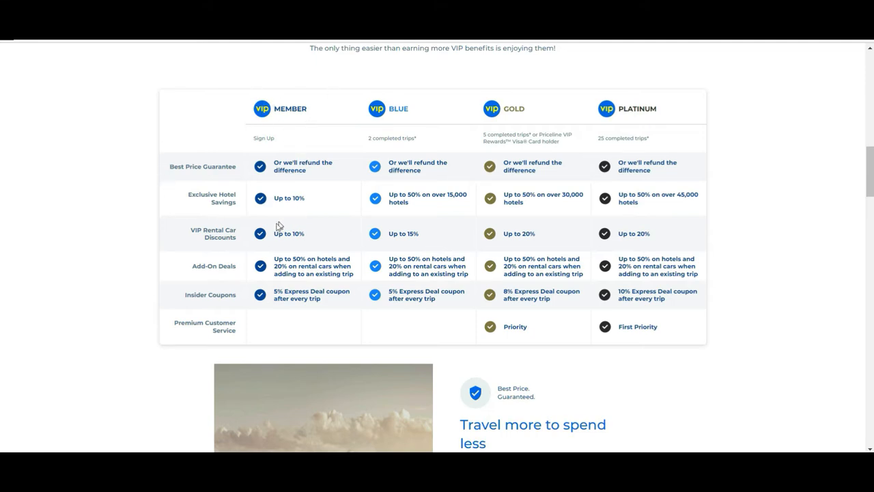
mouse_move(424, 245)
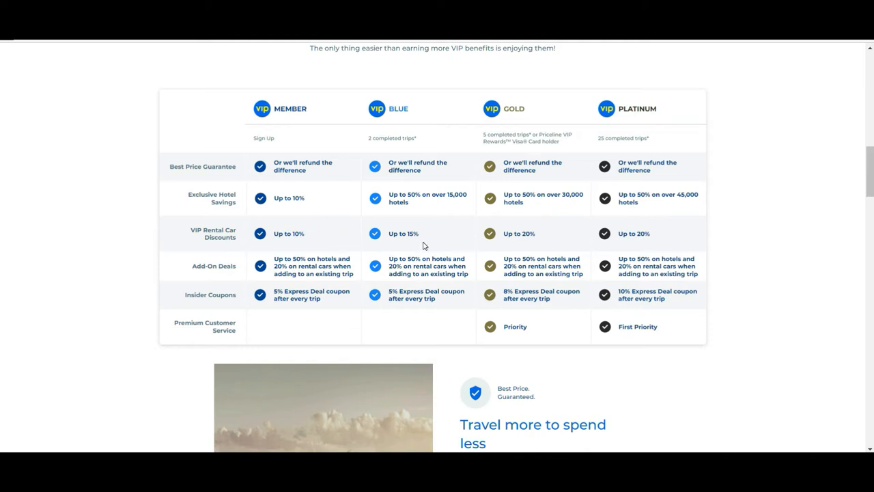
mouse_move(393, 226)
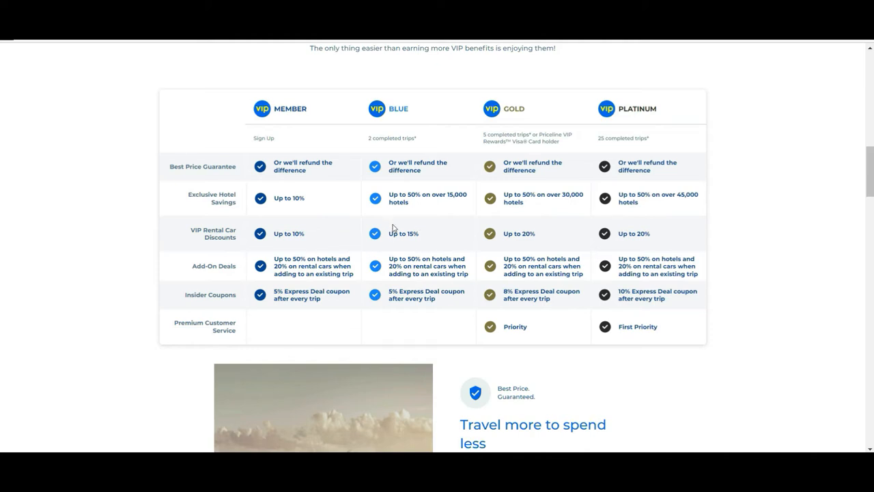
mouse_move(567, 251)
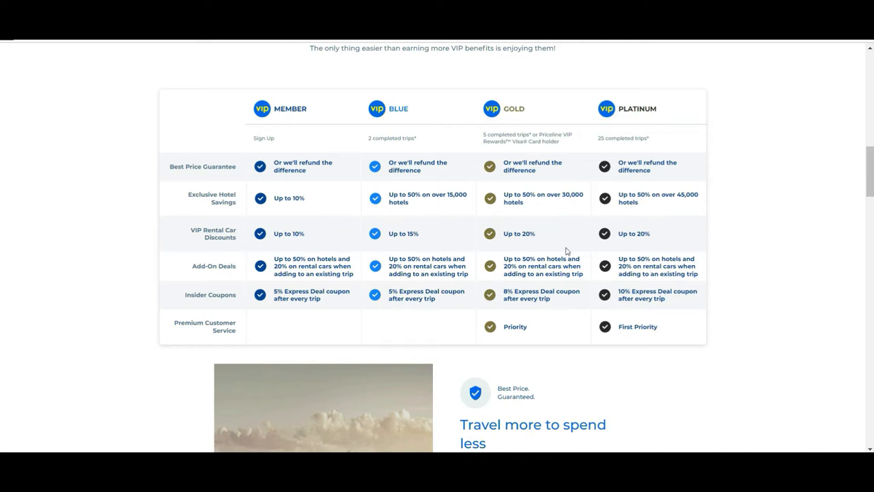
mouse_move(635, 226)
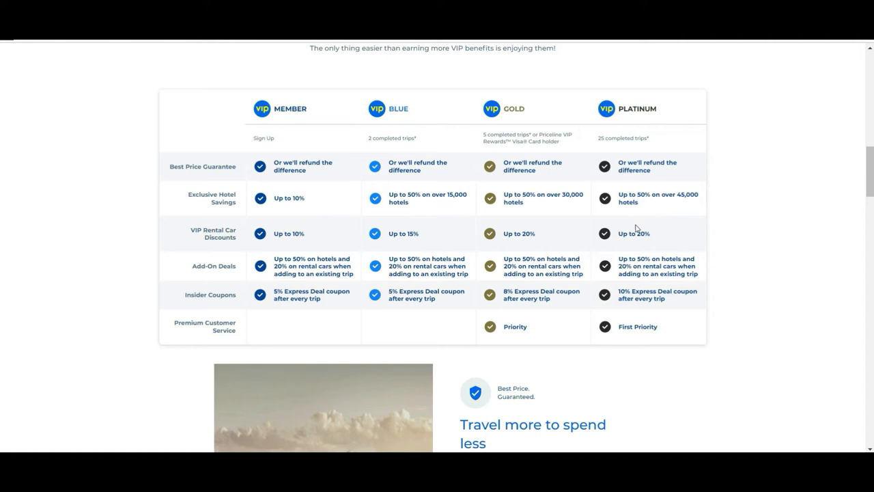
mouse_move(690, 306)
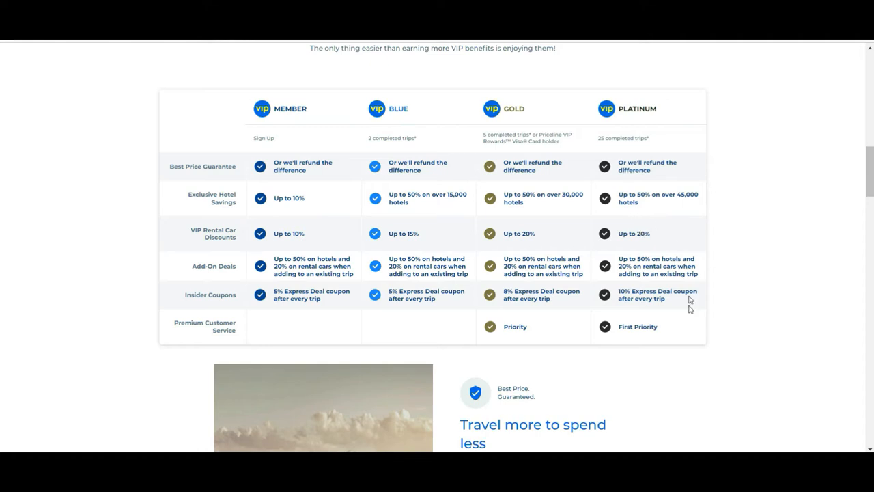
mouse_move(115, 343)
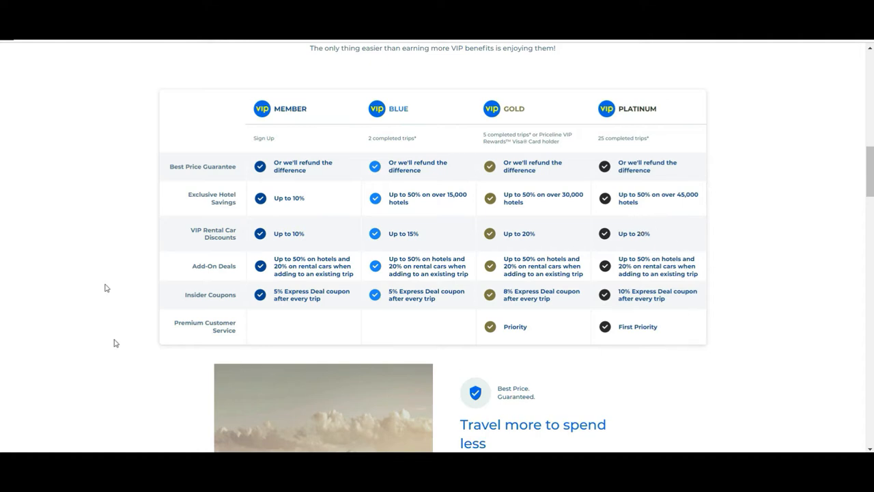
mouse_move(235, 74)
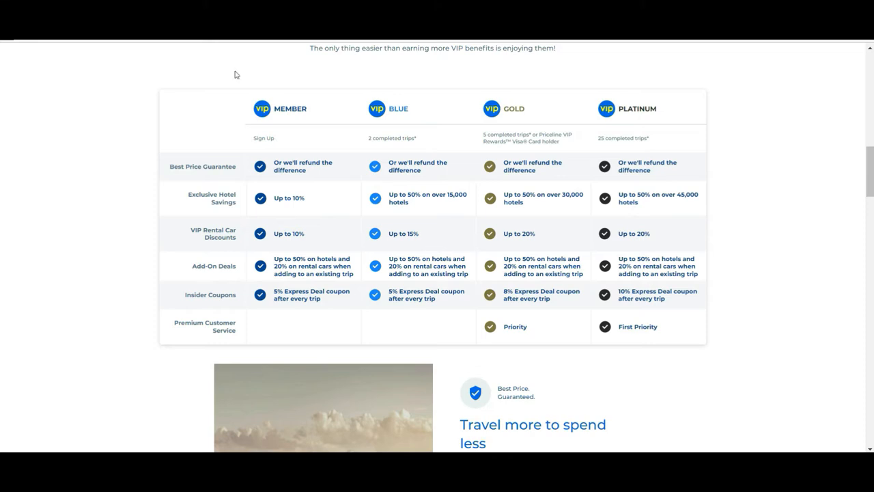
mouse_move(748, 315)
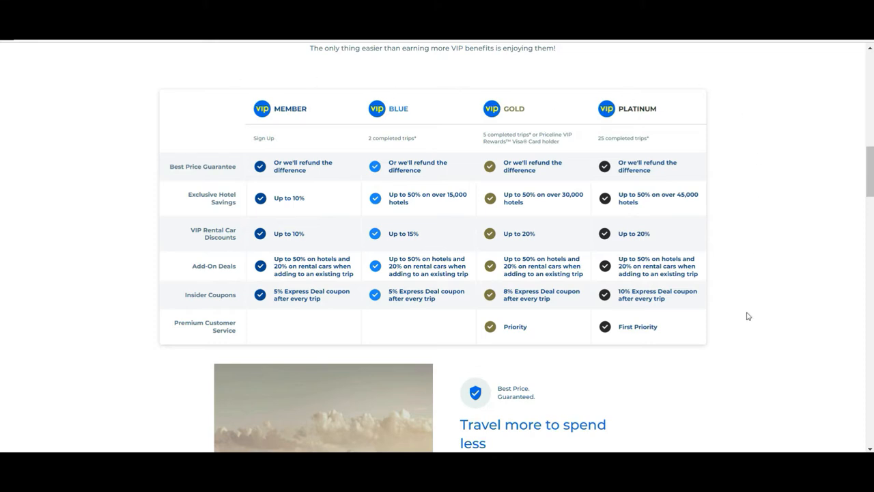
mouse_move(550, 332)
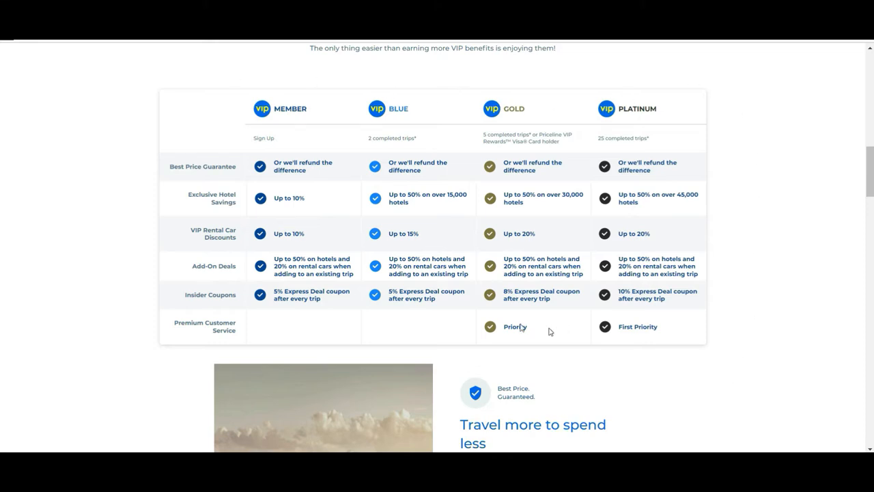
mouse_move(137, 59)
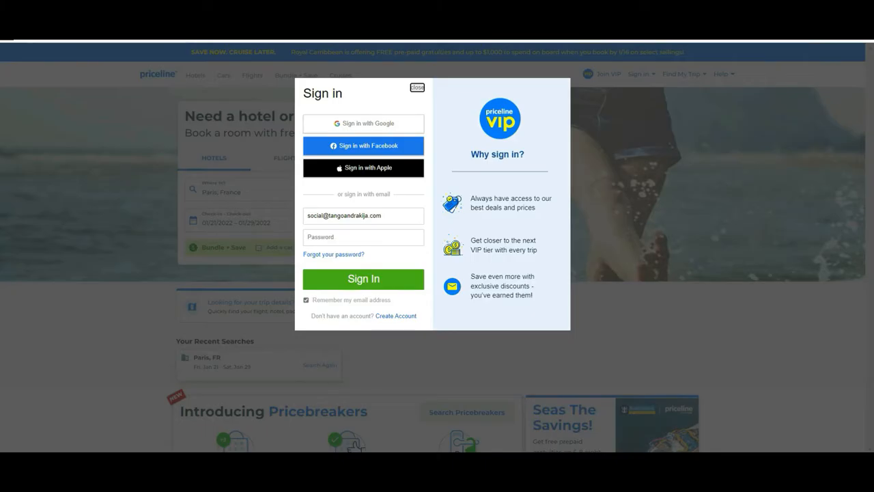
mouse_move(161, 183)
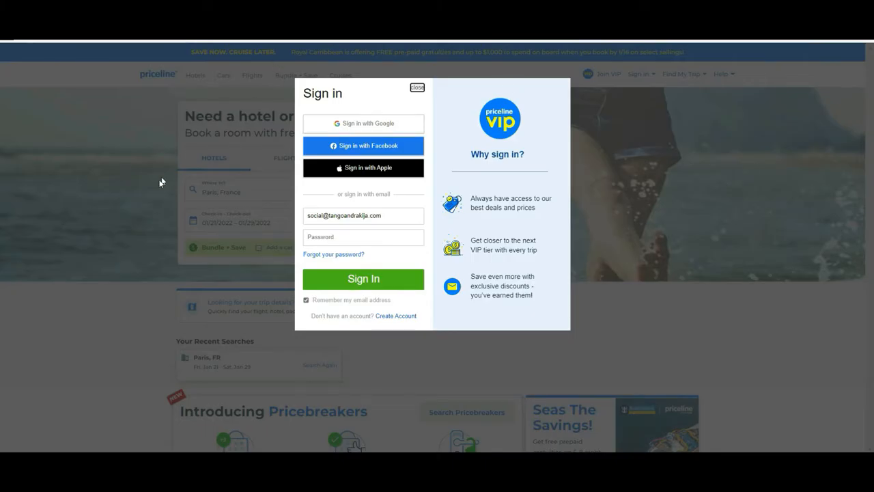
Dismiss the sign-in dialog and scroll down to the 'Exclusive Tonight Only Deals' app headline.
left_click(417, 88)
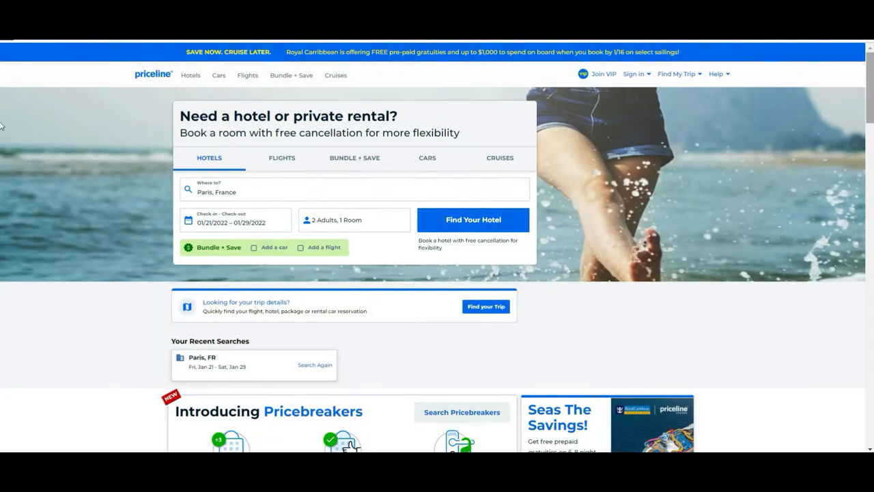
scroll("down", 3)
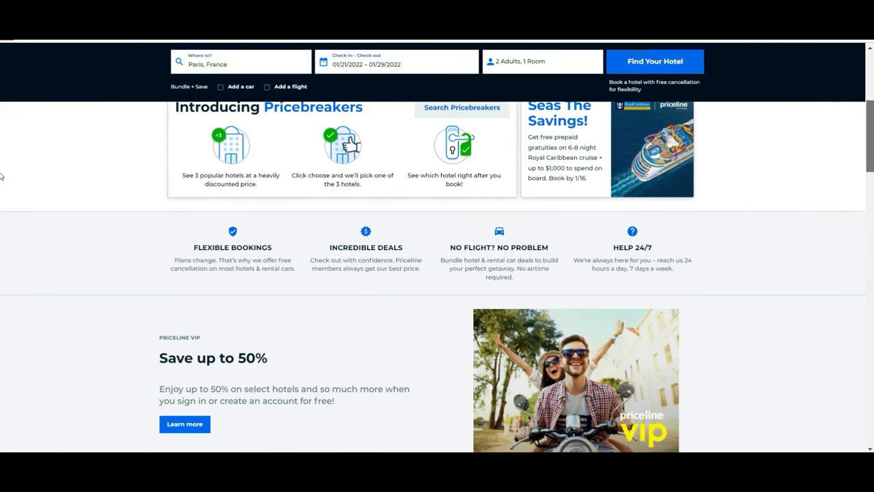
scroll("down", 3)
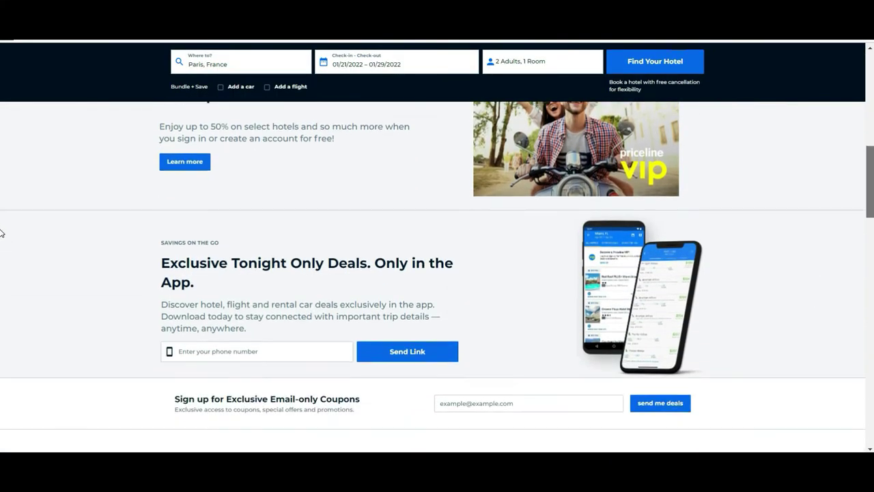
scroll("down", 3)
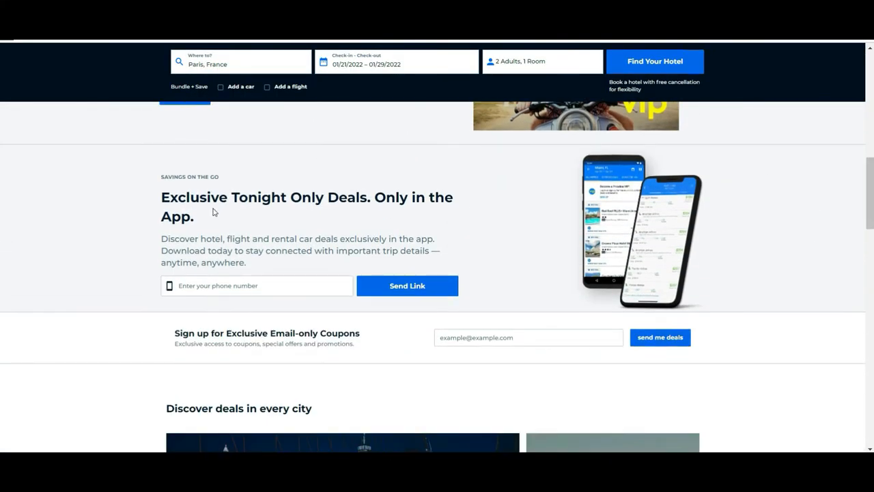
mouse_move(354, 215)
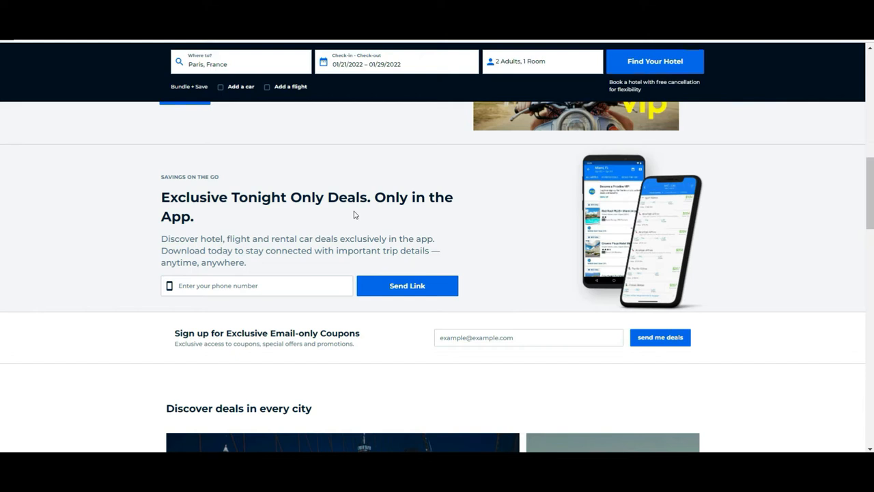
mouse_move(60, 172)
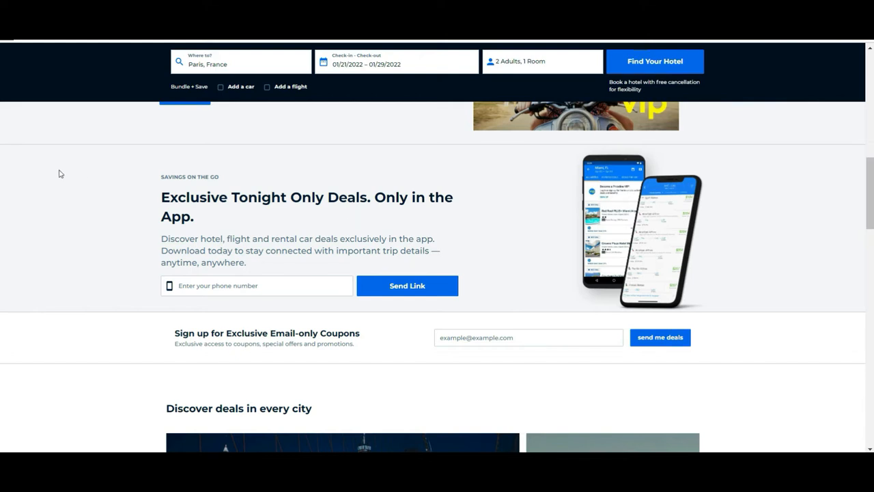
mouse_move(521, 211)
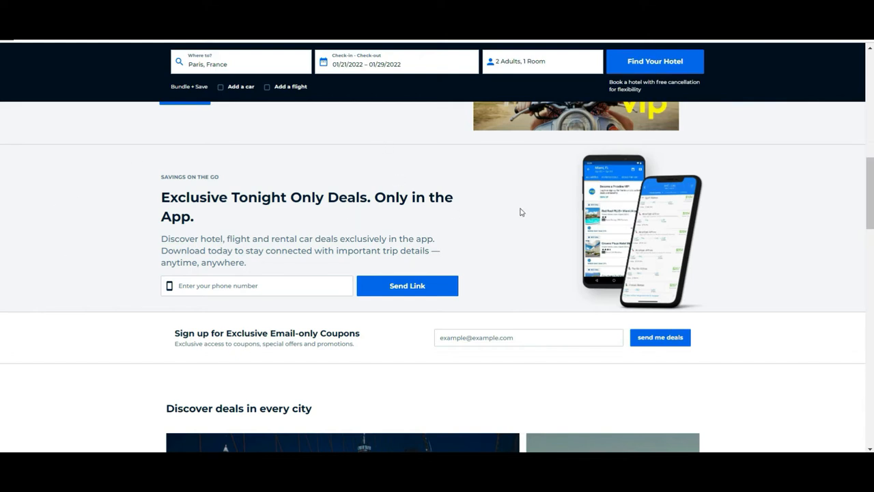
mouse_move(87, 196)
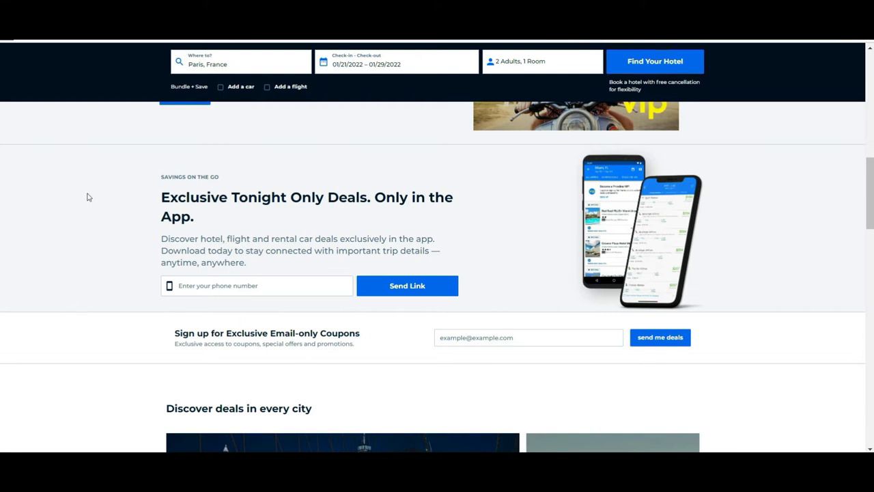
mouse_move(379, 160)
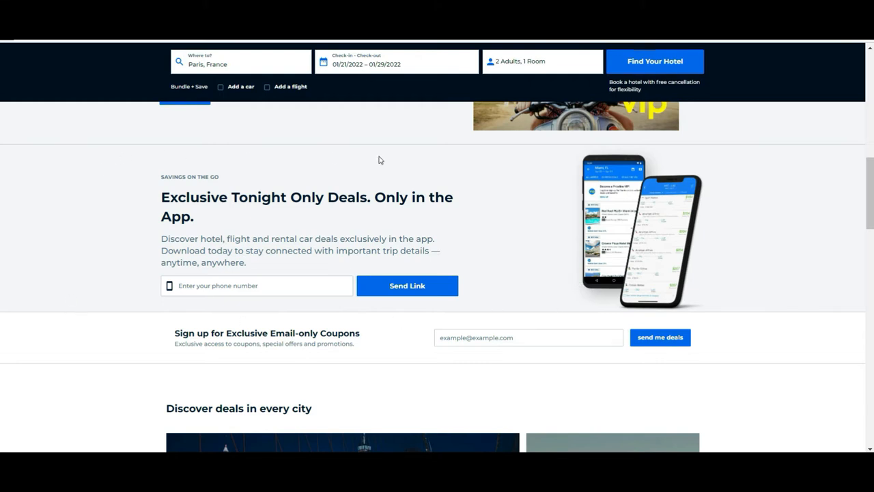
mouse_move(243, 319)
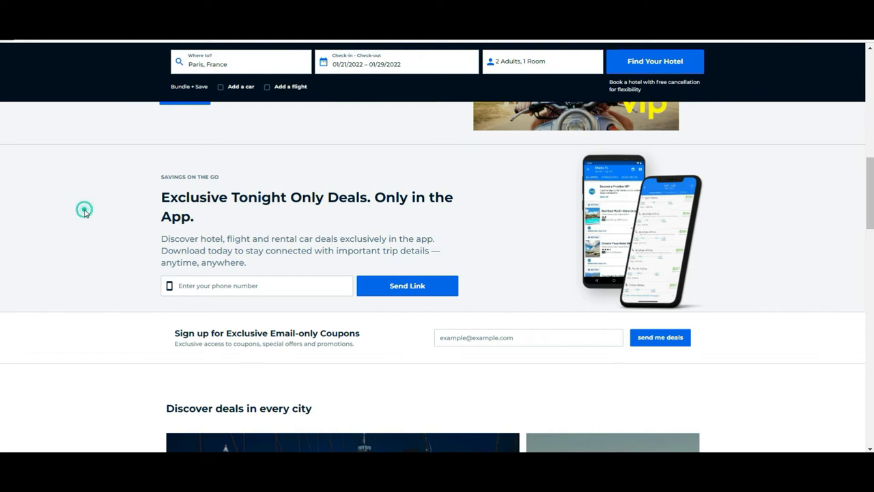
right_click(306, 196)
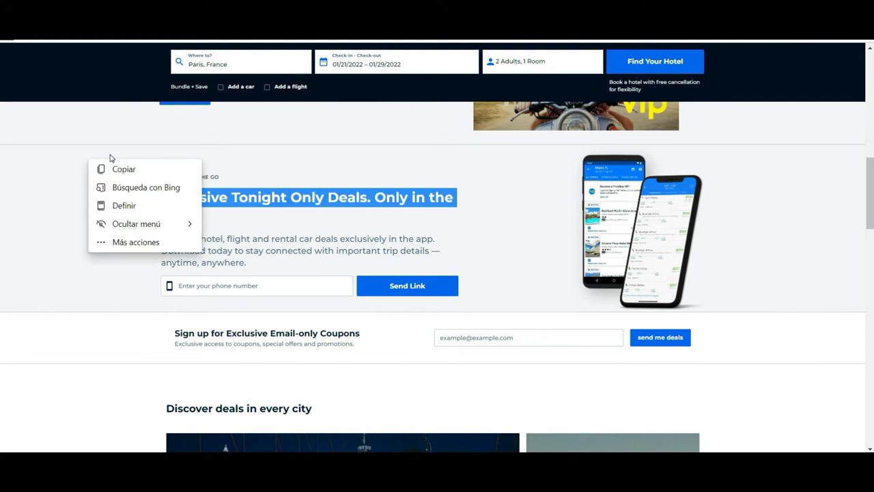
left_click(800, 127)
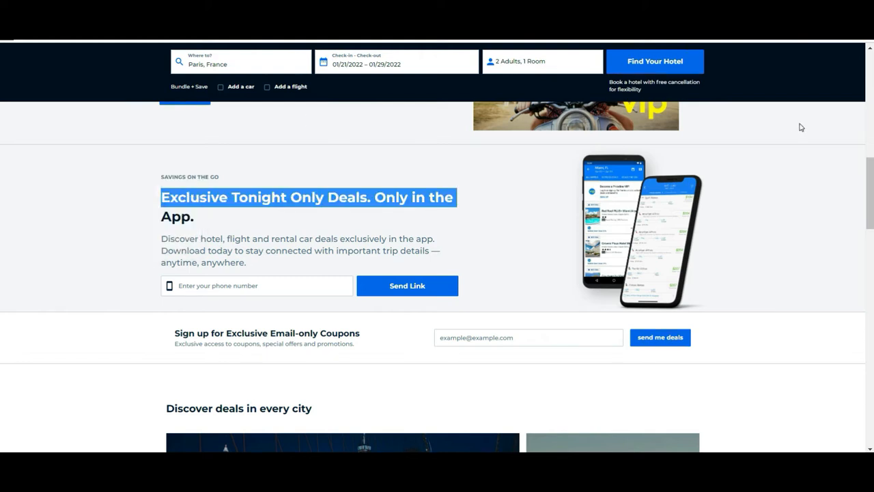
Scroll back up to the Paris, France hotel search form and Your Recent Searches.
scroll("up", 3)
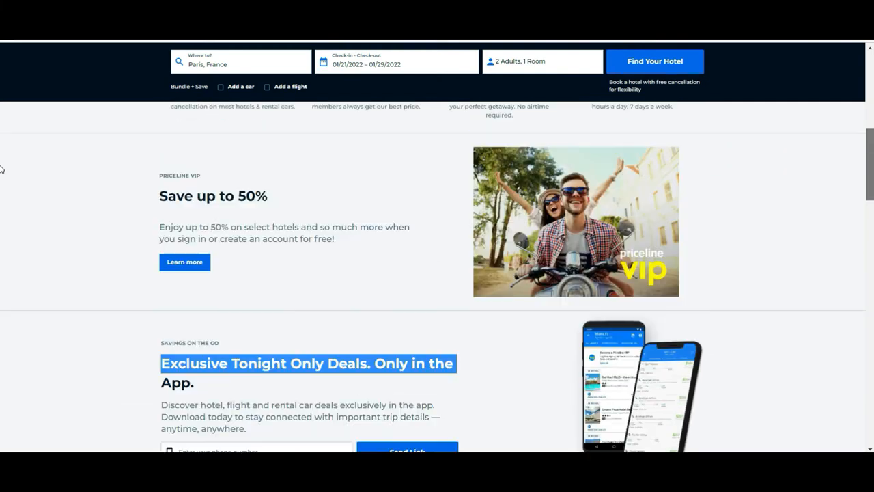
scroll("up", 3)
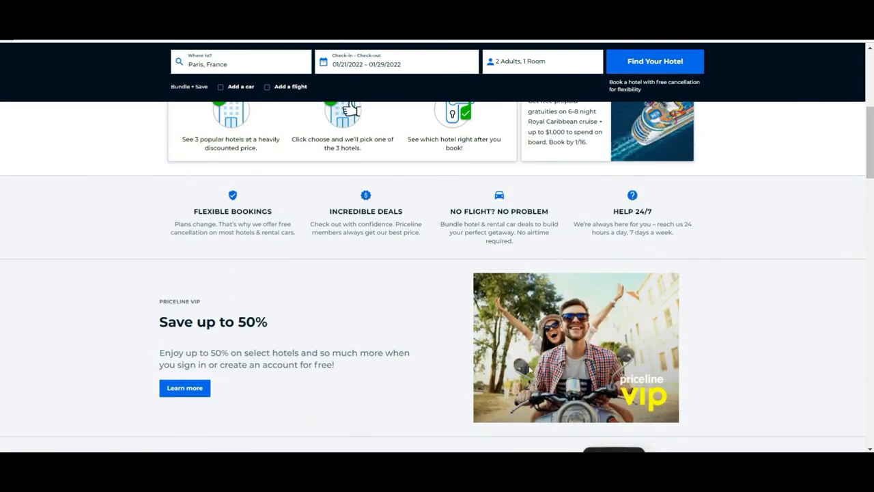
mouse_move(602, 391)
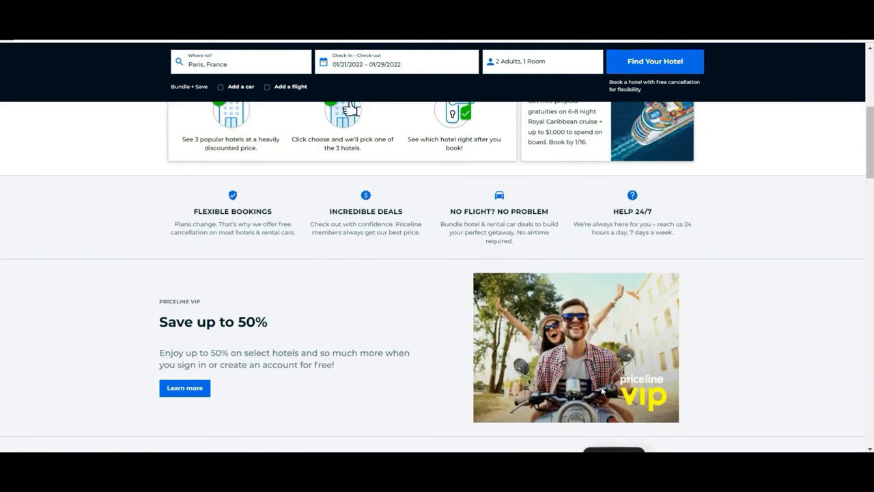
mouse_move(590, 358)
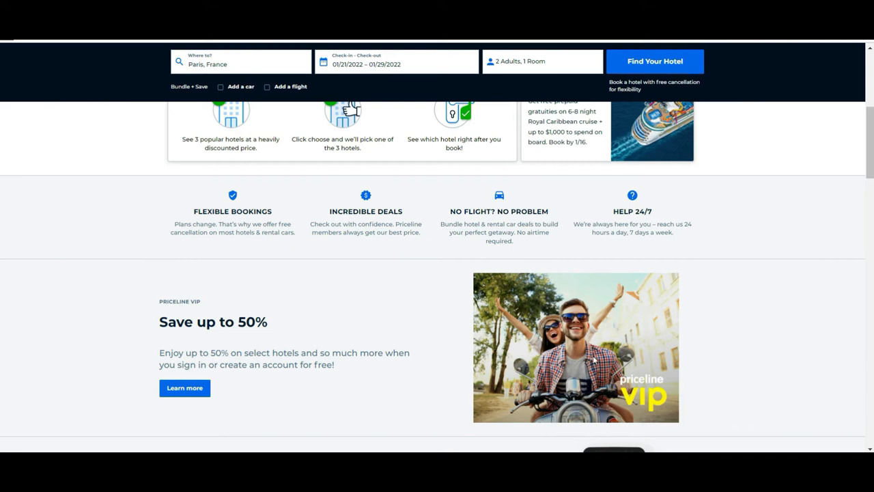
mouse_move(395, 344)
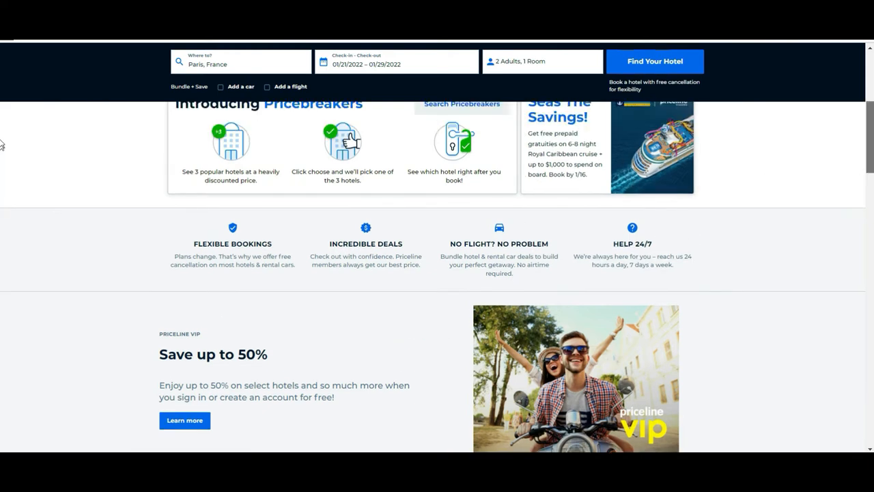
scroll("up", 3)
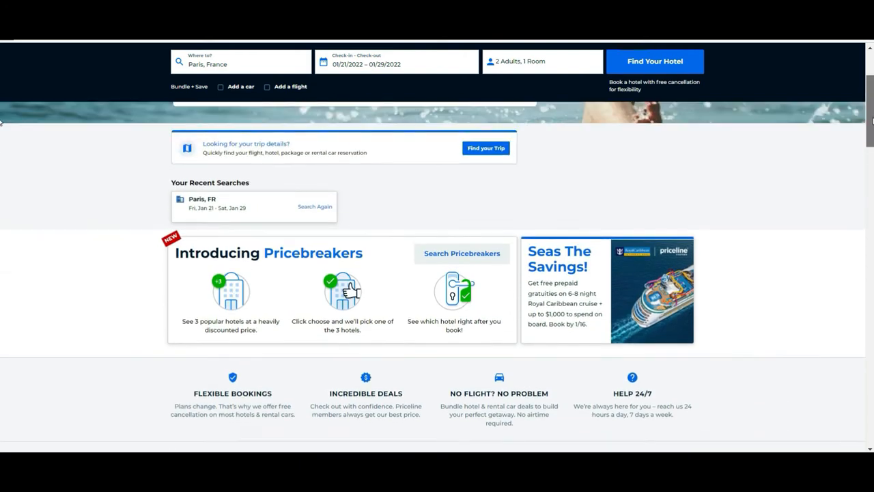
scroll("down", 3)
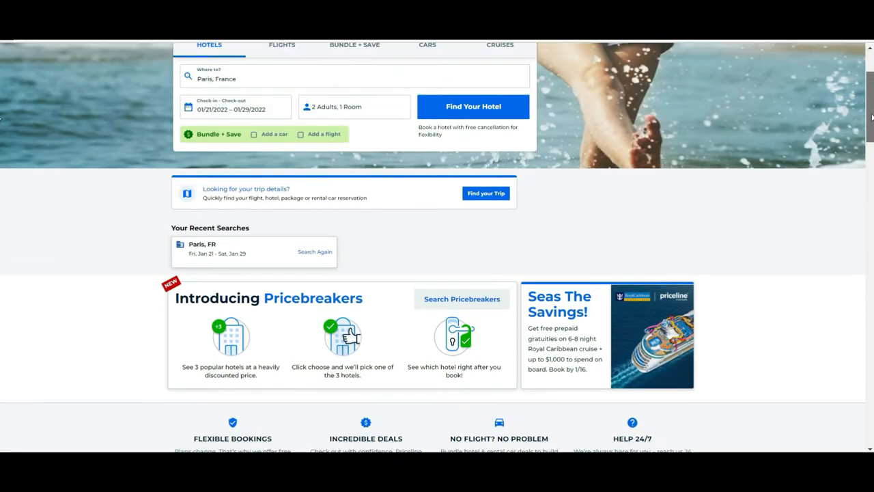
scroll("up", 3)
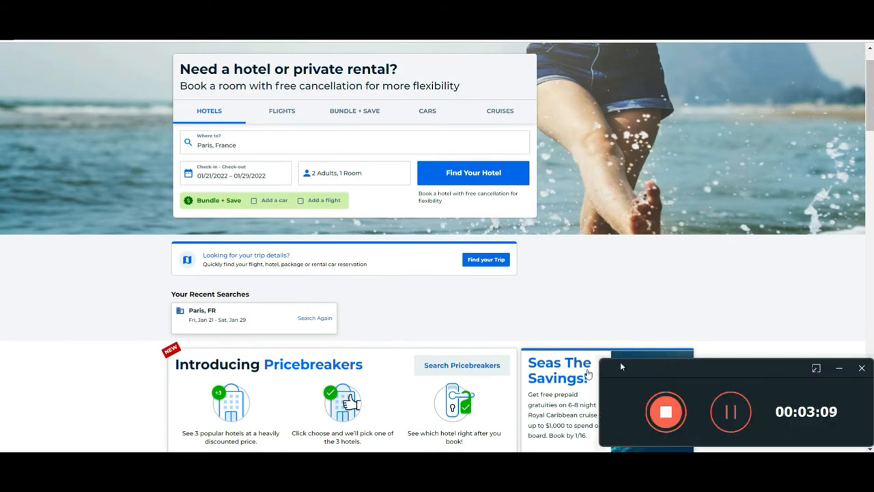
mouse_move(145, 354)
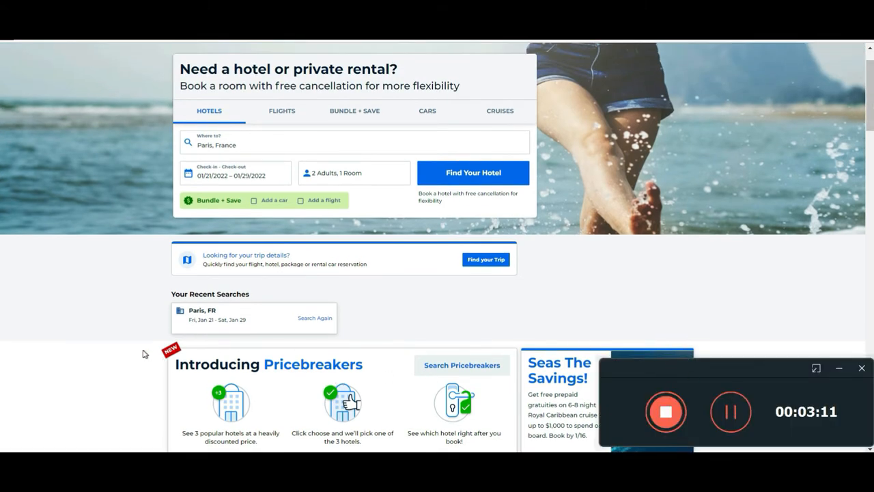
mouse_move(333, 357)
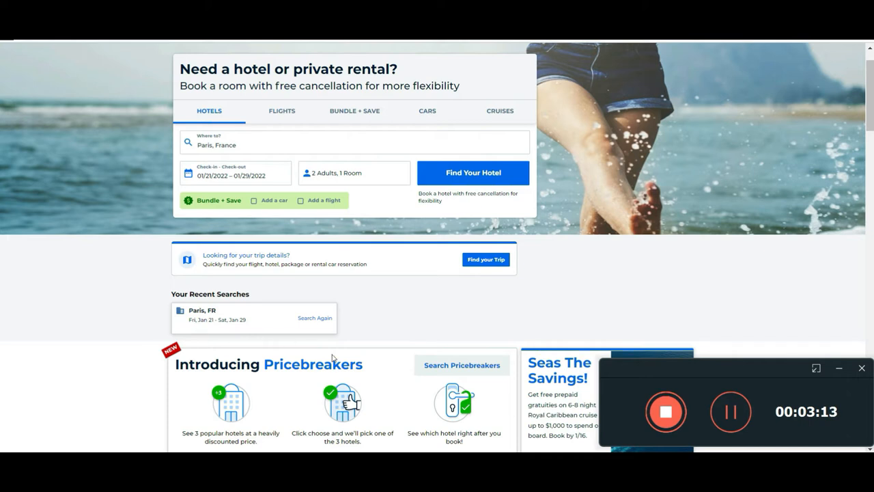
mouse_move(838, 183)
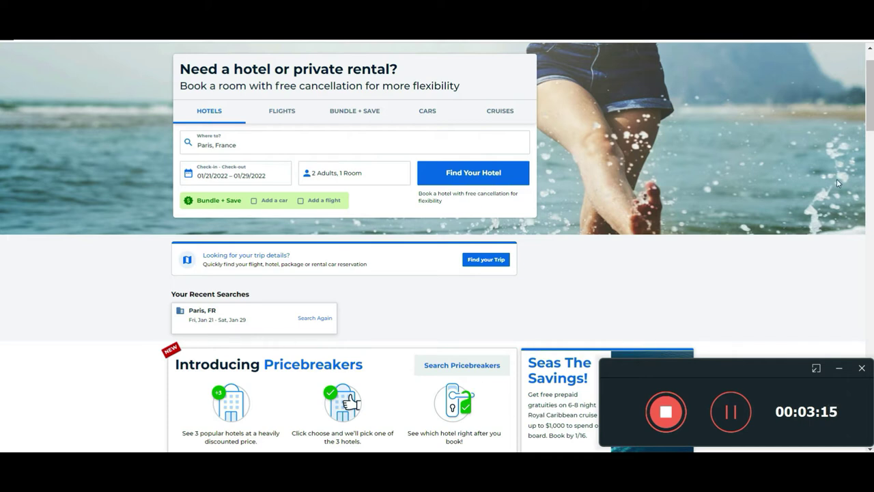
scroll("down", 3)
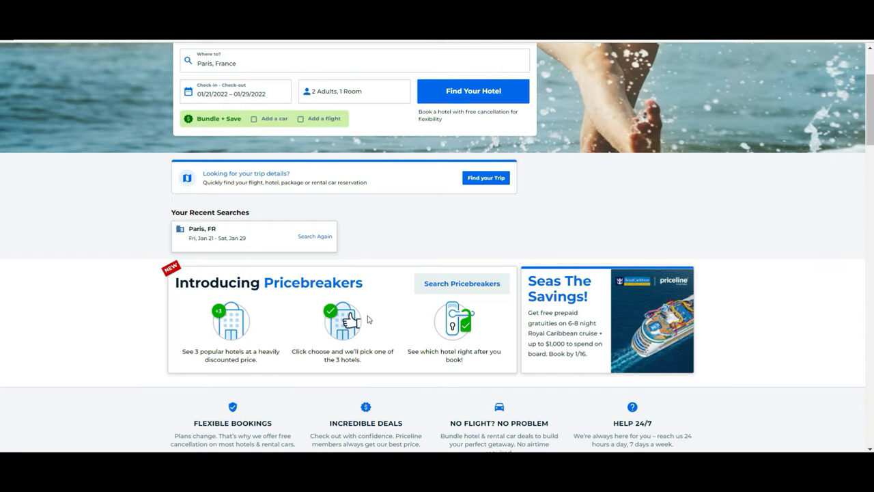
mouse_move(155, 372)
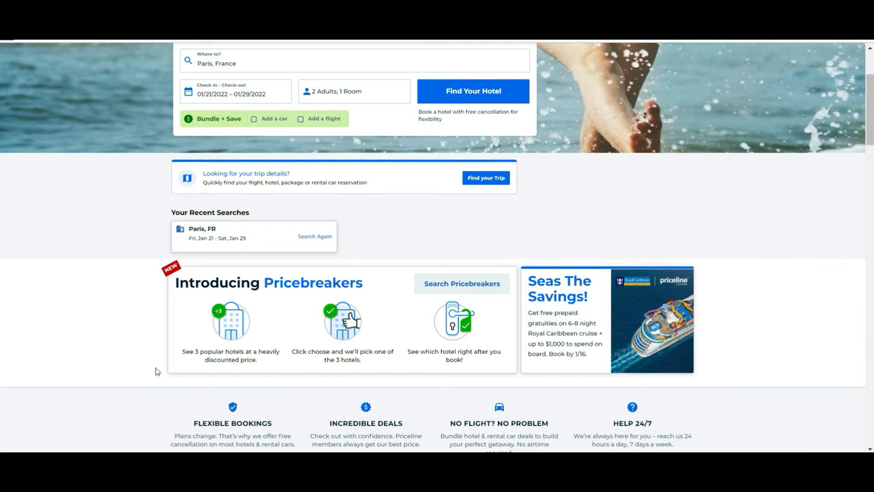
mouse_move(203, 332)
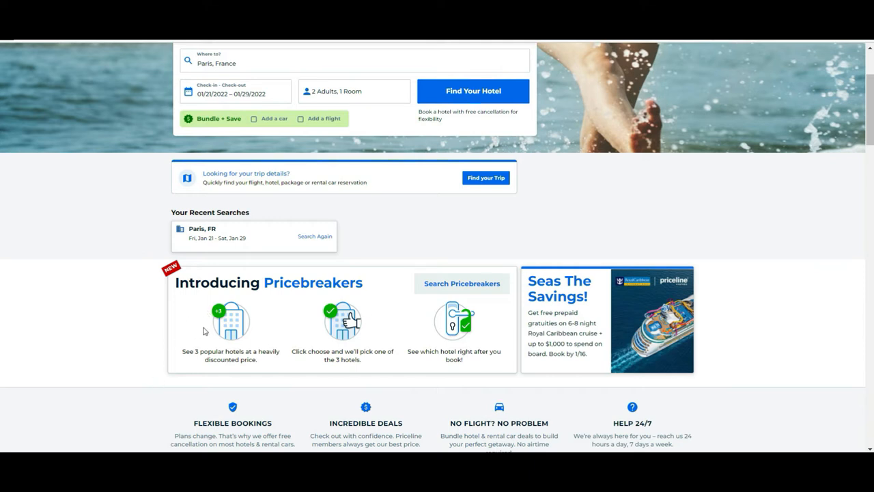
mouse_move(280, 390)
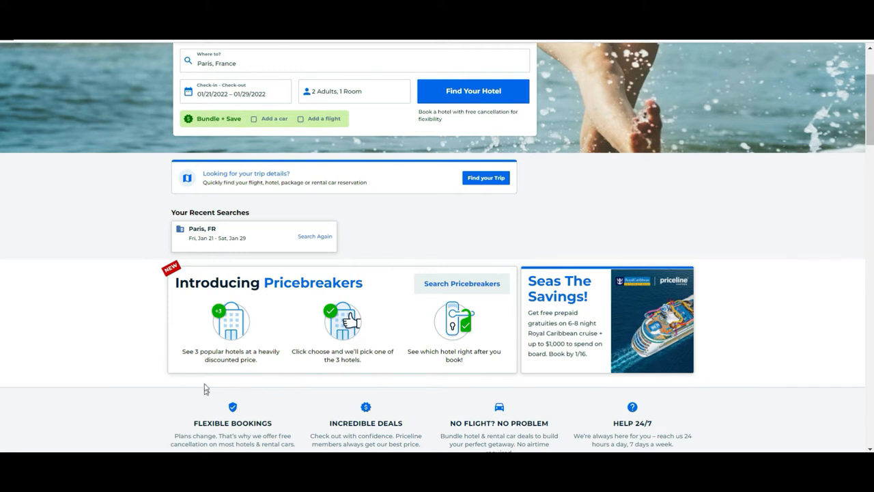
mouse_move(290, 333)
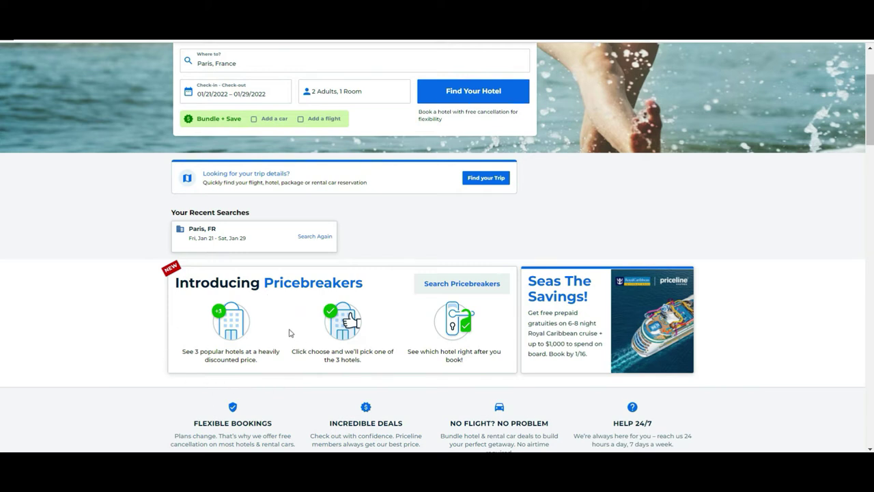
mouse_move(380, 322)
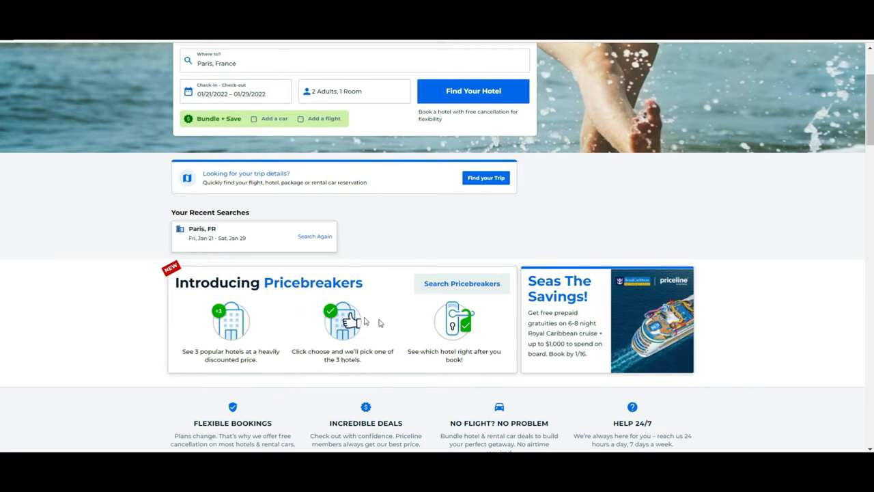
mouse_move(347, 385)
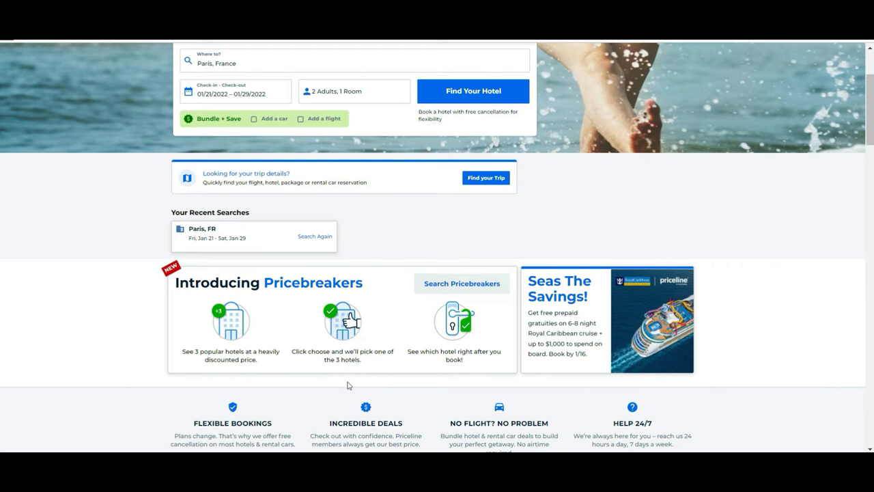
mouse_move(461, 392)
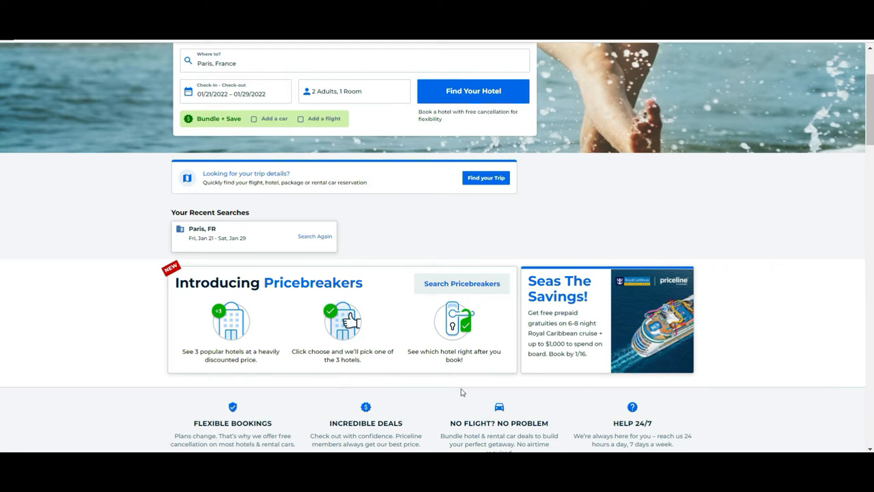
mouse_move(481, 364)
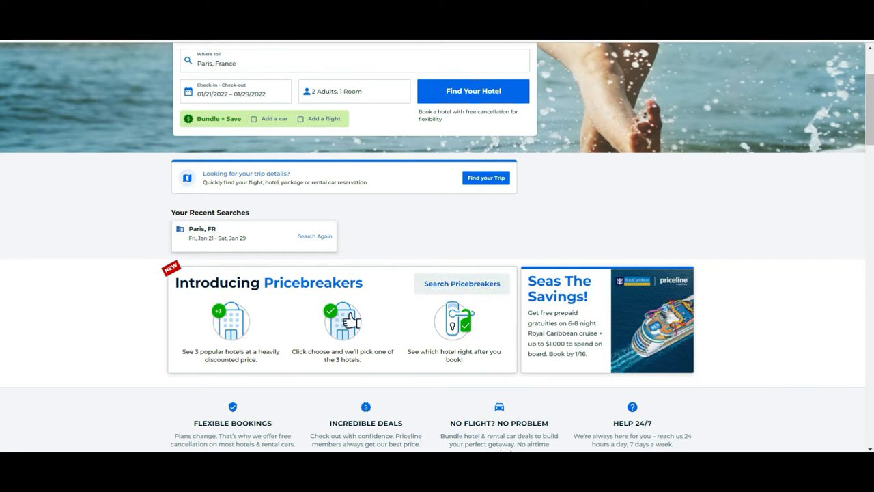
Search Pricebreakers for Paris and browse the 'pick 1 of these 3' bundled deals.
left_click(461, 282)
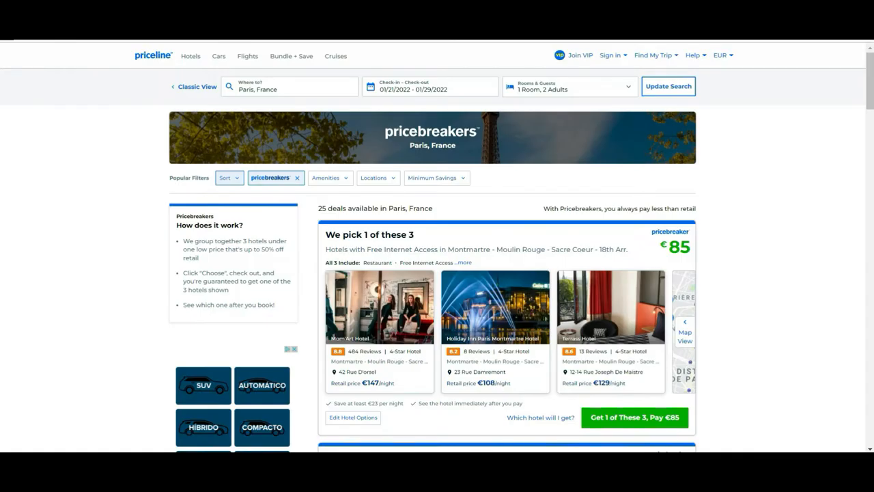
mouse_move(393, 222)
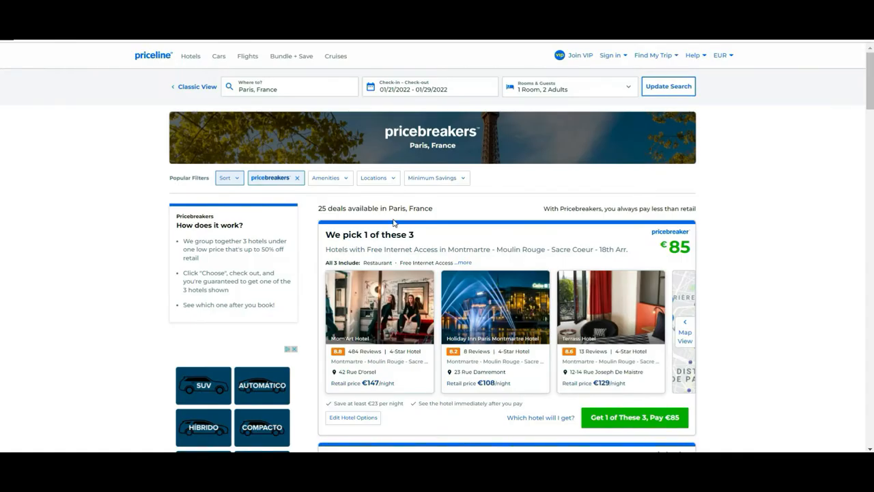
mouse_move(287, 290)
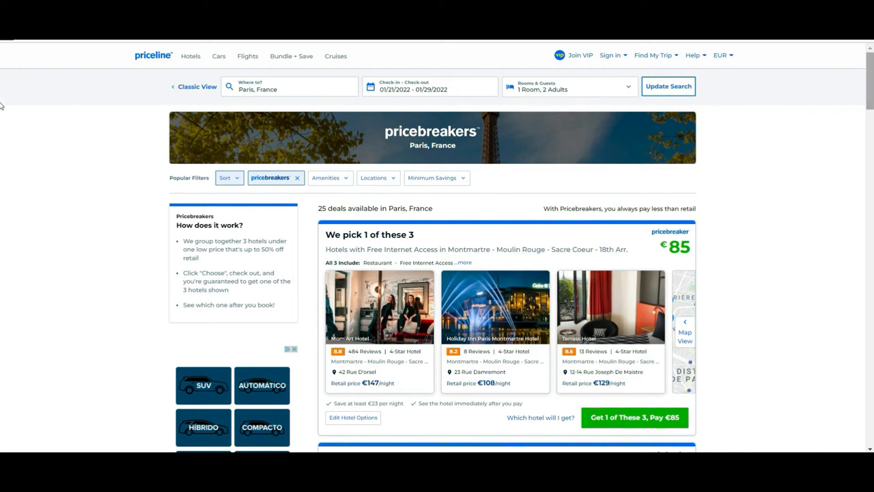
scroll("down", 3)
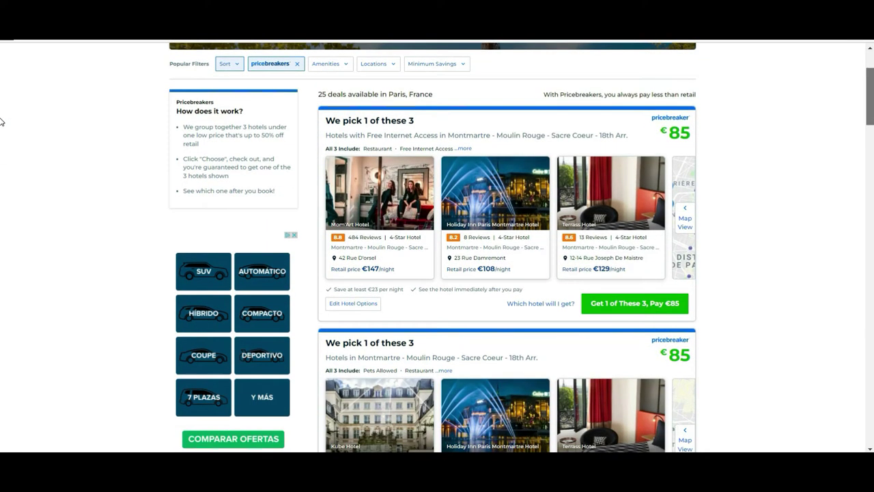
scroll("down", 3)
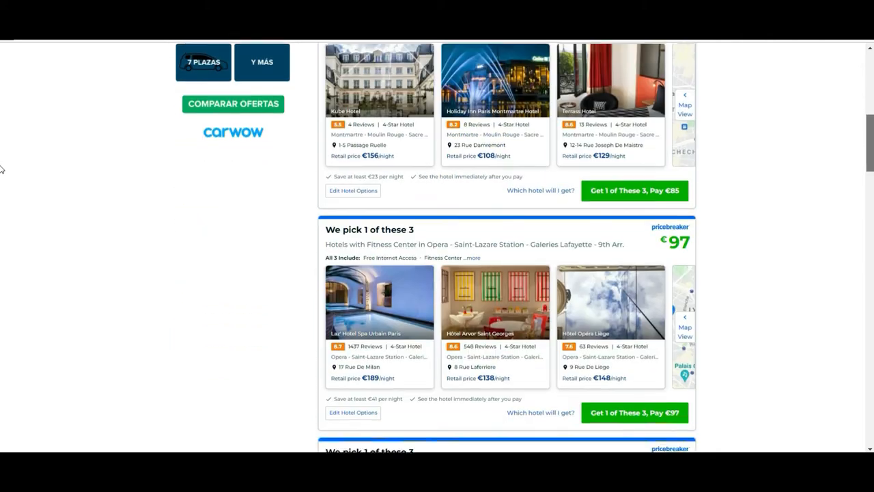
scroll("up", 3)
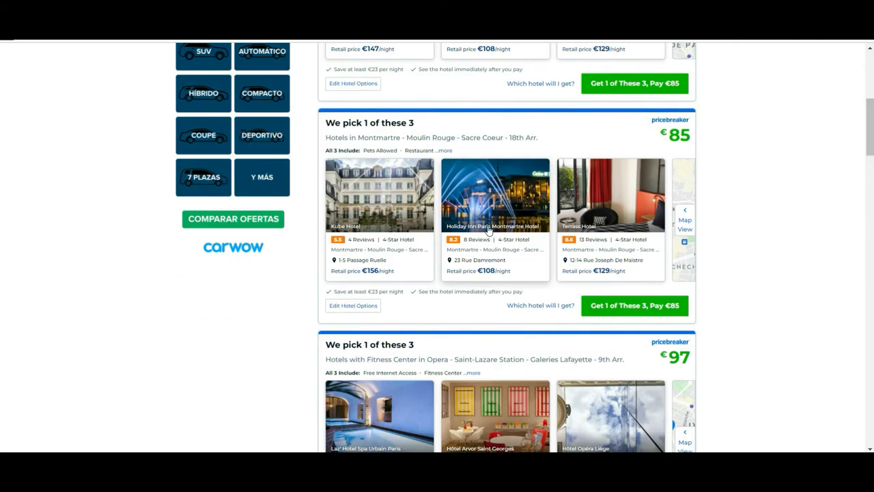
mouse_move(325, 115)
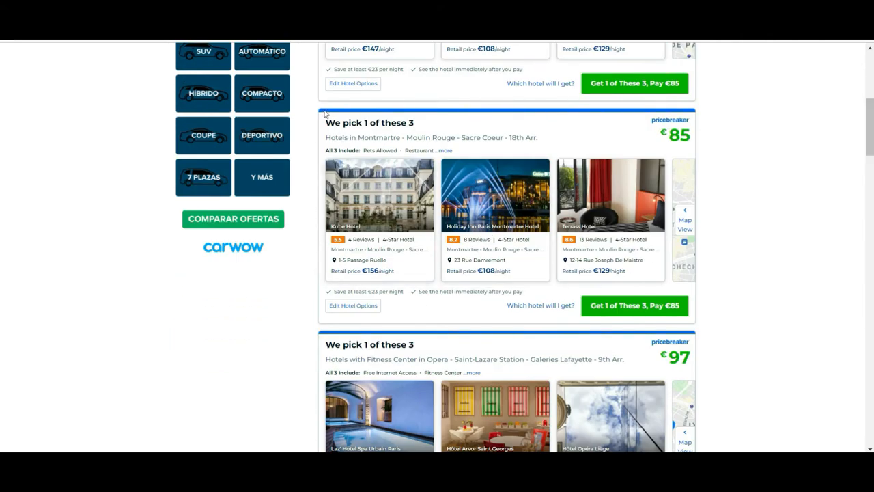
double_click(368, 123)
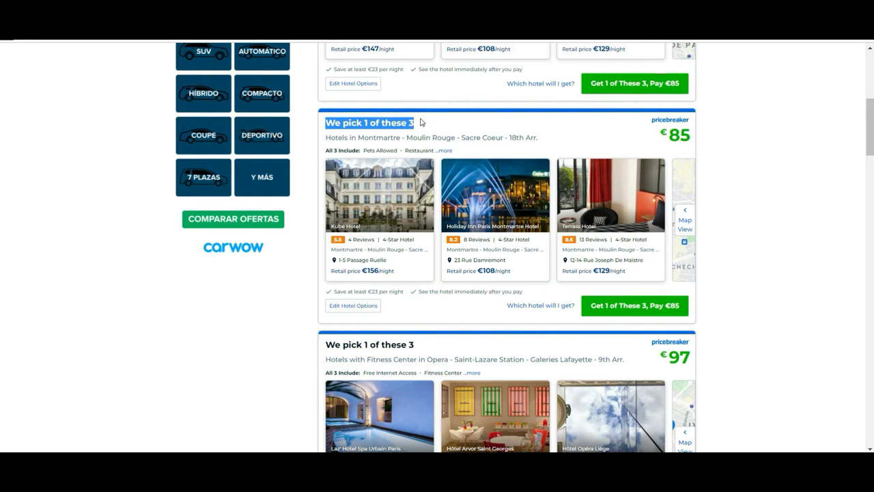
mouse_move(363, 287)
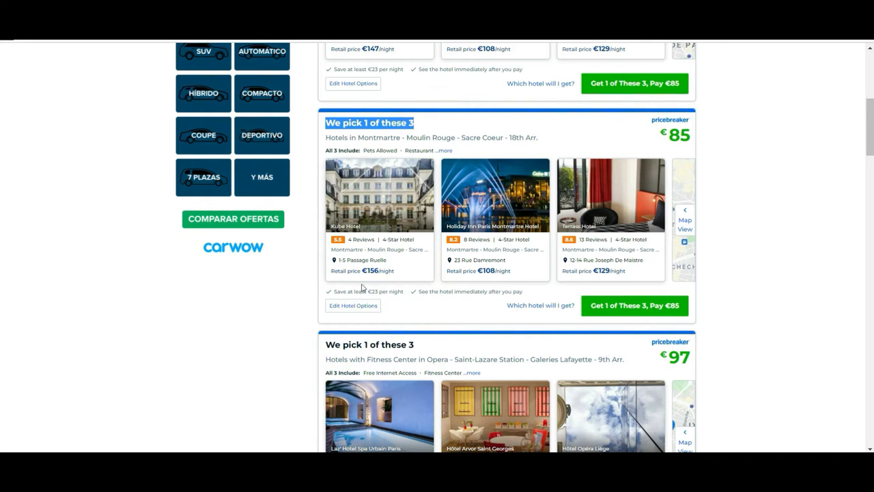
mouse_move(361, 251)
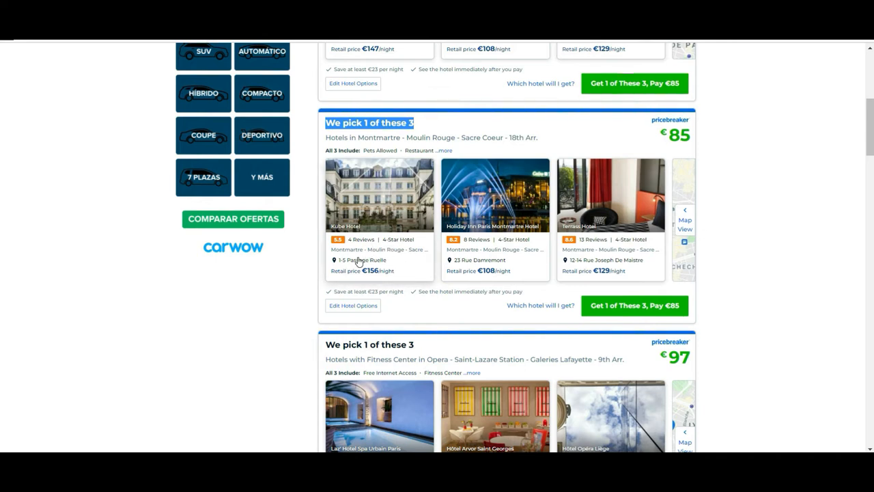
mouse_move(601, 286)
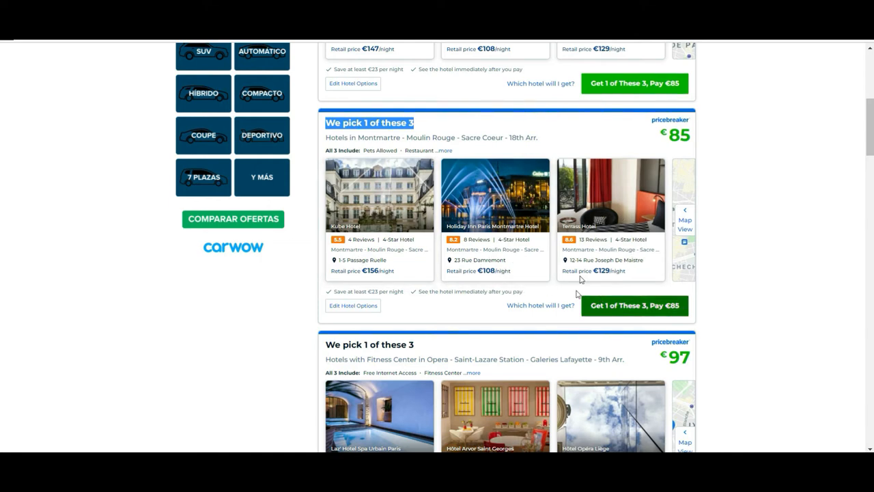
mouse_move(508, 215)
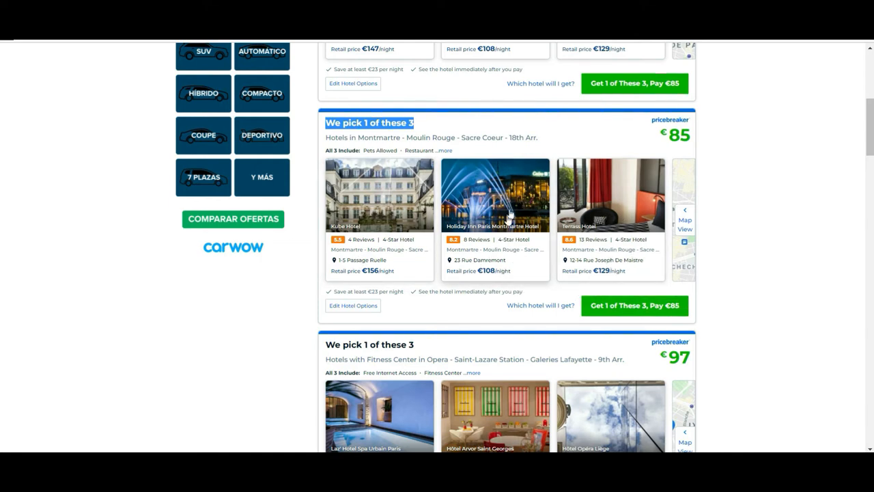
mouse_move(376, 255)
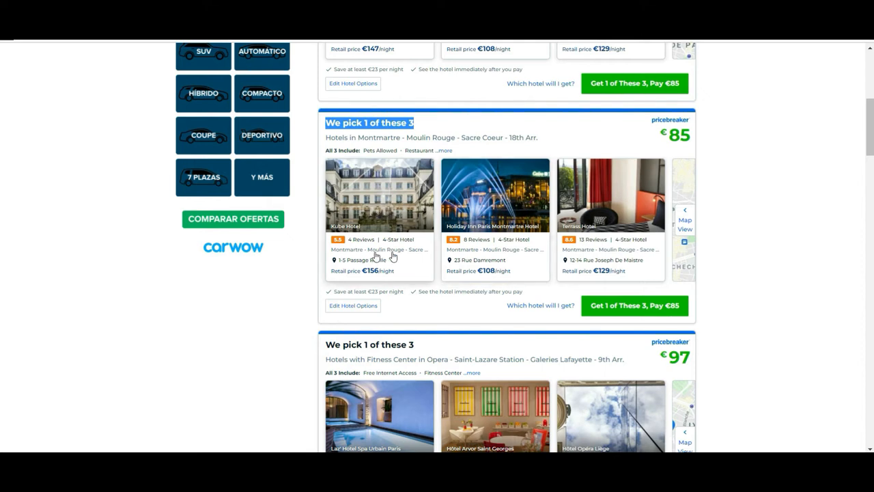
mouse_move(652, 167)
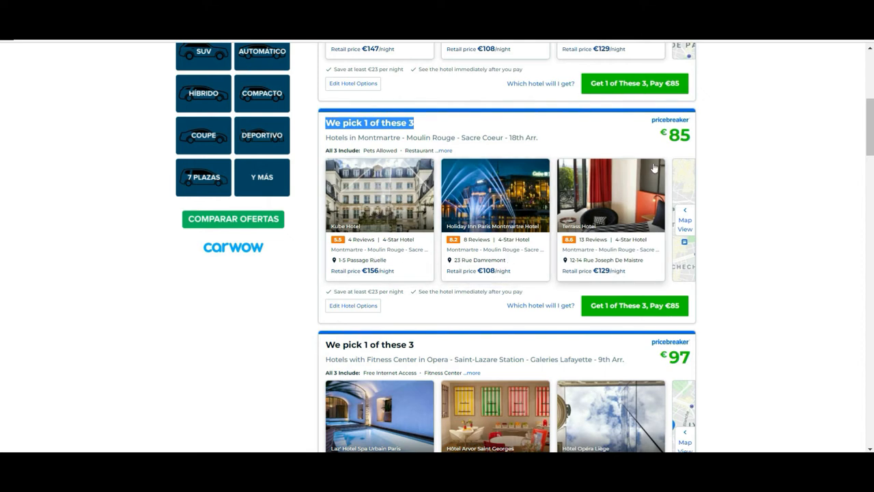
mouse_move(705, 139)
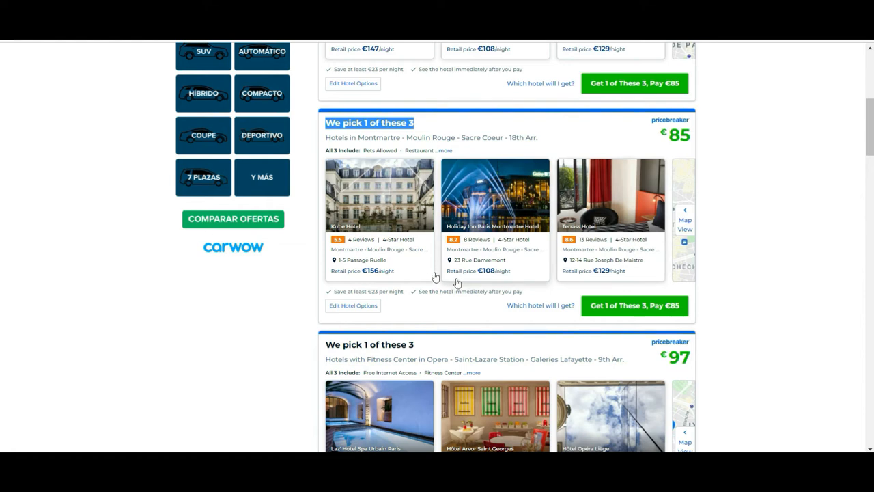
mouse_move(659, 190)
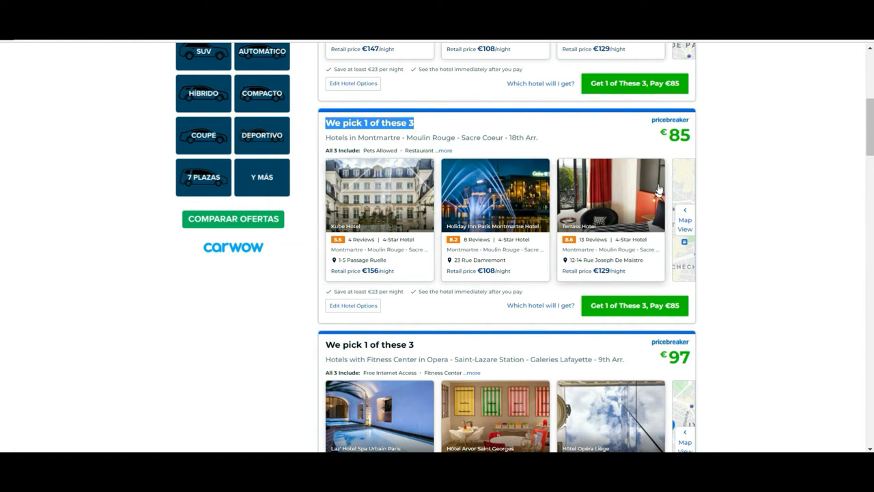
mouse_move(497, 239)
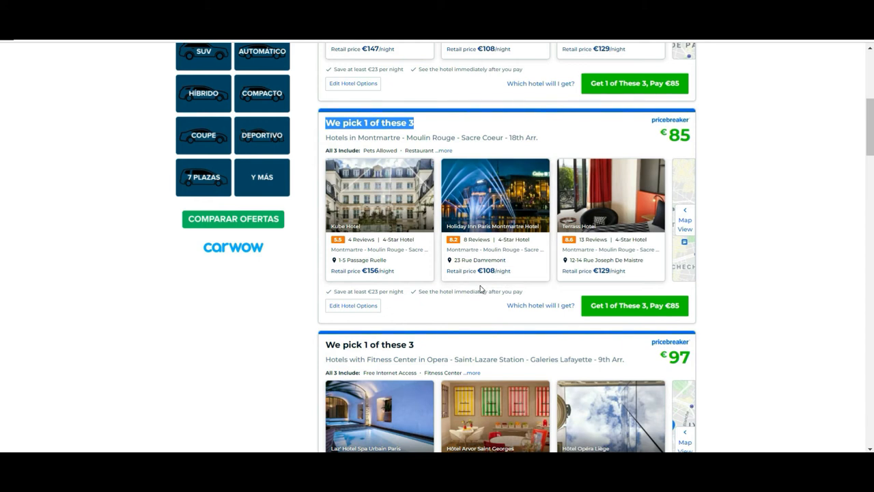
mouse_move(492, 284)
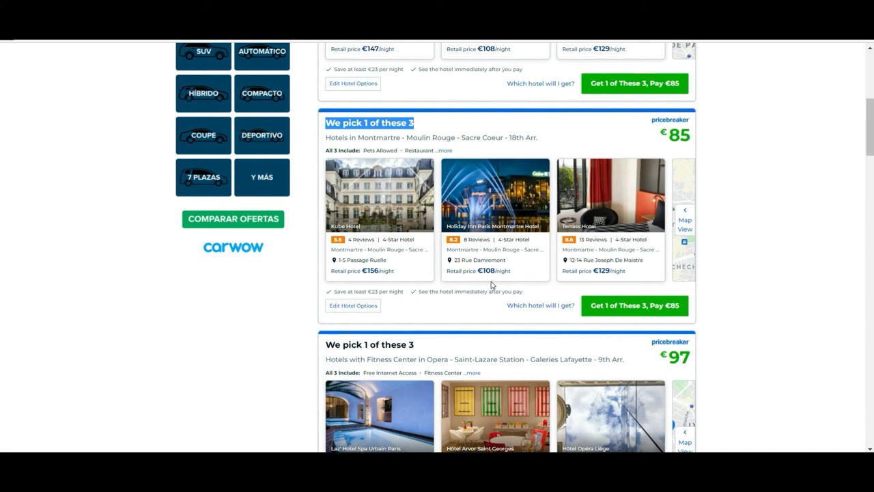
mouse_move(363, 220)
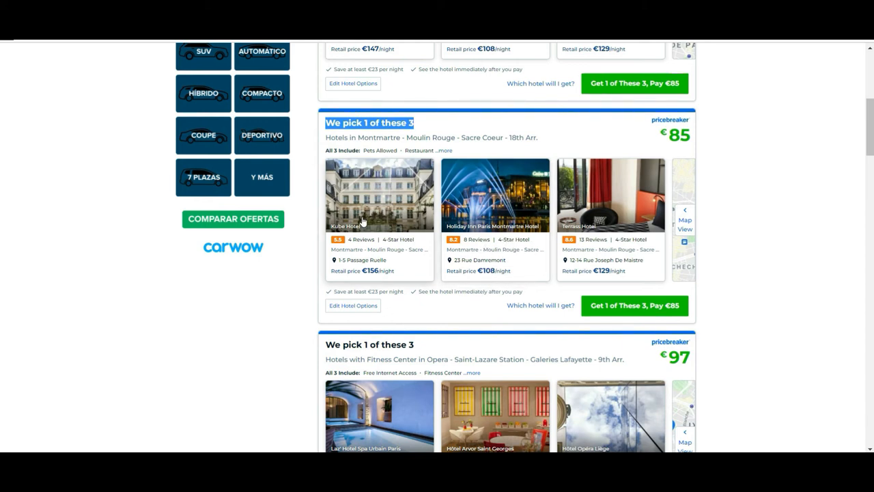
mouse_move(626, 216)
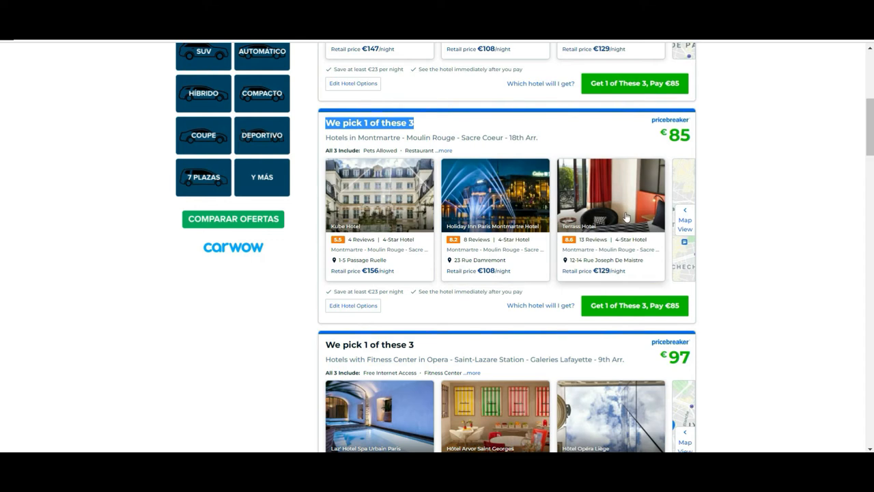
mouse_move(620, 205)
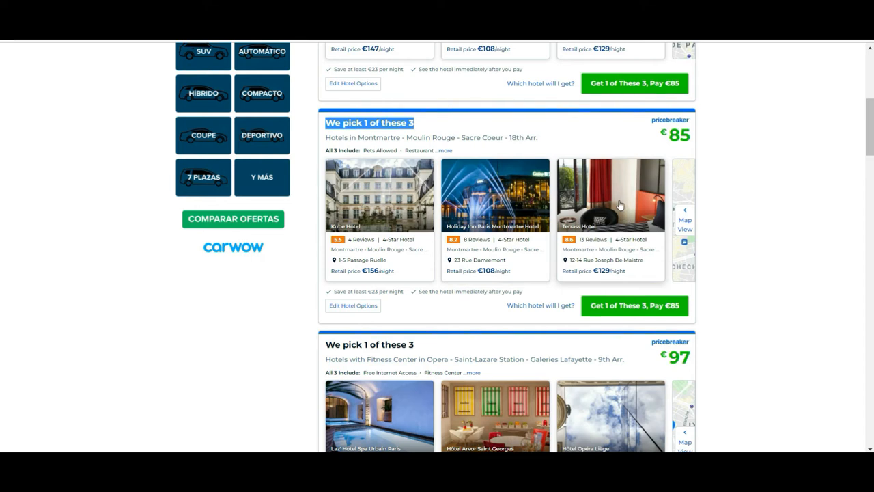
mouse_move(571, 257)
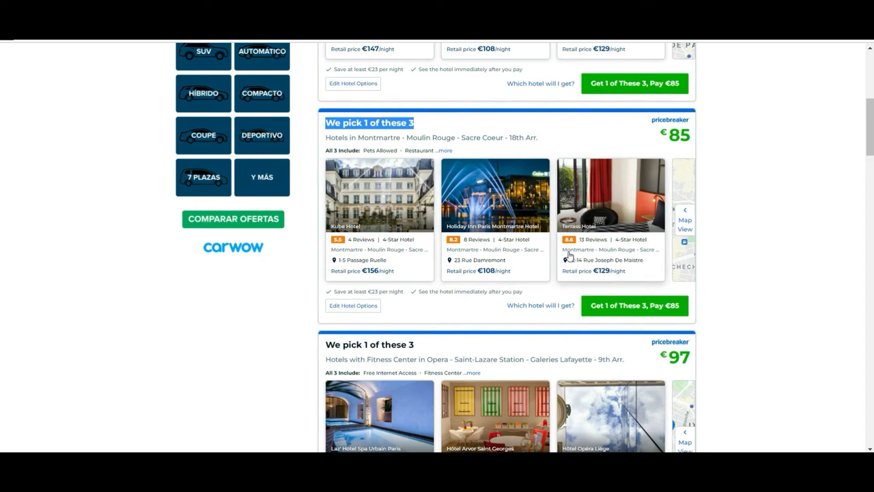
mouse_move(519, 258)
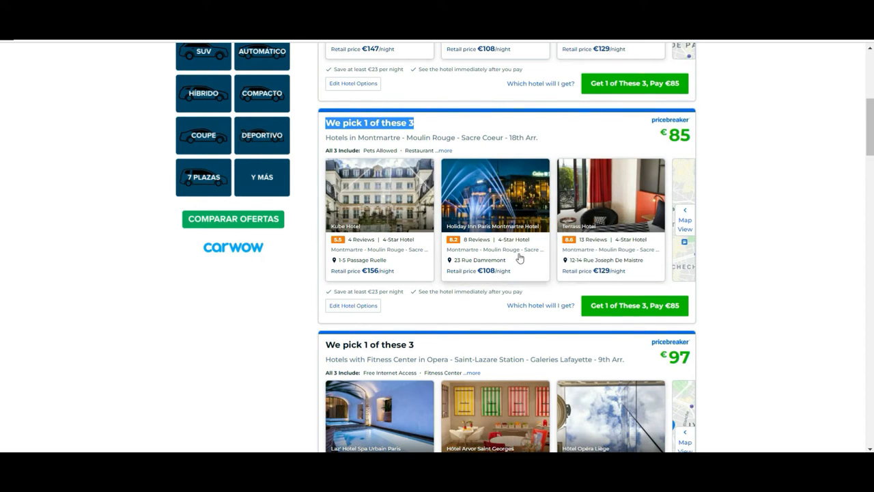
mouse_move(501, 306)
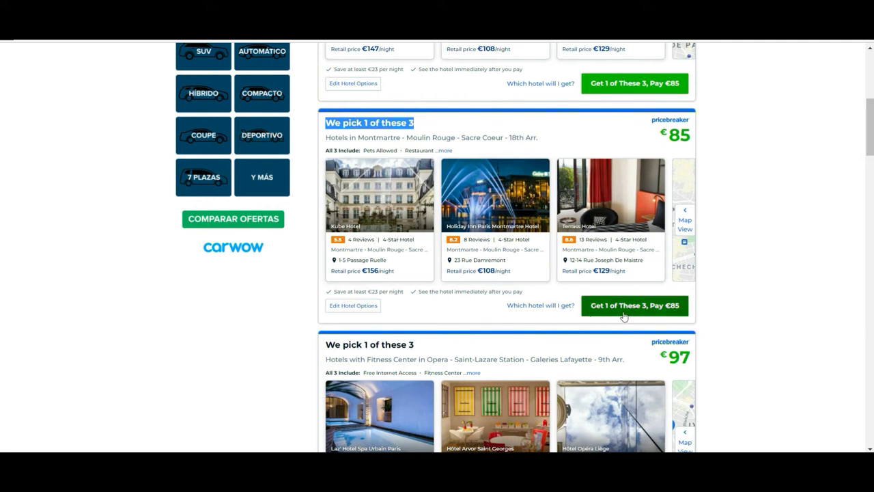
mouse_move(579, 262)
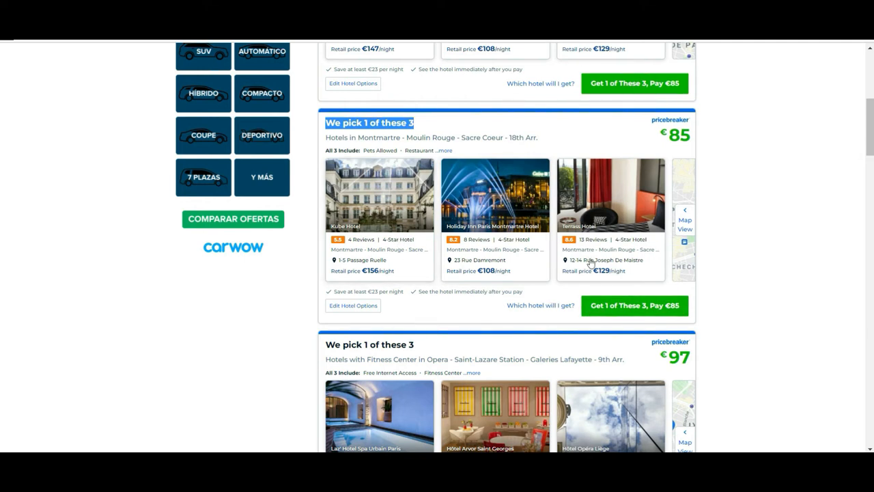
mouse_move(574, 321)
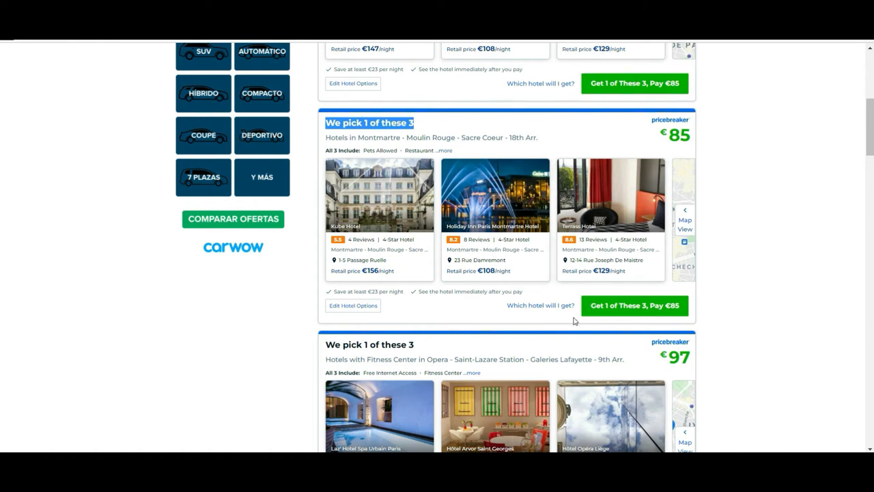
mouse_move(586, 255)
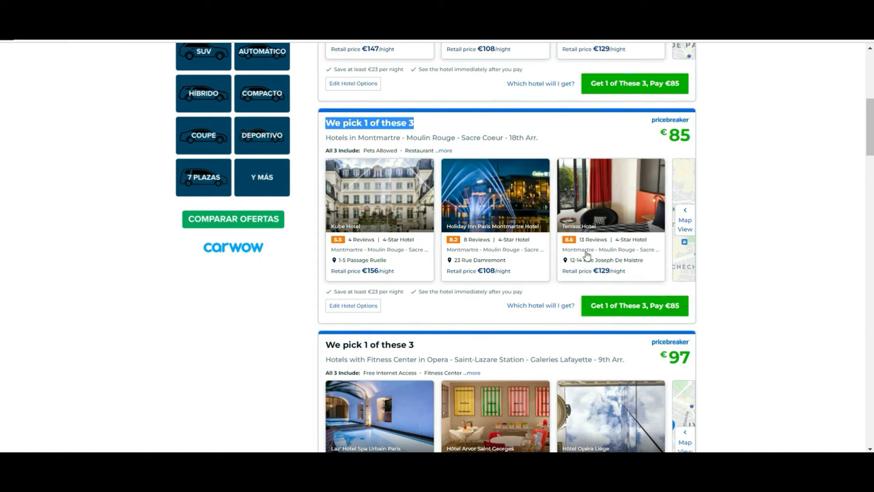
mouse_move(708, 233)
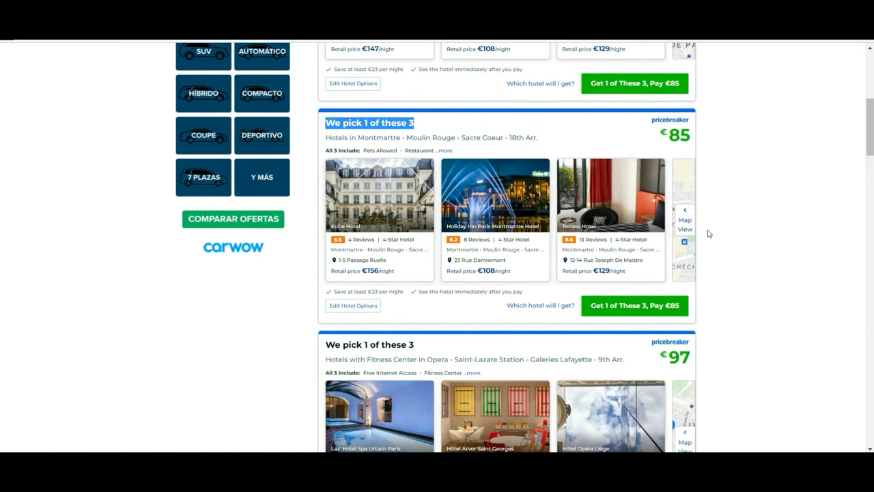
mouse_move(1, 143)
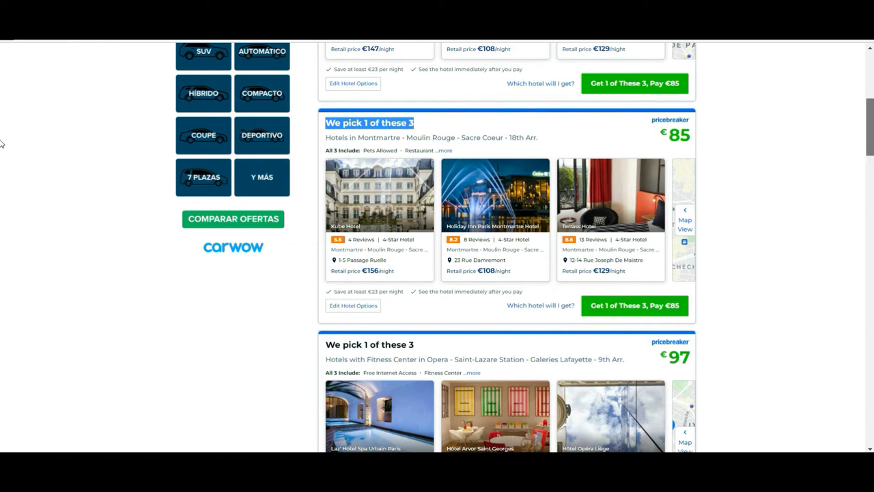
Scroll the Pricebreakers results to the €97 Opera–Saint-Lazare fitness center bundles.
scroll("up", 3)
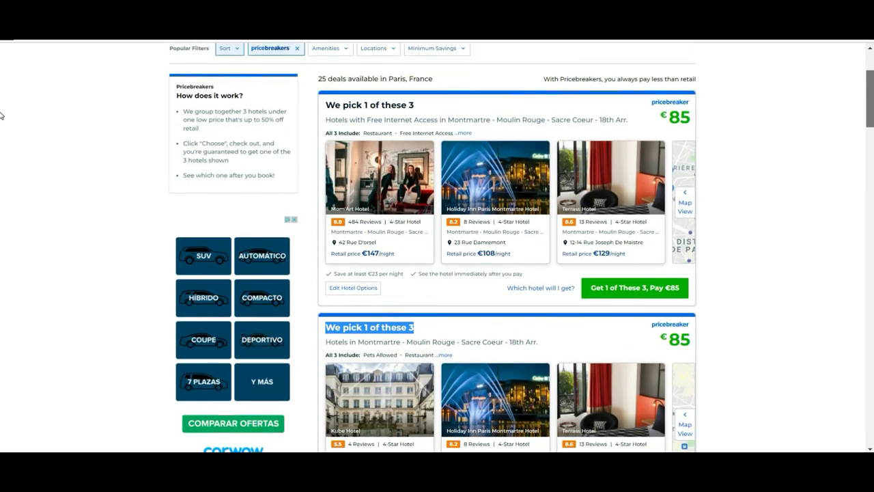
scroll("down", 3)
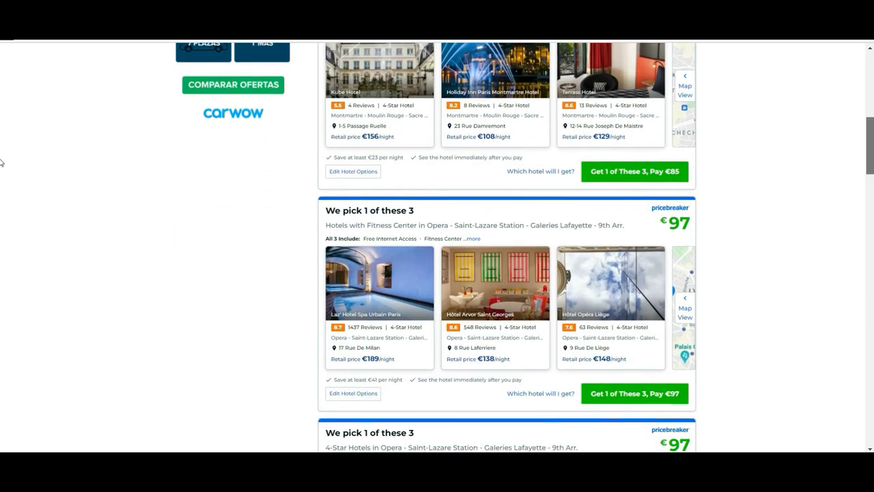
scroll("down", 3)
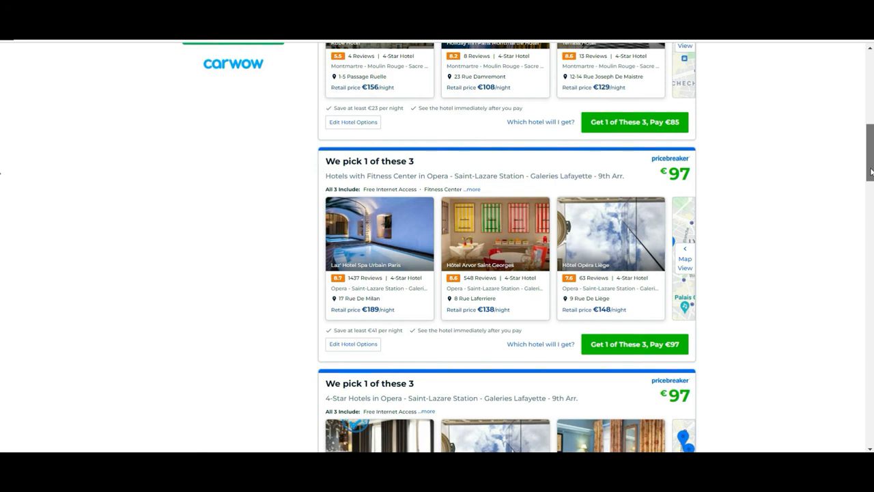
scroll("down", 3)
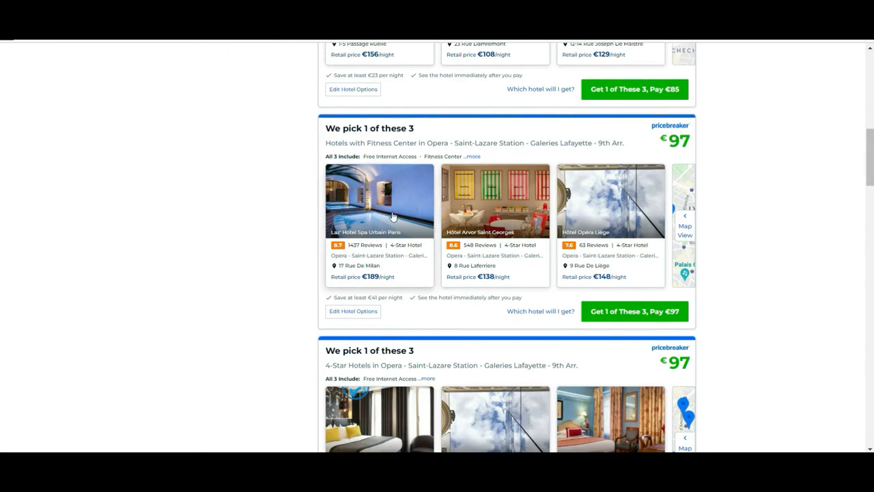
mouse_move(588, 227)
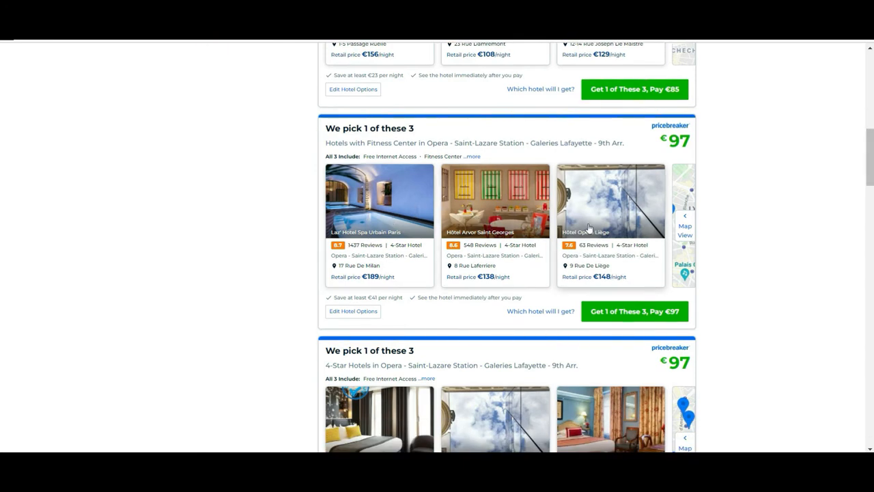
mouse_move(473, 196)
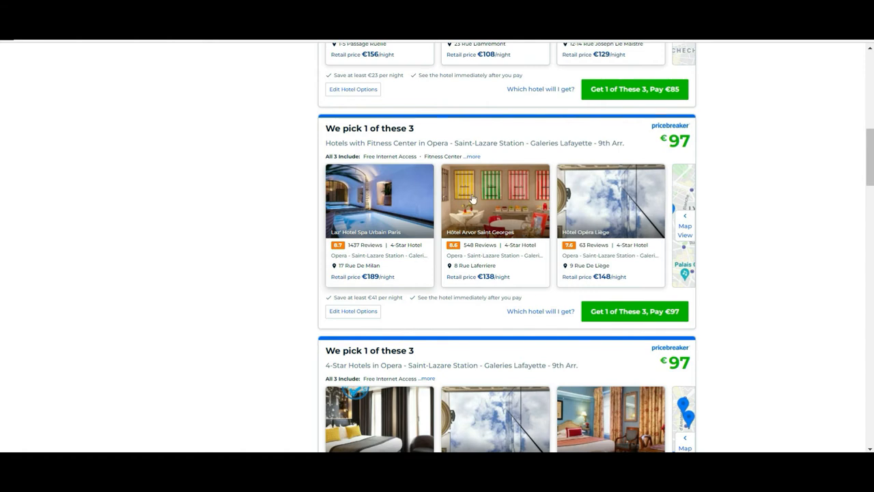
mouse_move(481, 220)
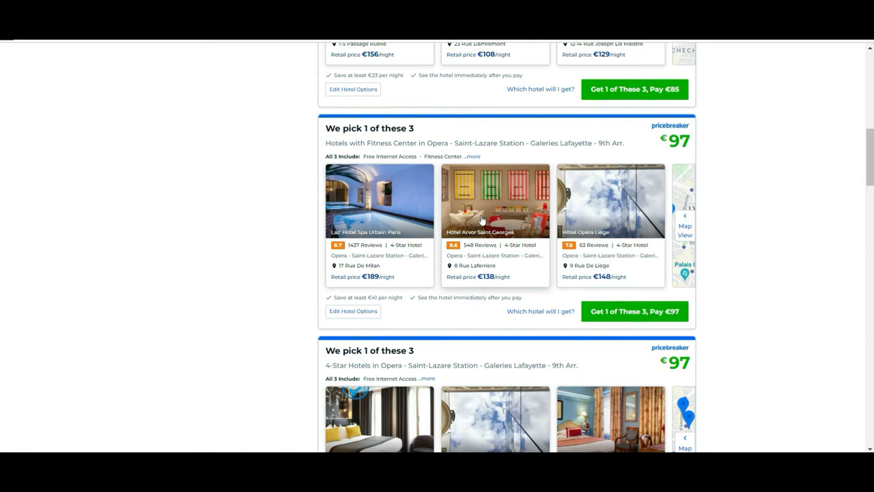
mouse_move(335, 222)
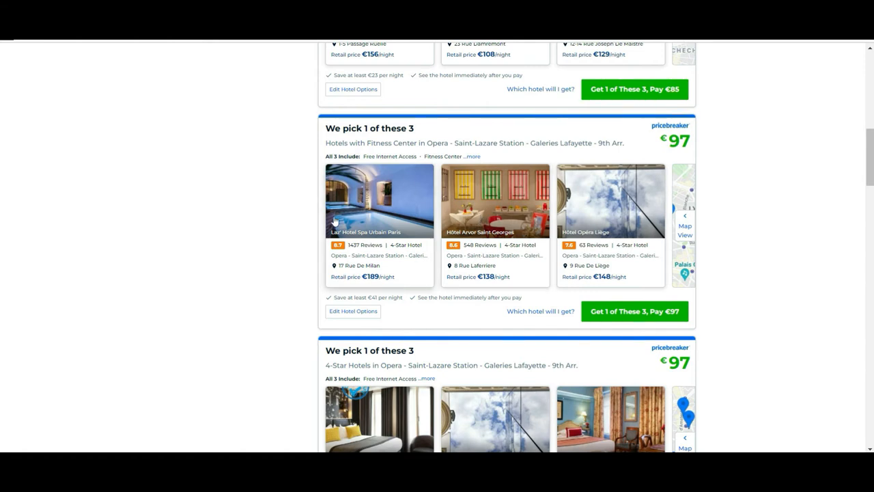
mouse_move(347, 286)
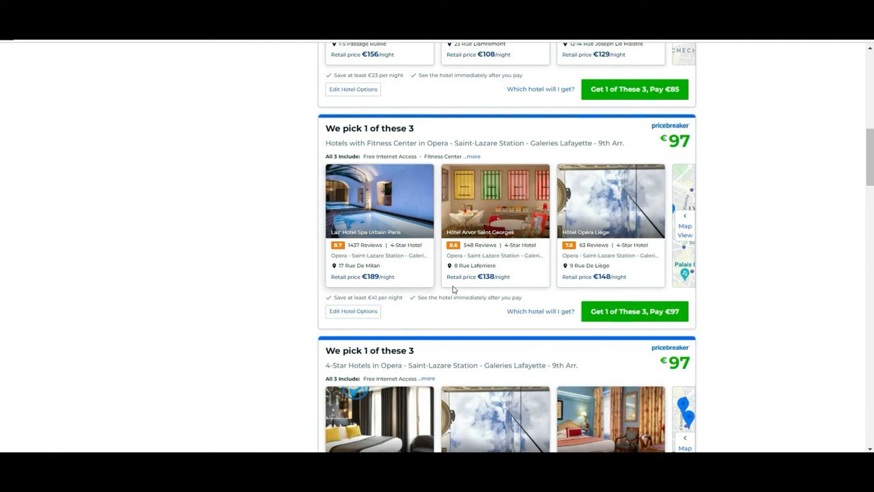
mouse_move(672, 156)
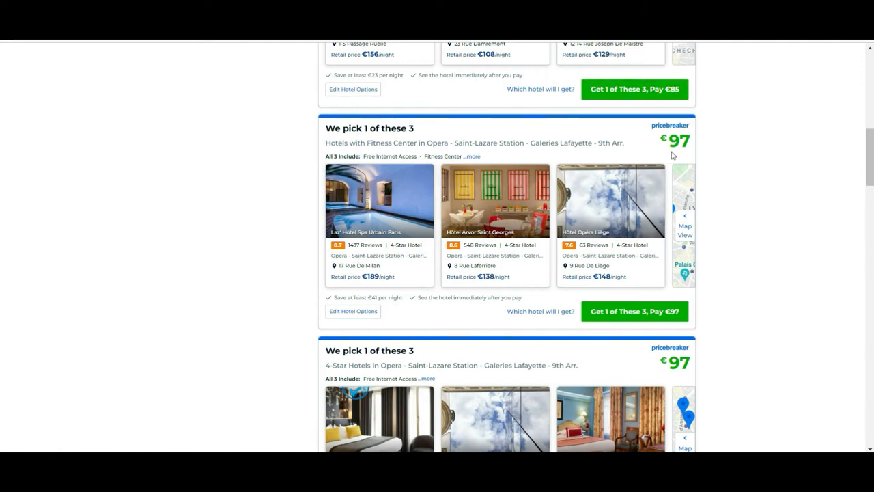
mouse_move(620, 126)
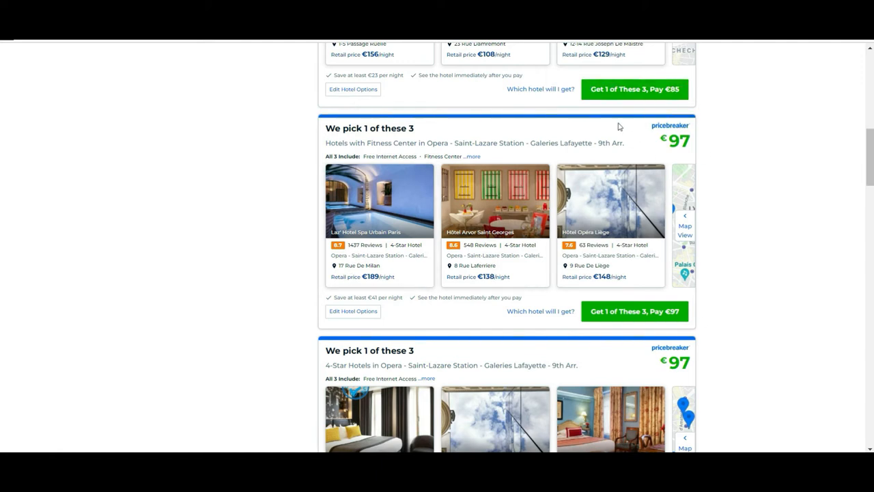
mouse_move(598, 273)
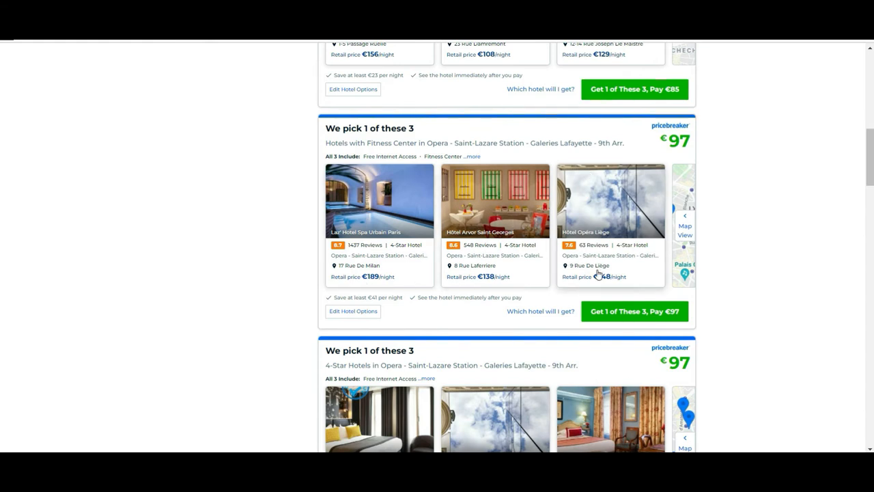
Scroll down past the €964 5-star pool bundle, then back up to the €63 fitness center bundle.
scroll("down", 3)
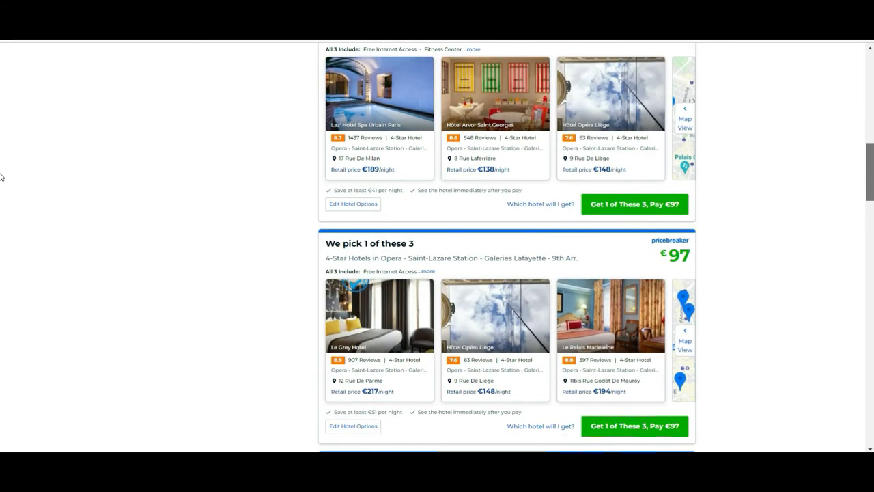
scroll("down", 3)
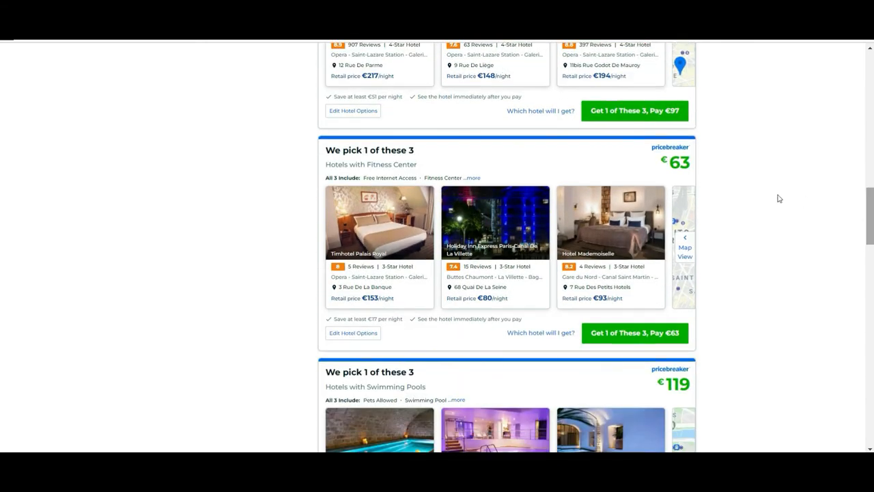
mouse_move(502, 251)
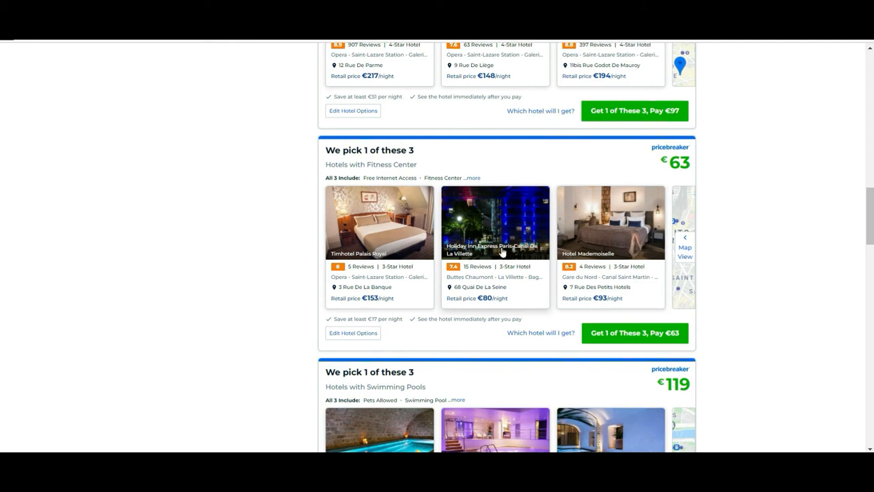
scroll("down", 3)
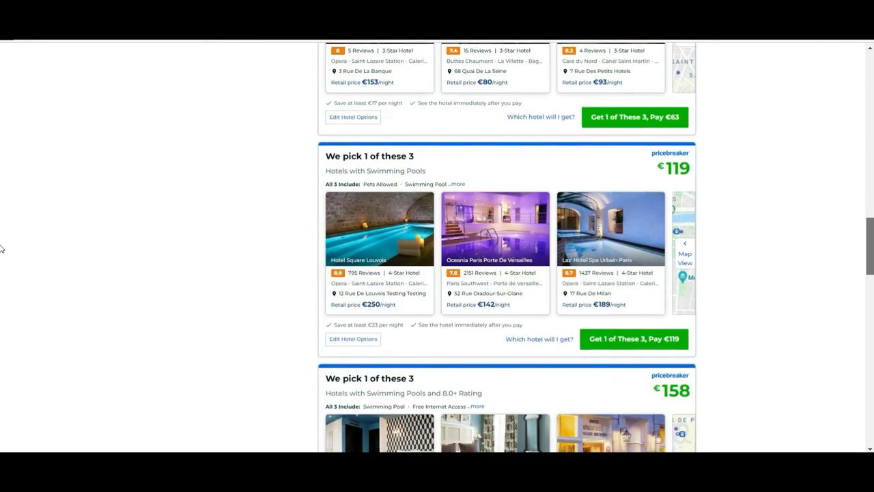
scroll("down", 3)
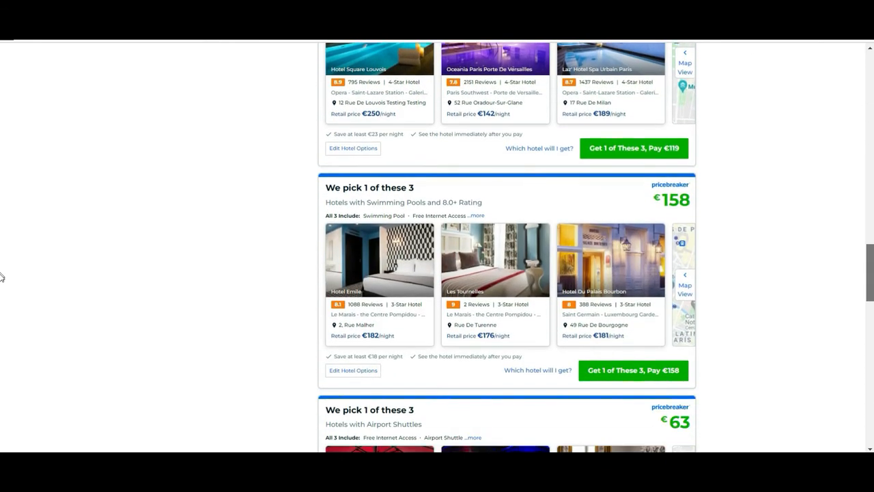
scroll("down", 3)
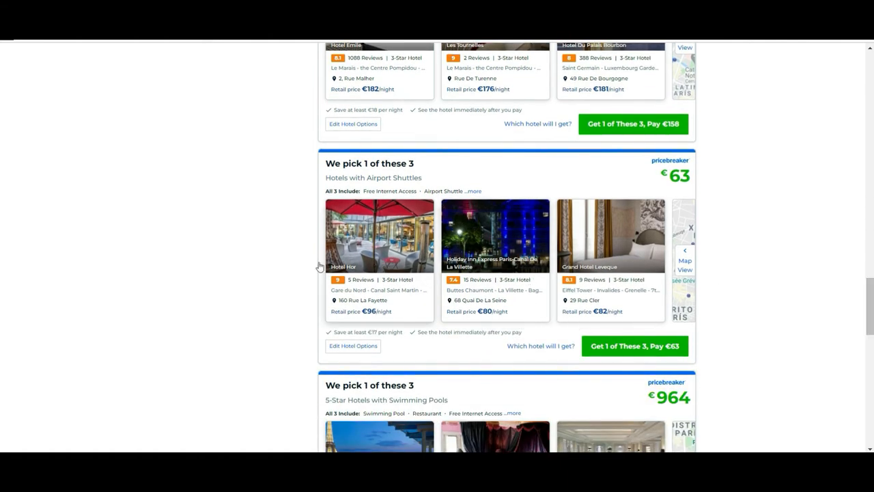
mouse_move(0, 299)
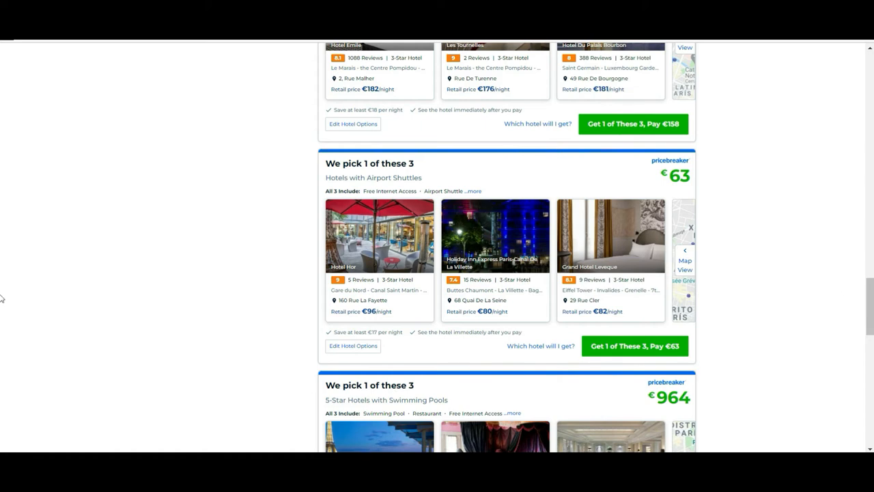
mouse_move(576, 327)
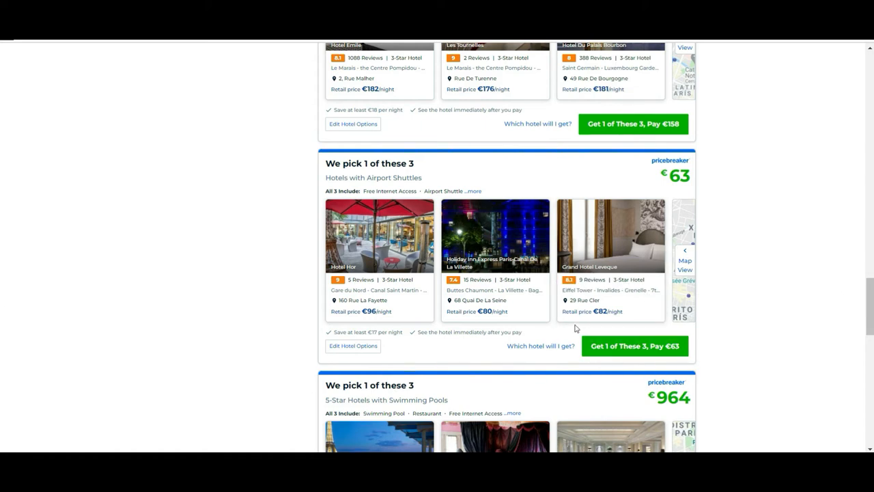
scroll("down", 3)
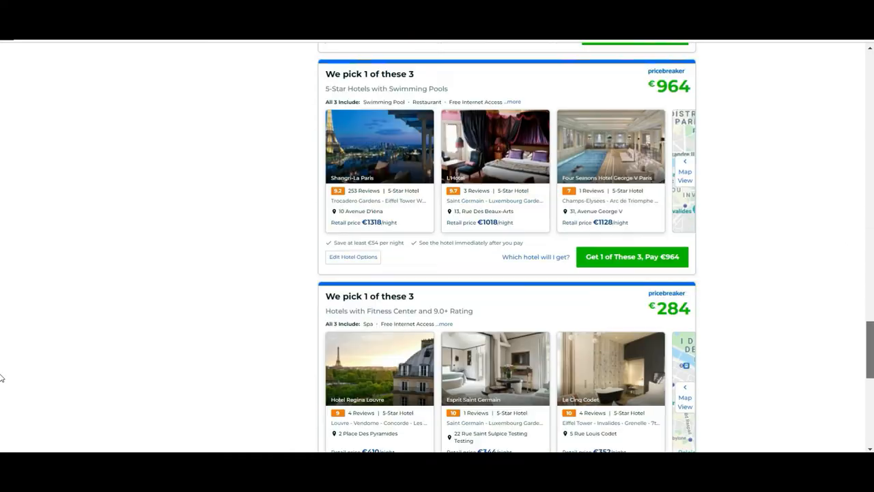
scroll("down", 3)
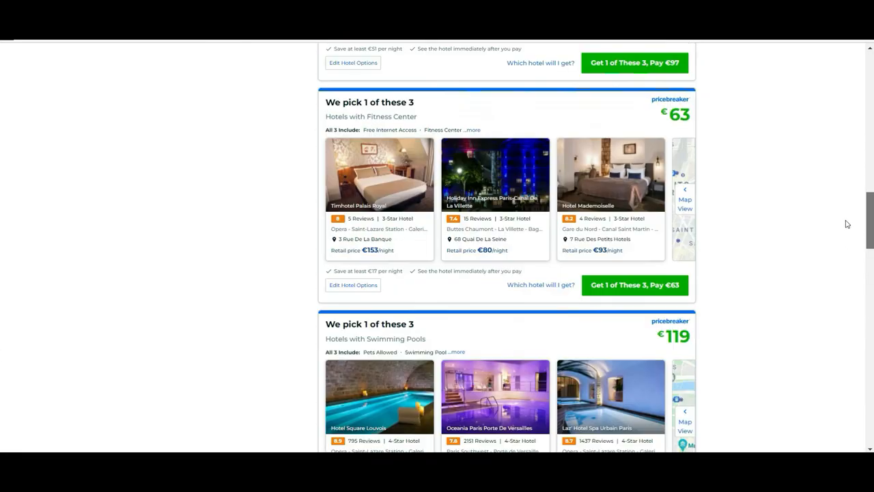
scroll("up", 3)
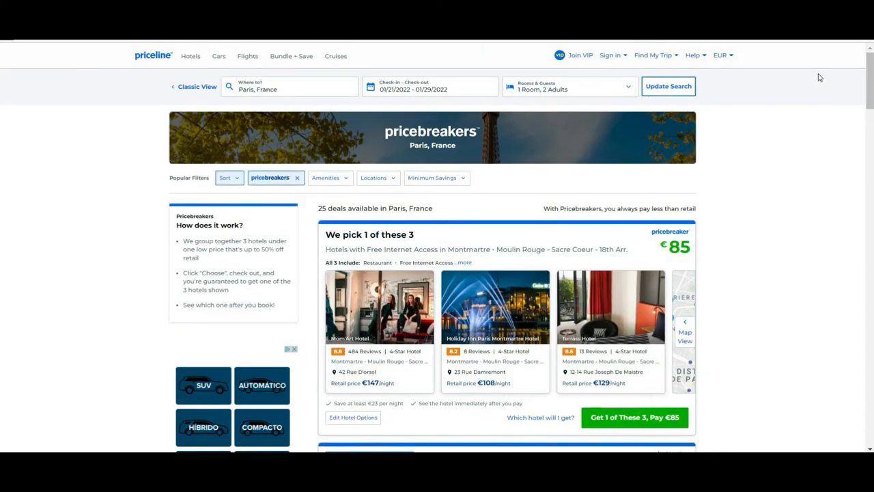
mouse_move(820, 77)
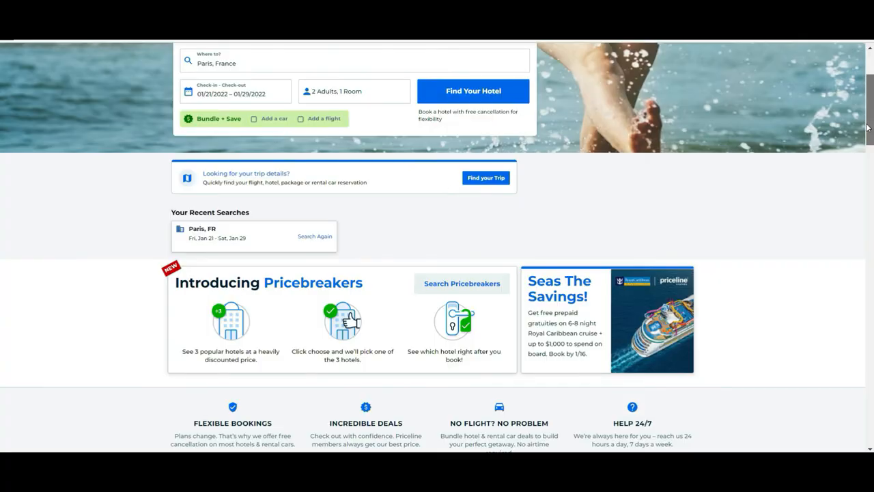
Scroll the home page to the top showing the Hotels search tab.
scroll("up", 3)
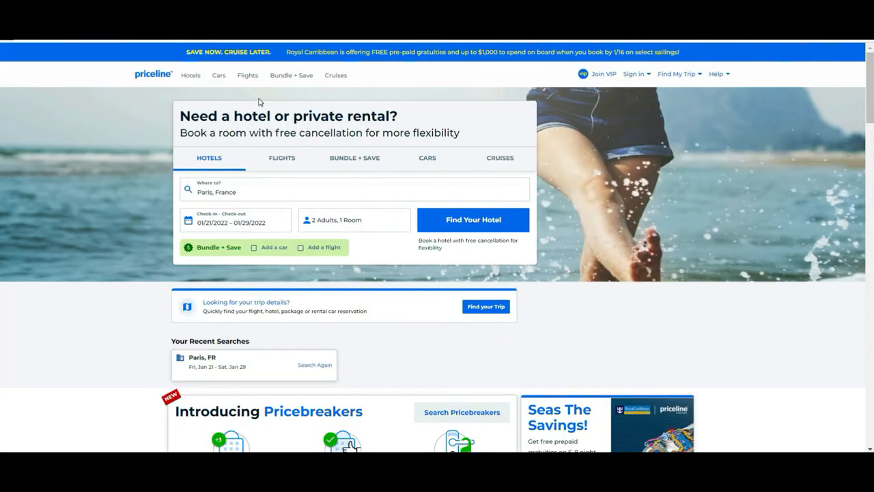
mouse_move(230, 290)
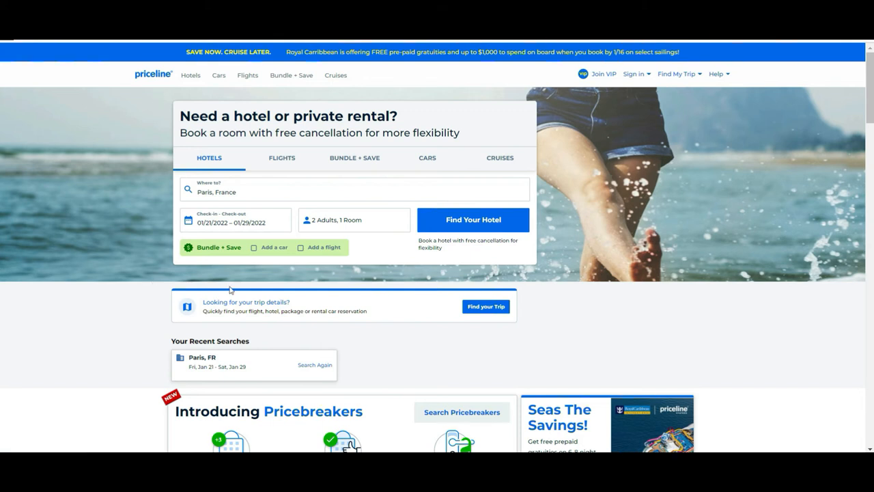
mouse_move(214, 177)
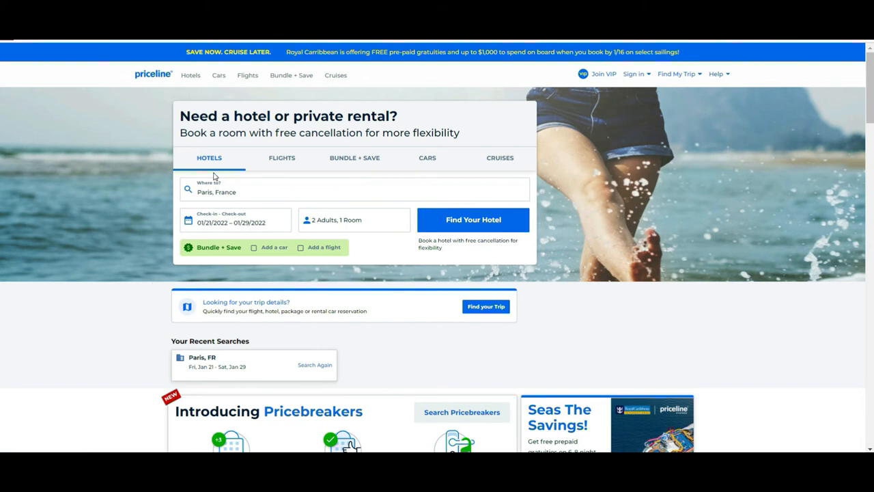
mouse_move(281, 162)
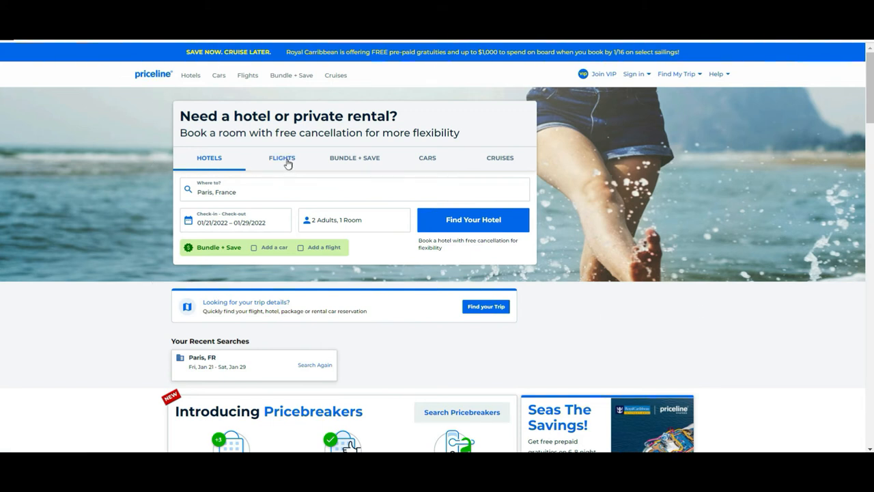
mouse_move(361, 159)
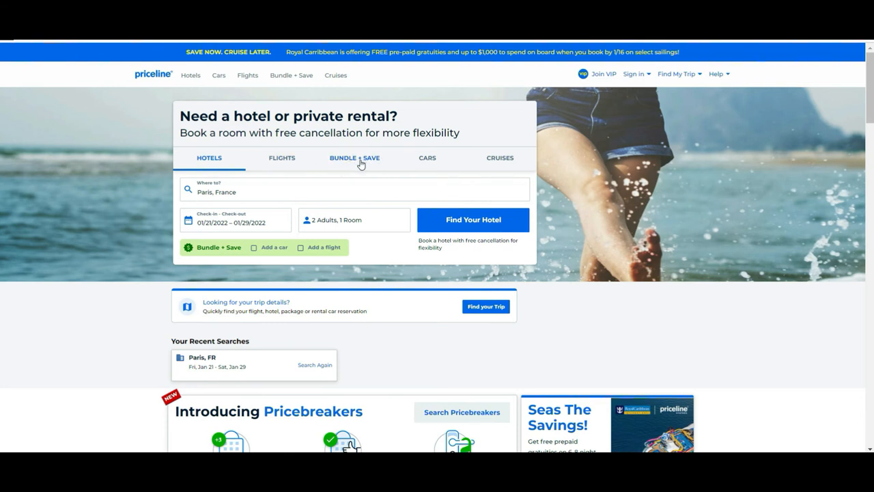
mouse_move(328, 163)
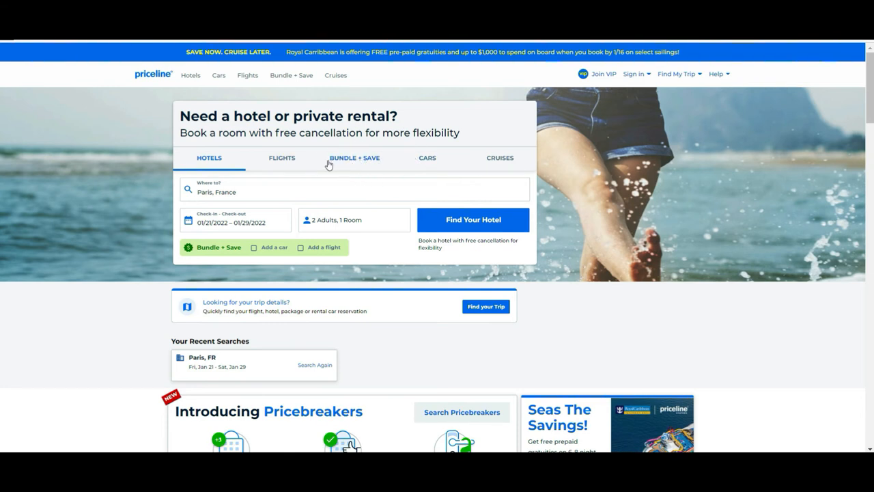
mouse_move(350, 171)
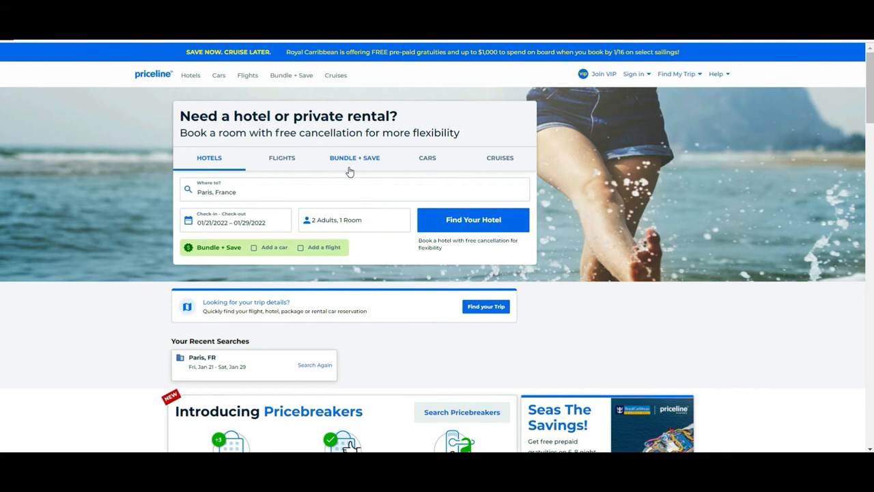
mouse_move(327, 164)
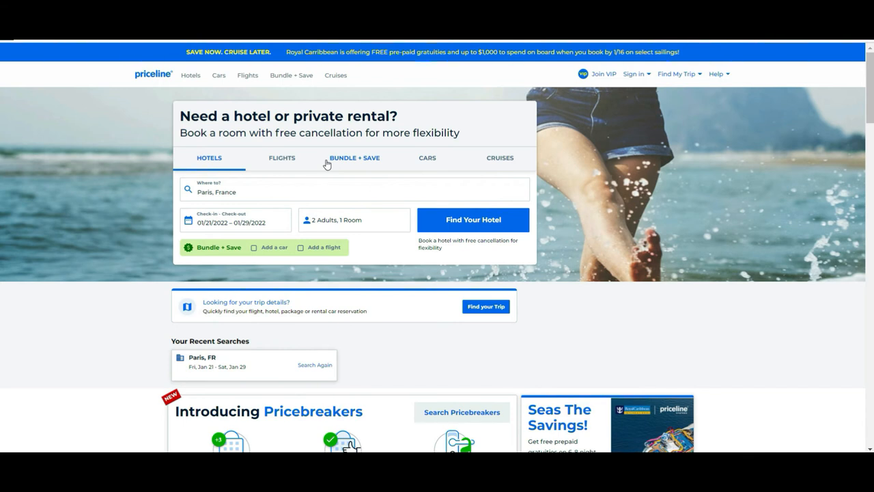
mouse_move(402, 161)
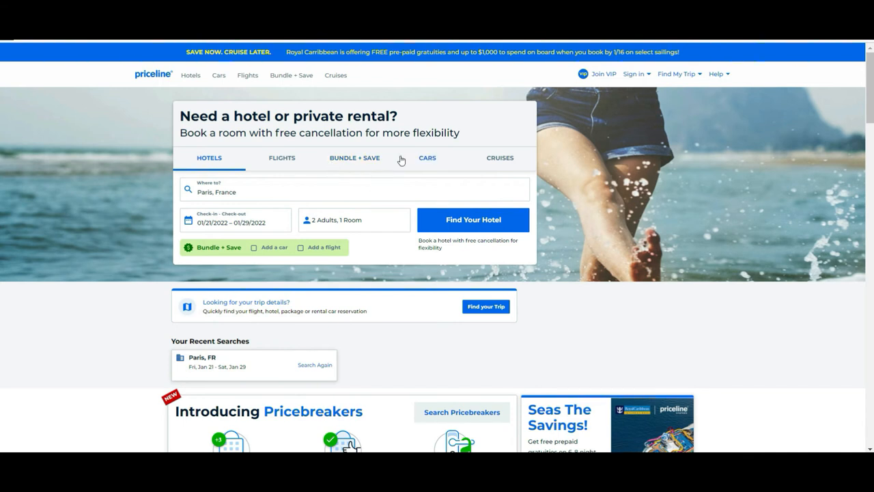
mouse_move(439, 149)
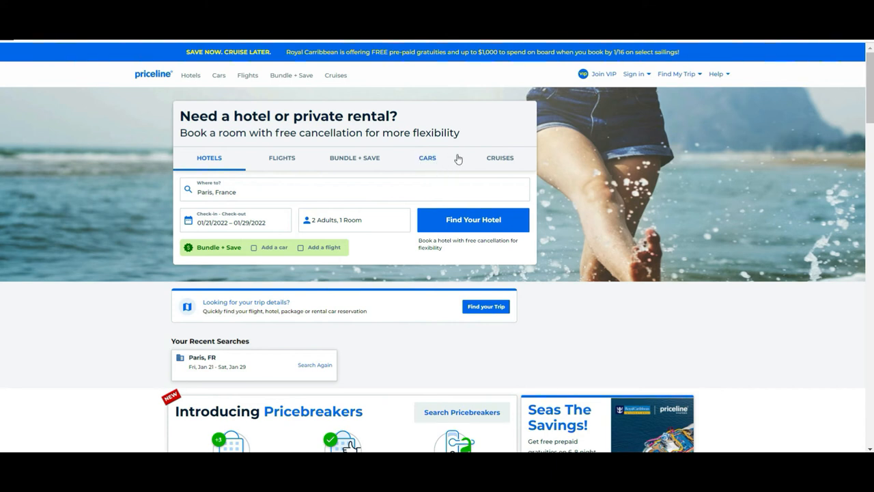
mouse_move(222, 240)
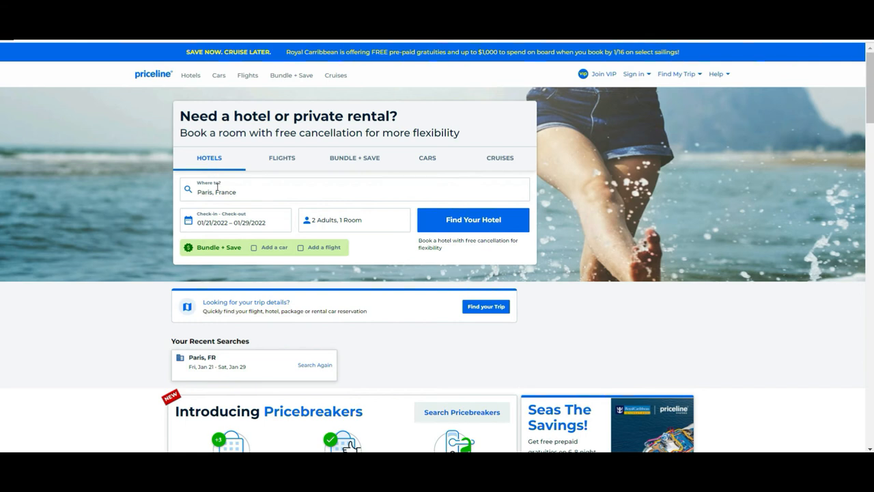
mouse_move(224, 164)
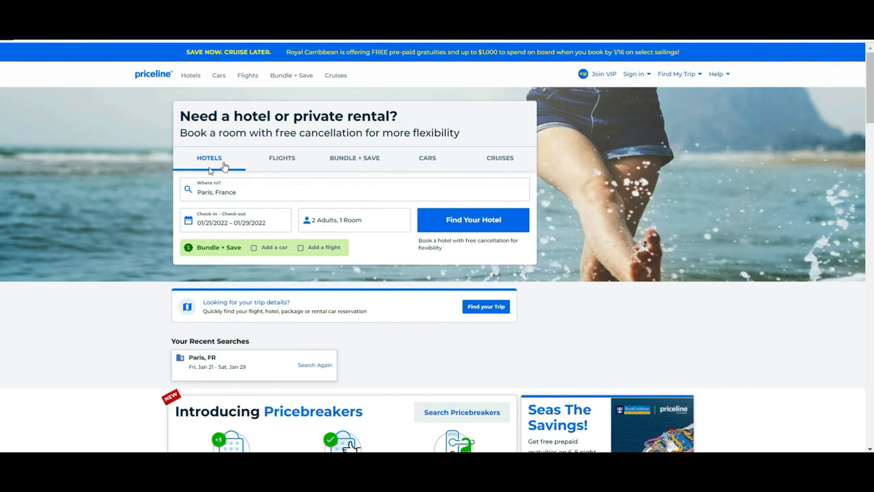
mouse_move(197, 233)
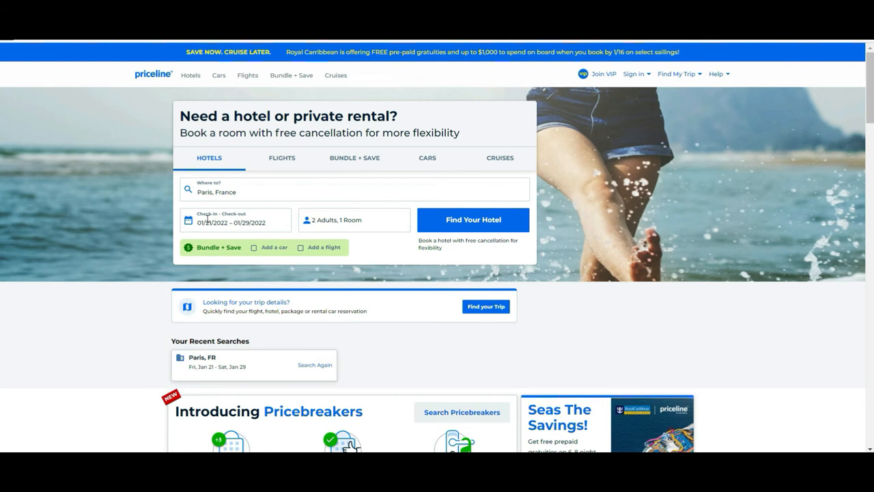
Keep the 21–29 January dates and set Rooms & Guests to 1 adult, 1 room.
left_click(235, 219)
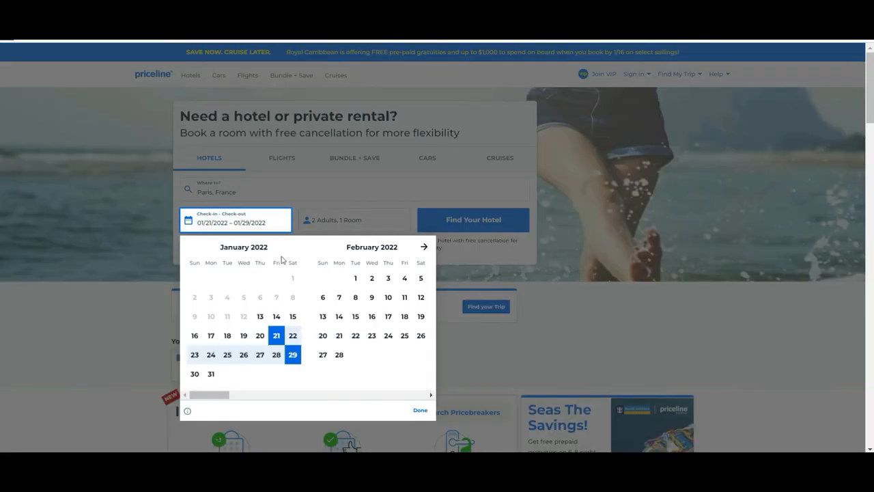
left_click(354, 219)
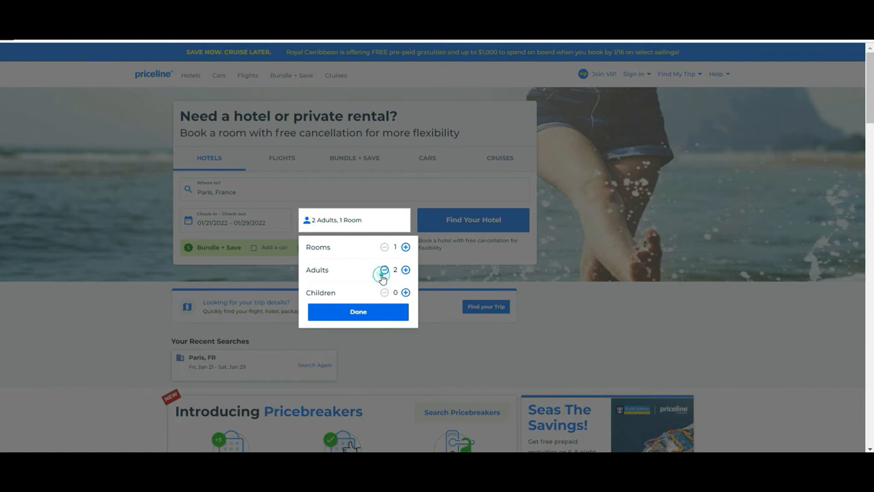
left_click(384, 269)
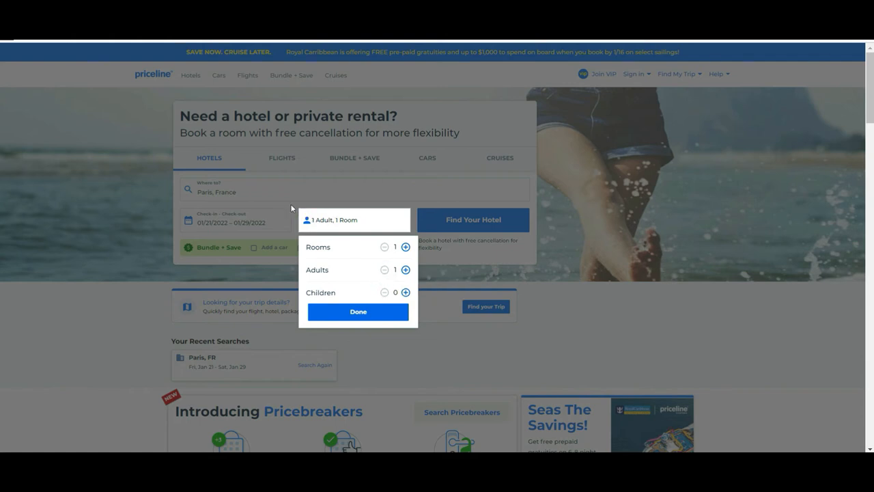
left_click(358, 312)
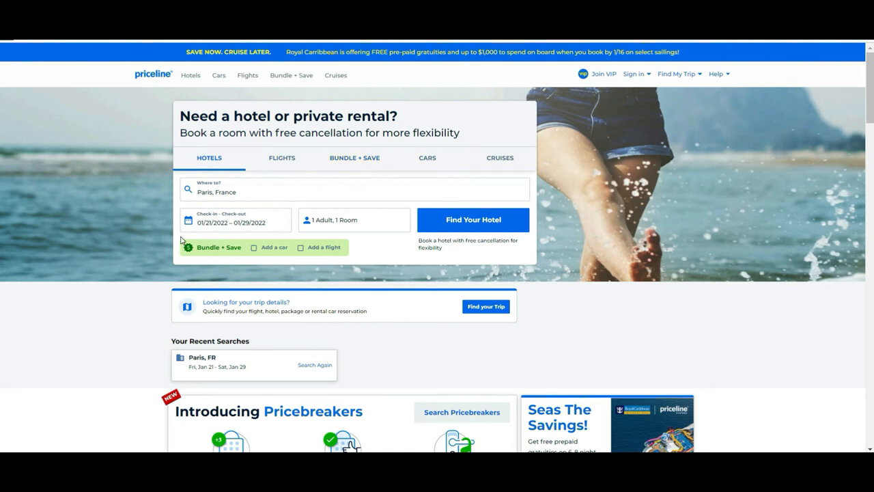
mouse_move(330, 254)
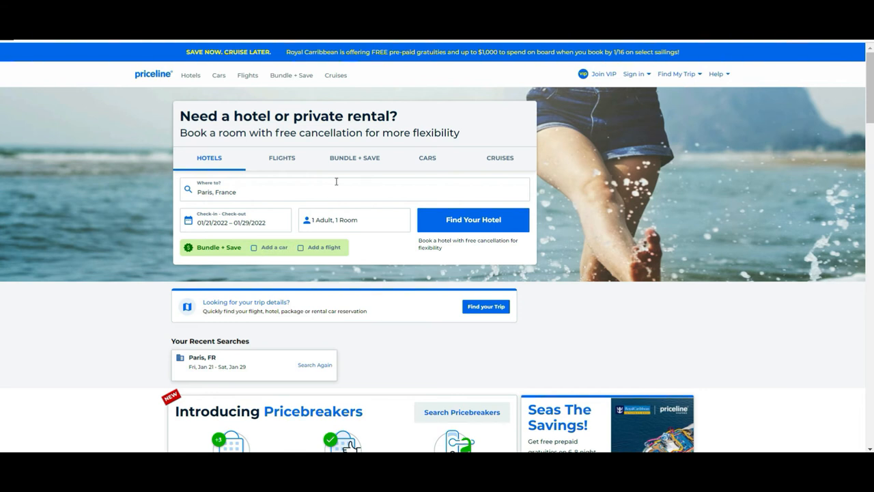
mouse_move(502, 227)
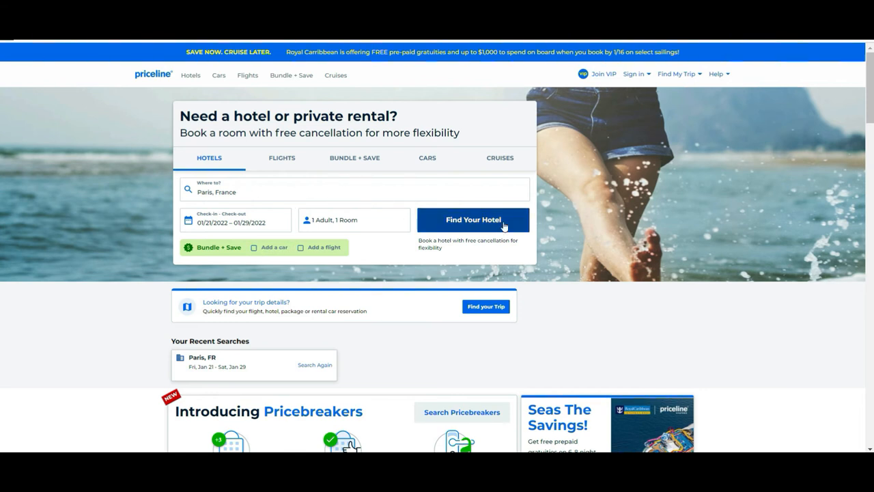
Run the Paris hotel search and decline the developer tools prompt.
left_click(472, 219)
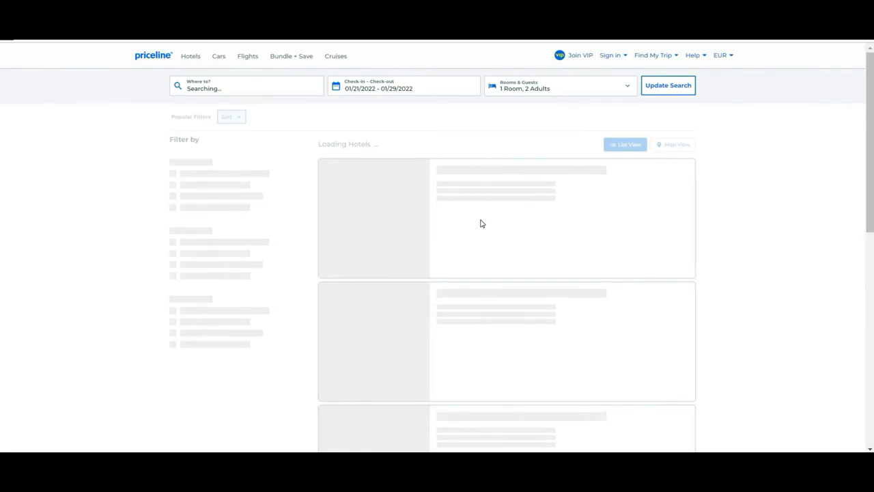
key("f12")
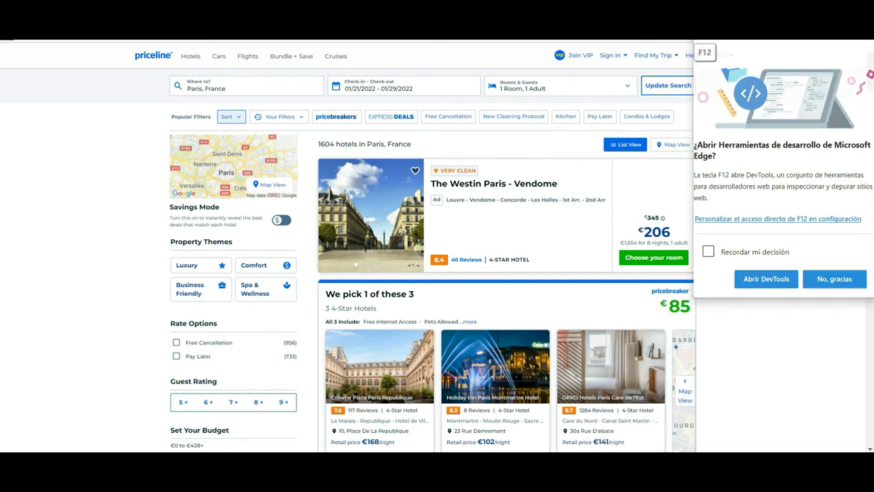
left_click(833, 278)
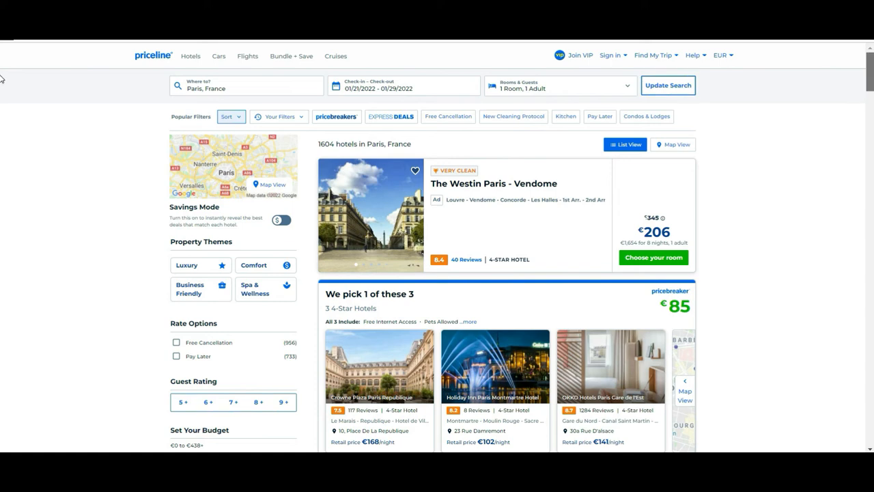
Scroll the filter sidebar applying Spa & Wellness, Spa, Swimming Pool, Fitness Center and 8+ rating.
scroll("down", 3)
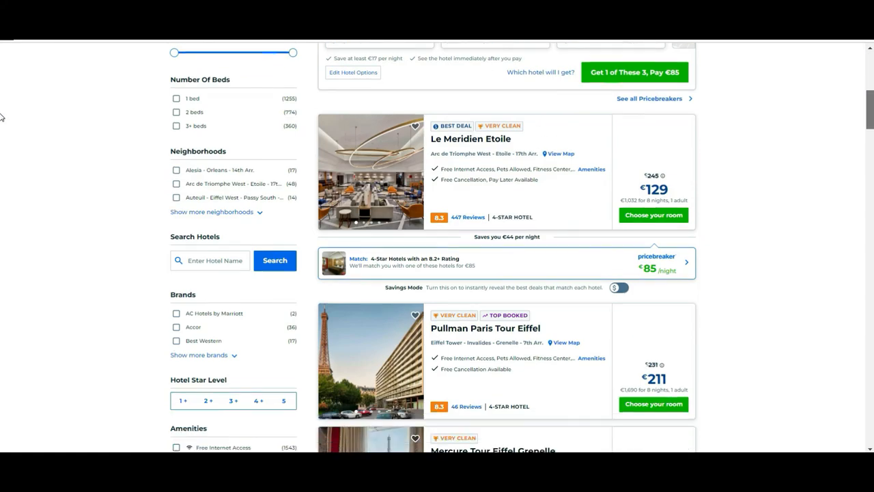
scroll("down", 3)
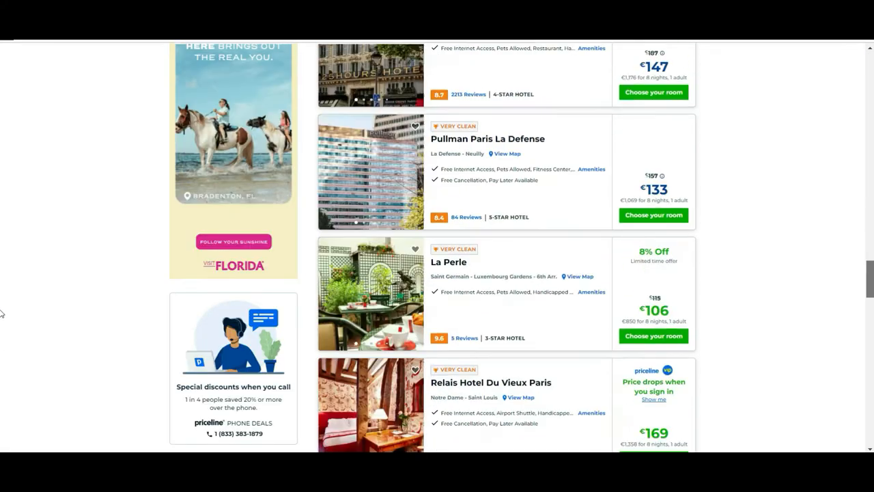
scroll("up", 3)
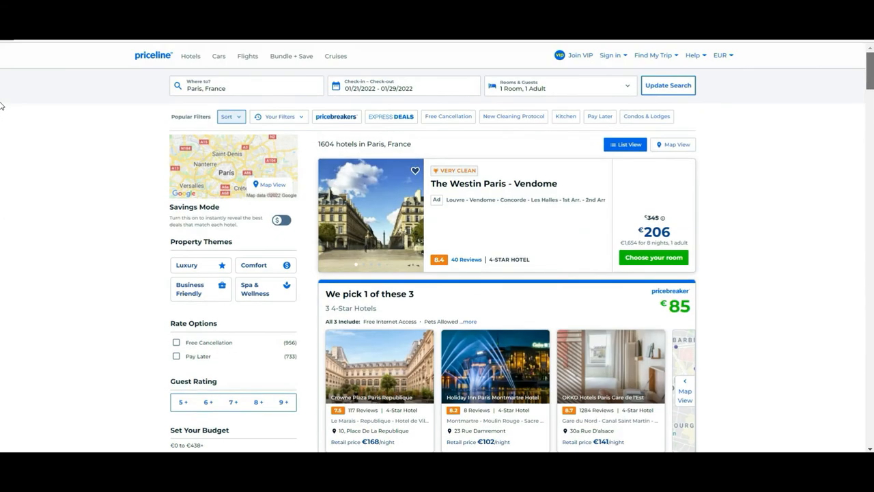
scroll("down", 3)
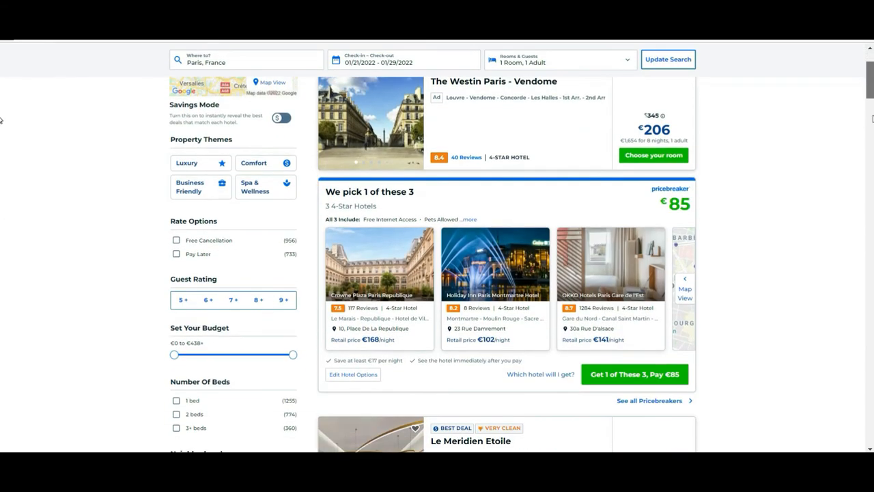
scroll("up", 3)
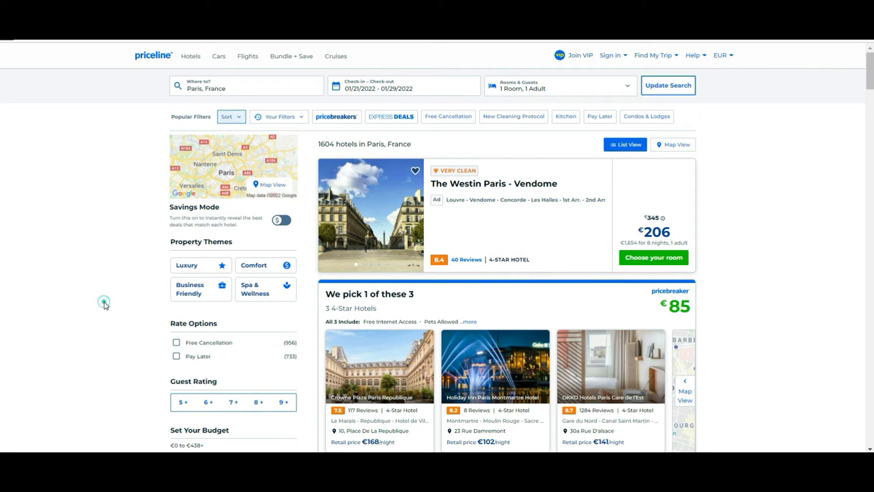
scroll("down", 3)
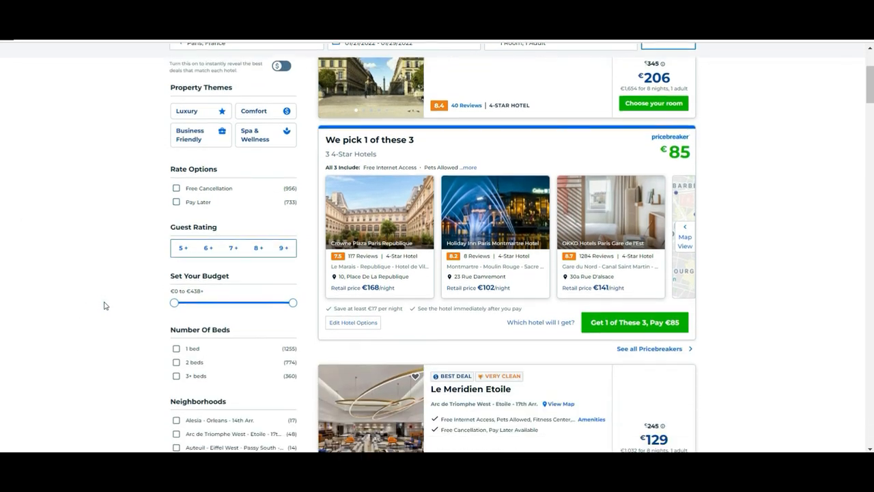
scroll("down", 3)
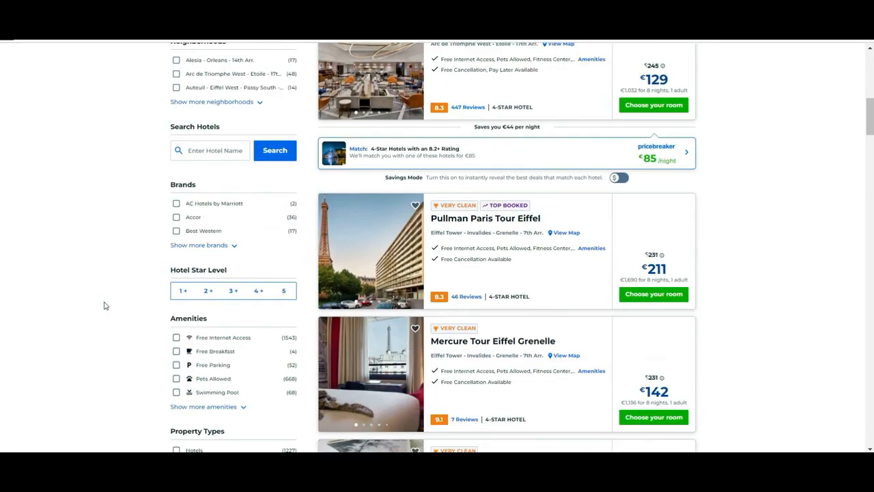
scroll("down", 3)
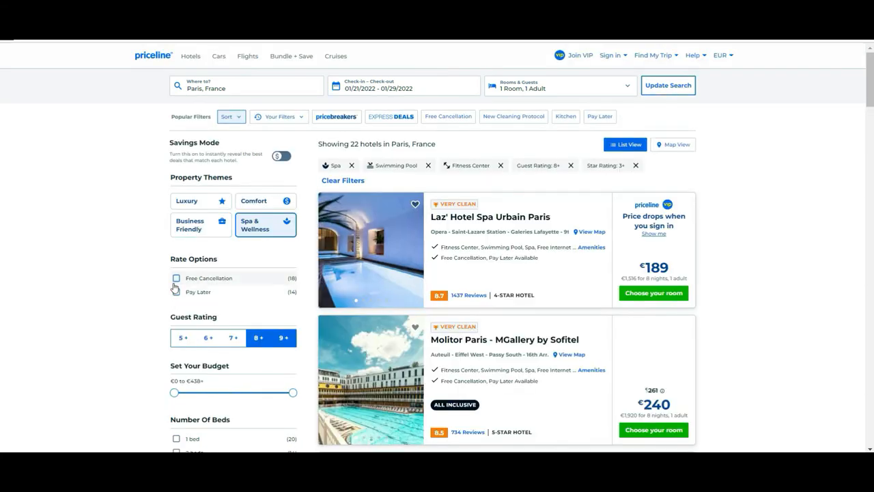
Filter to free cancellation, 2 beds and 5-star hotel level, leaving 7 Paris spa hotels.
left_click(176, 279)
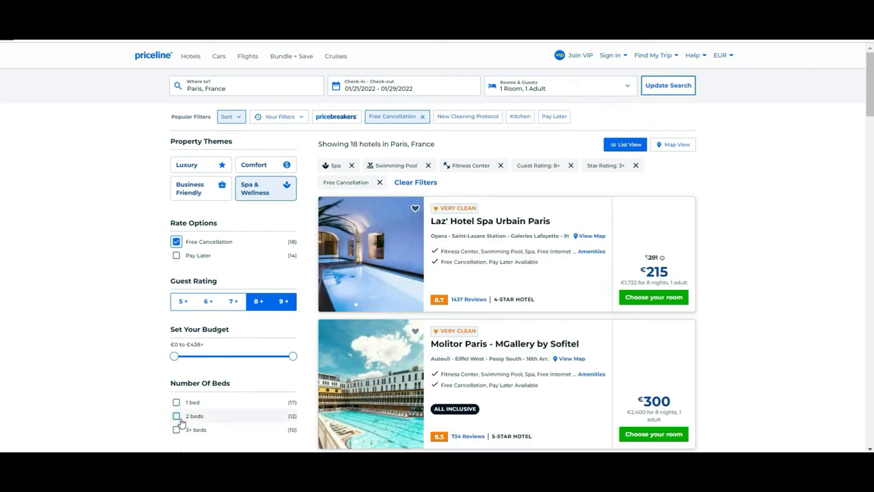
left_click(176, 415)
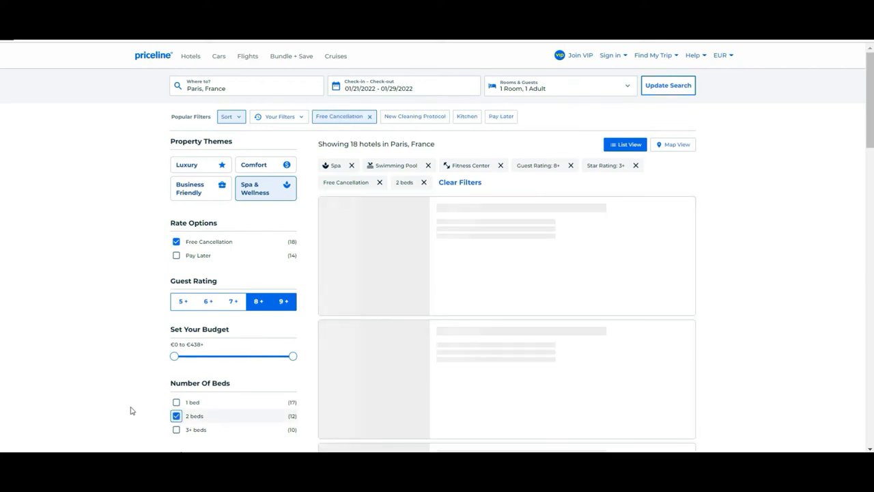
scroll("down", 3)
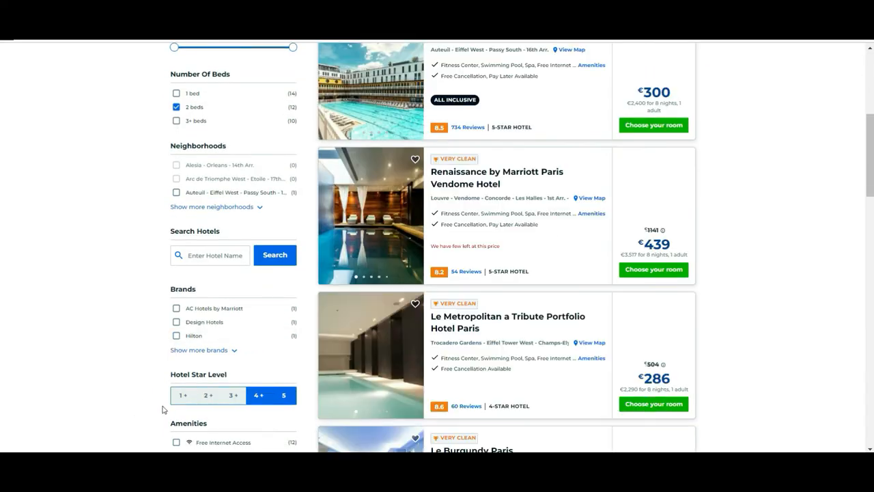
left_click(287, 395)
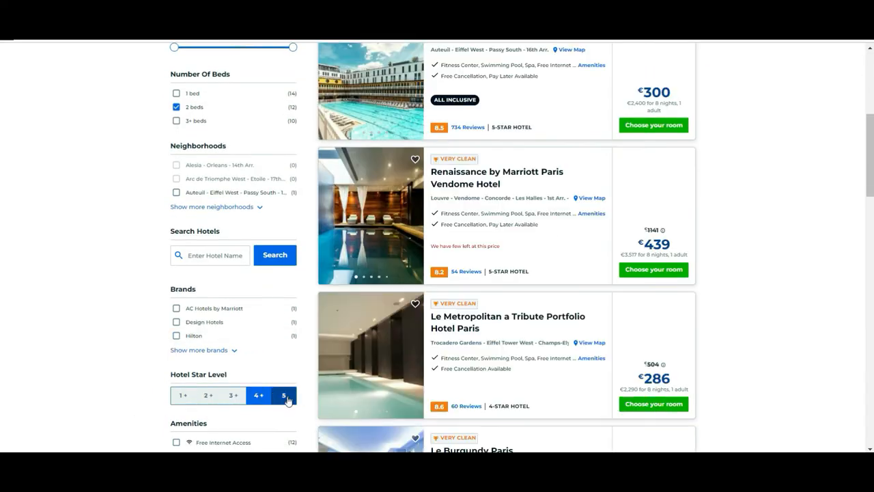
scroll("up", 3)
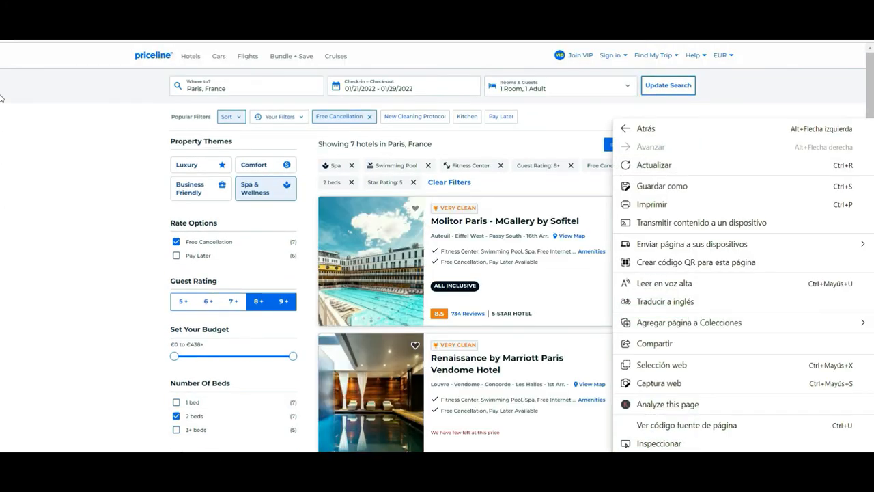
scroll("down", 3)
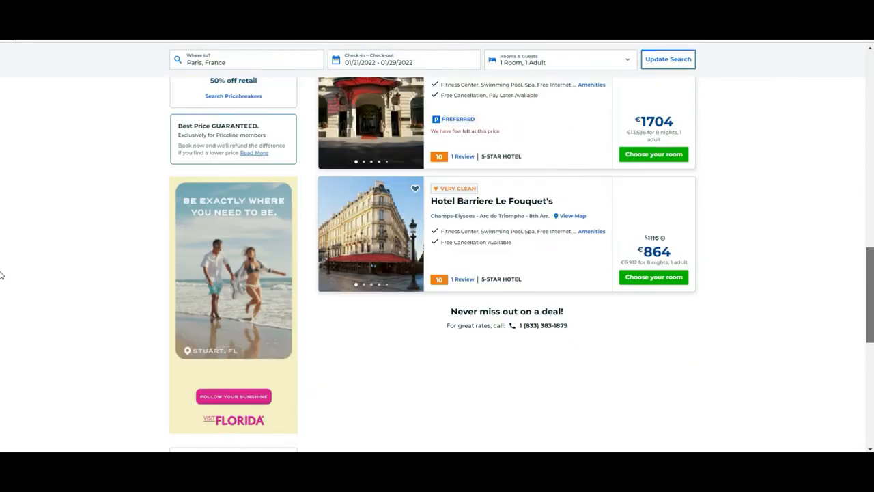
scroll("up", 3)
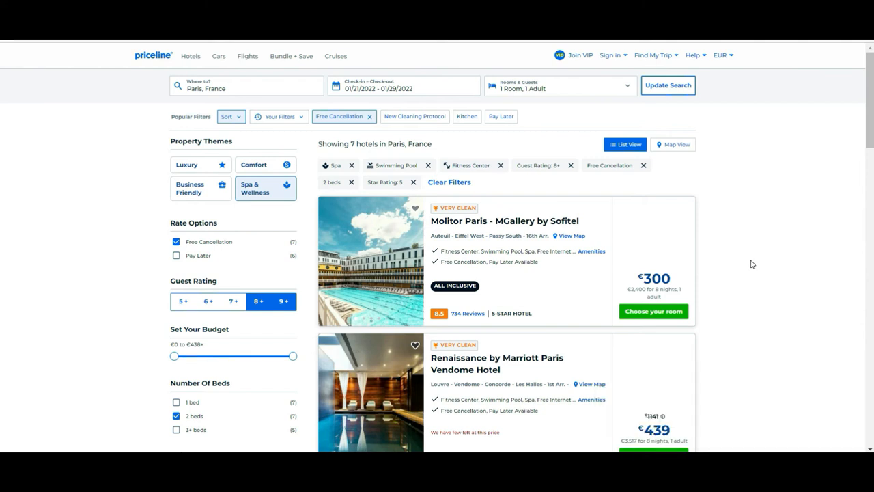
scroll("down", 3)
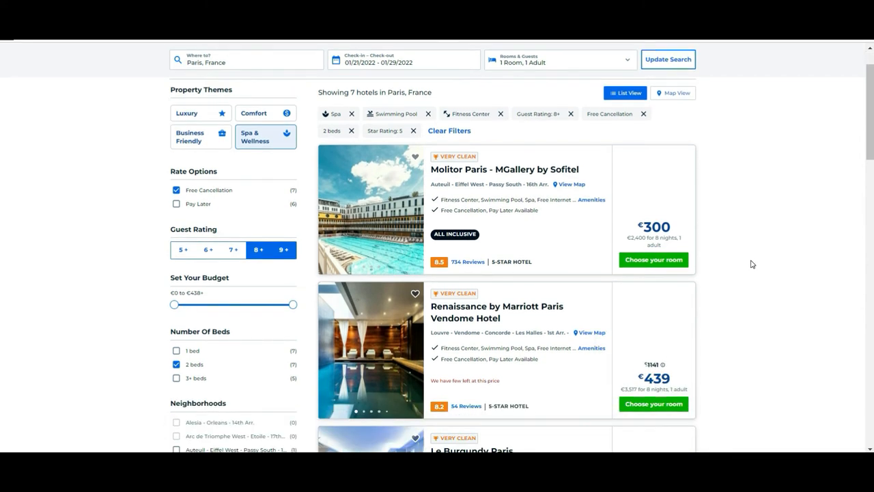
scroll("down", 3)
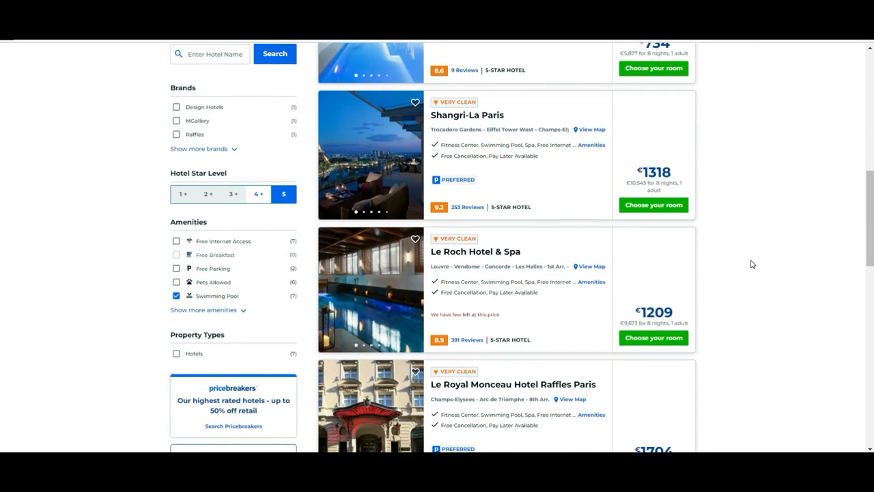
scroll("down", 3)
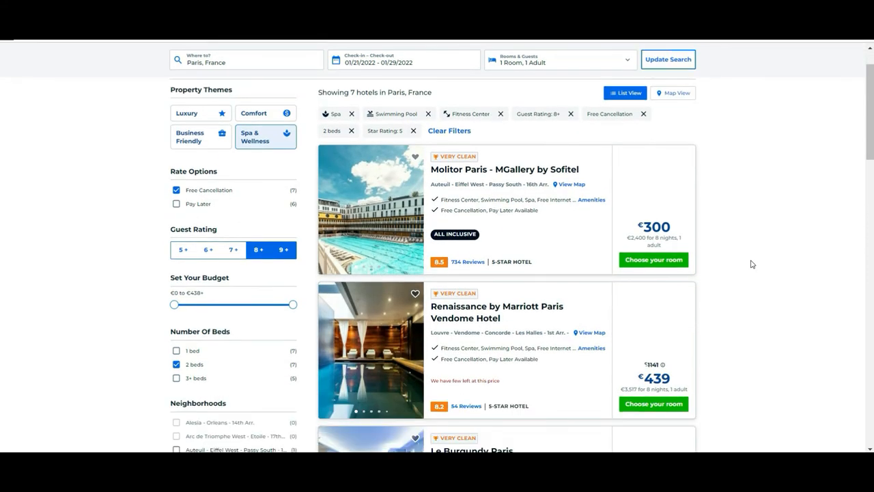
scroll("down", 3)
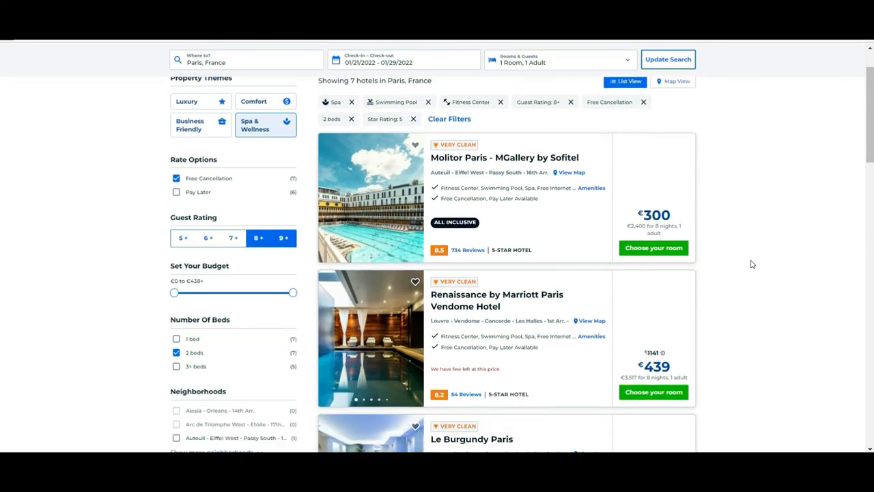
scroll("down", 3)
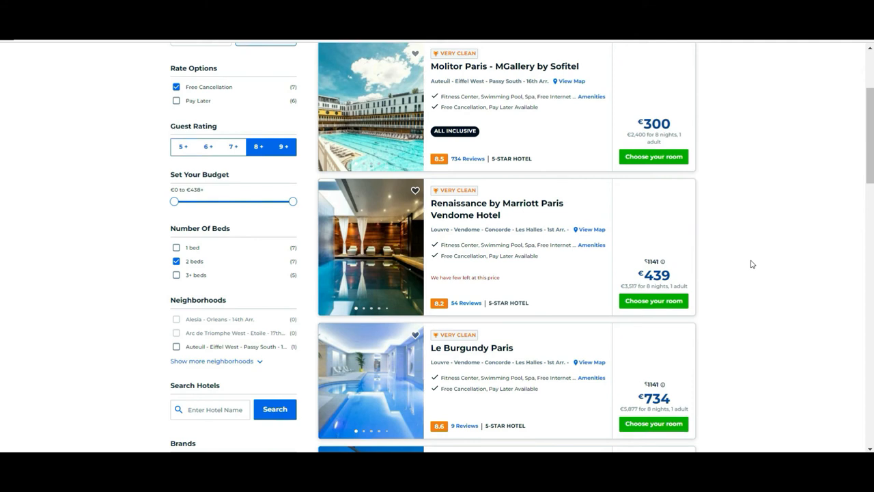
scroll("down", 3)
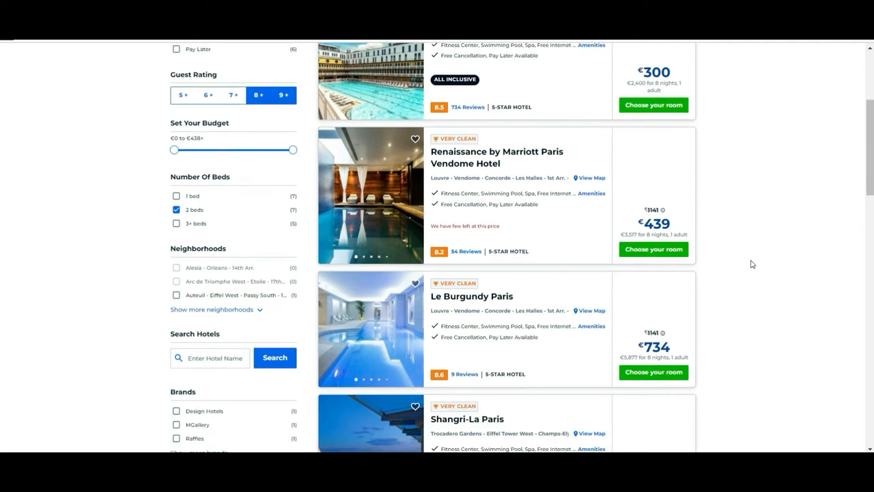
scroll("down", 3)
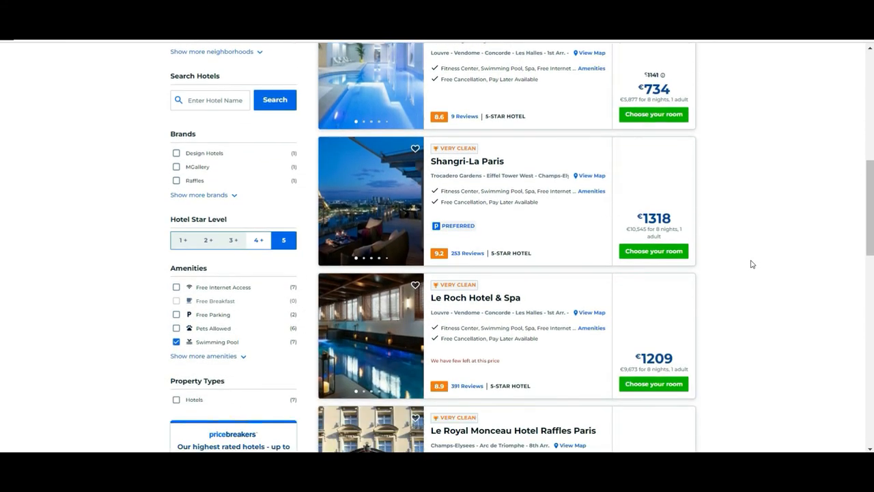
scroll("down", 3)
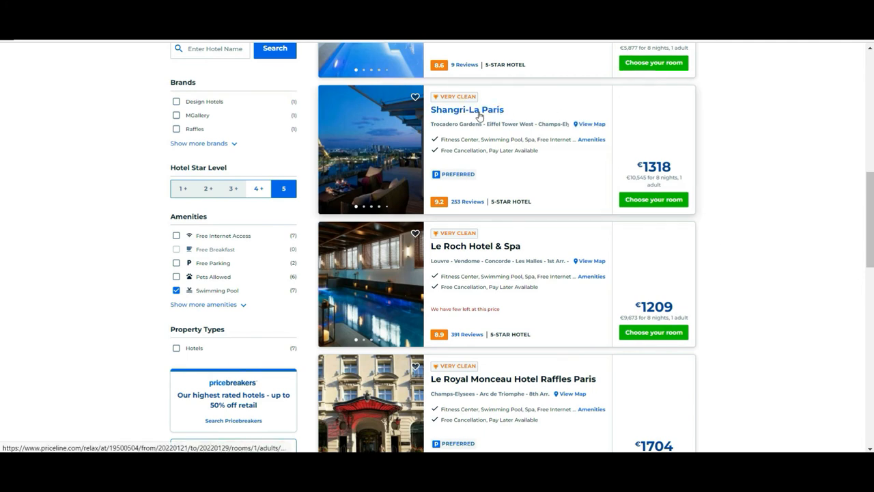
View Shangri-La Paris details: €1318 per night, 9.2 guest rating and top amenities.
left_click(467, 109)
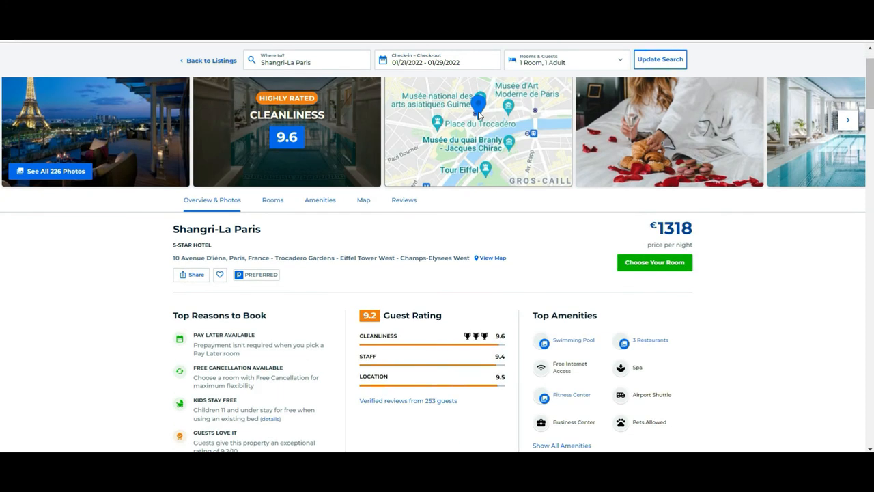
scroll("up", 3)
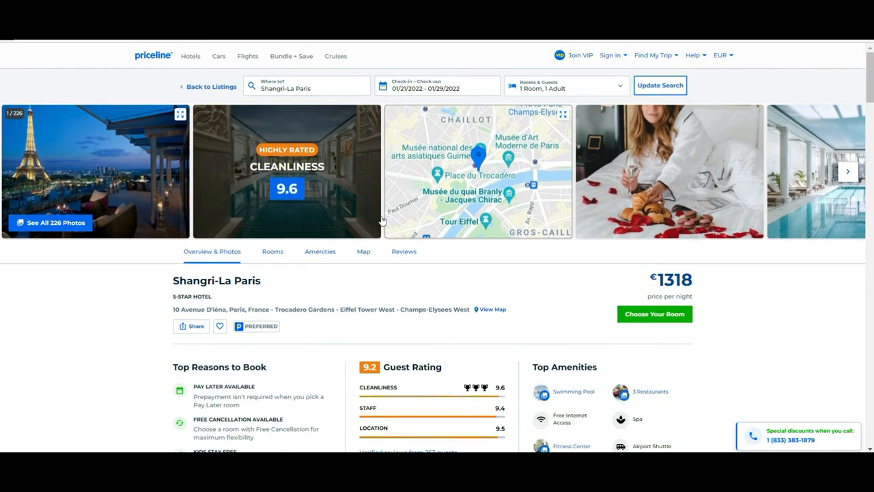
scroll("down", 3)
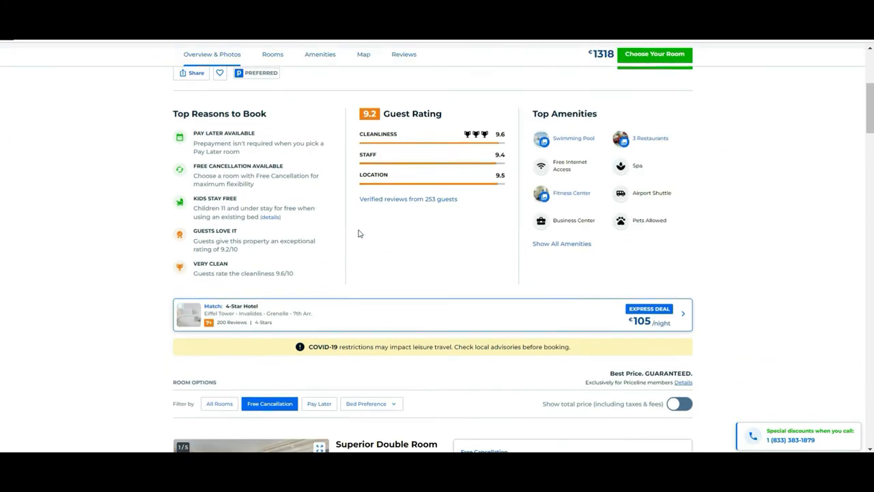
scroll("down", 3)
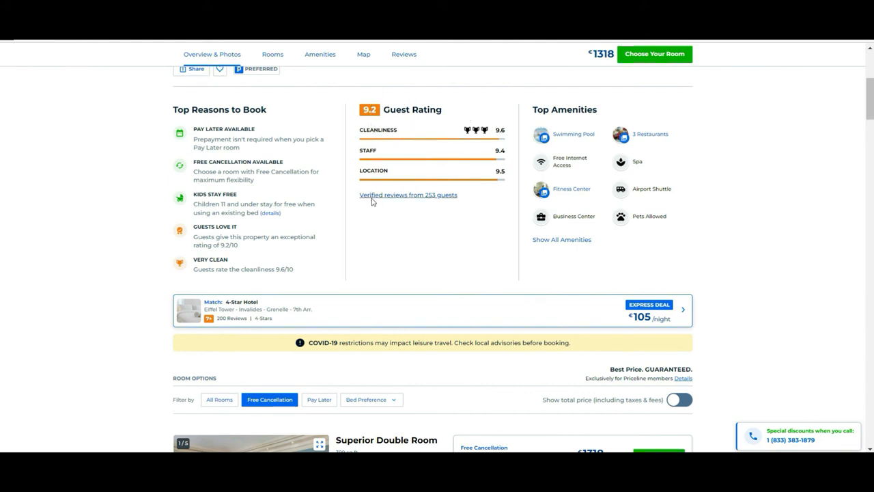
mouse_move(600, 267)
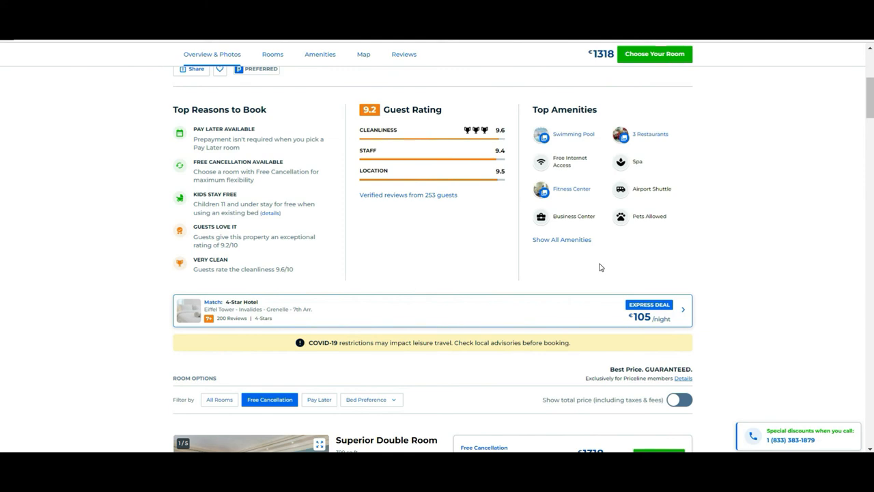
mouse_move(634, 164)
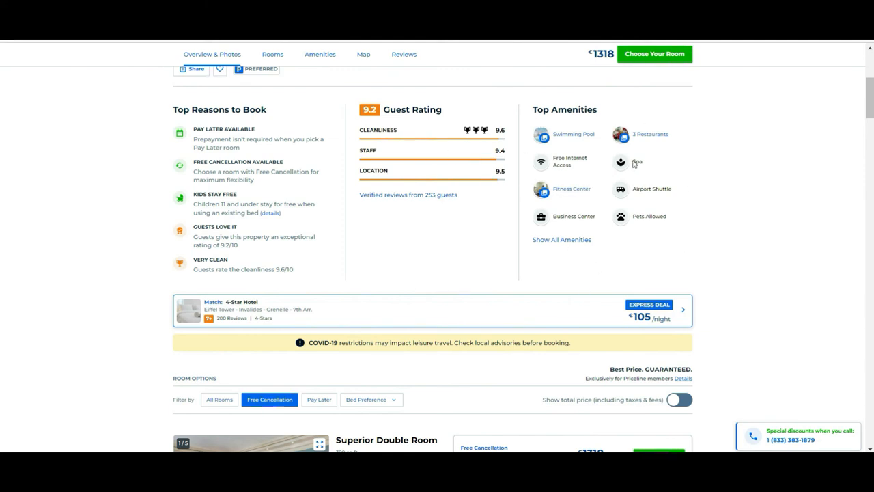
mouse_move(526, 151)
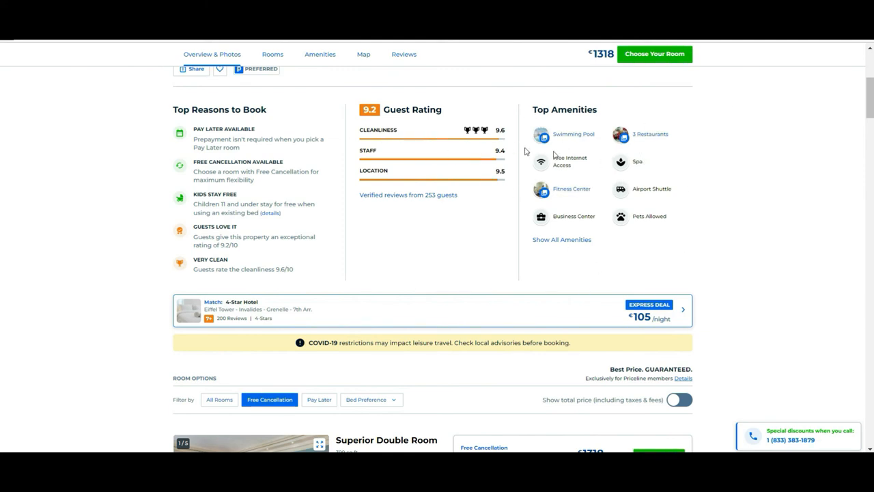
mouse_move(62, 312)
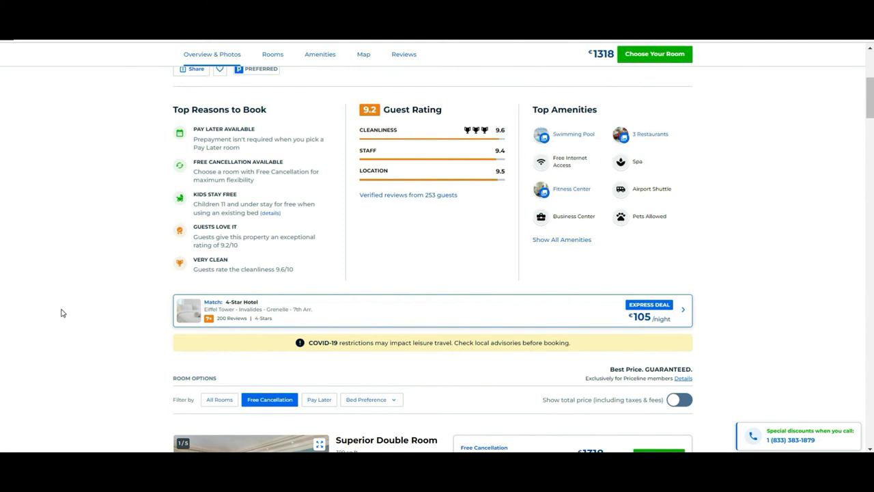
Browse the room list past Deluxe and Junior suites to the Duplex Suite at €2454 per night.
scroll("down", 3)
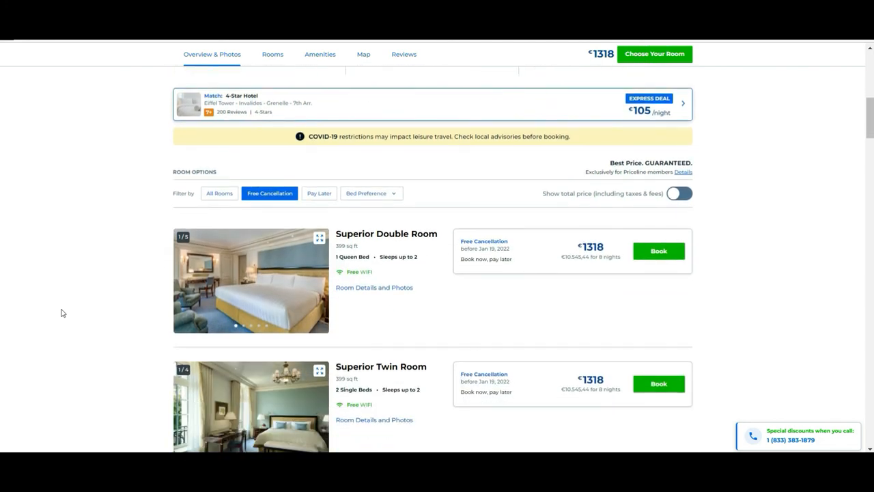
scroll("down", 3)
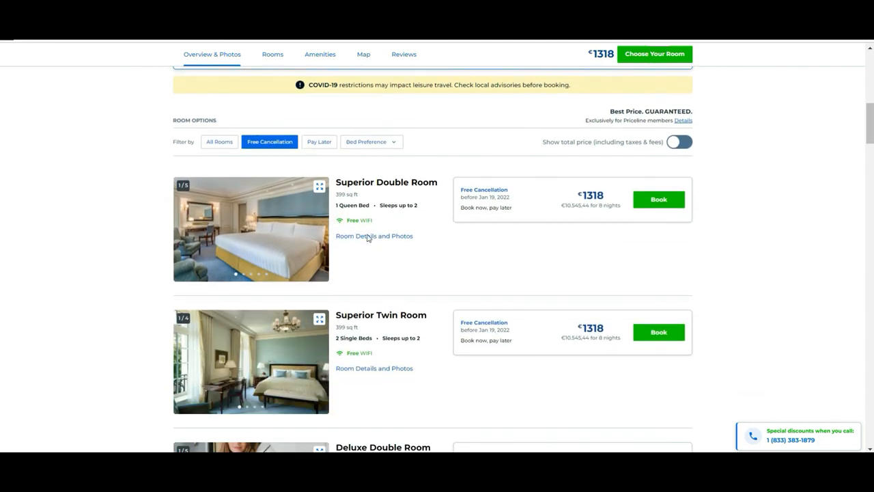
scroll("down", 3)
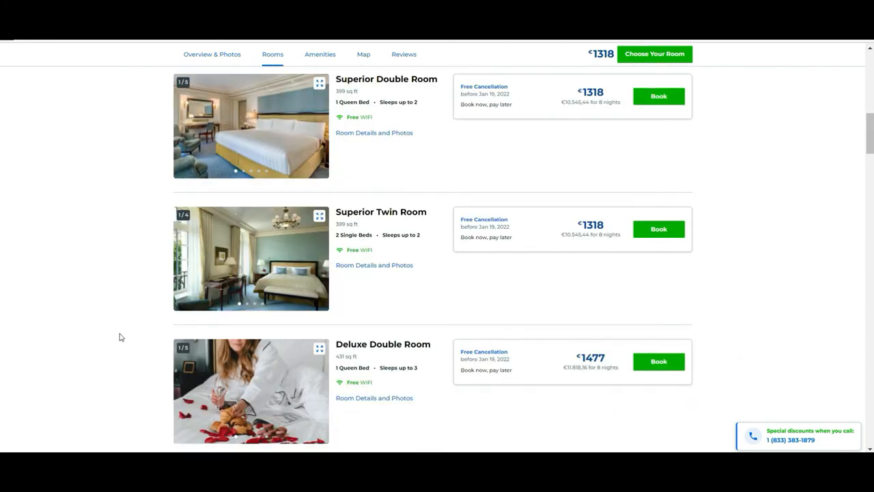
scroll("down", 3)
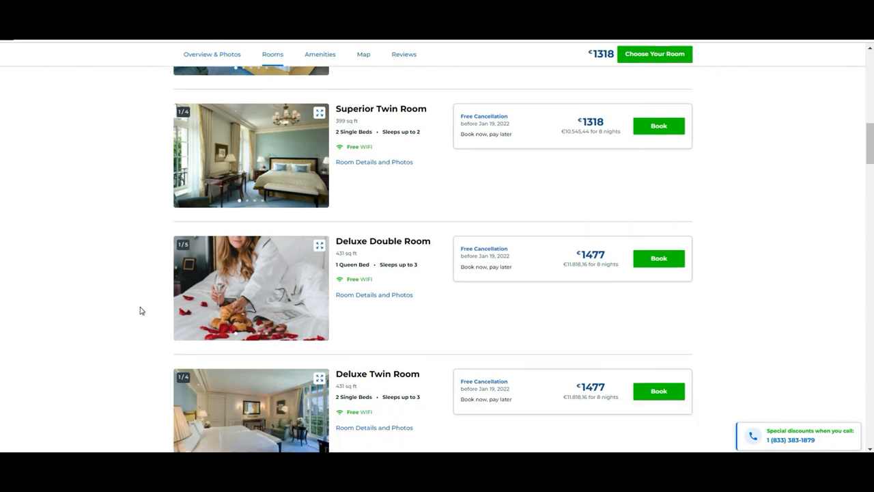
scroll("down", 3)
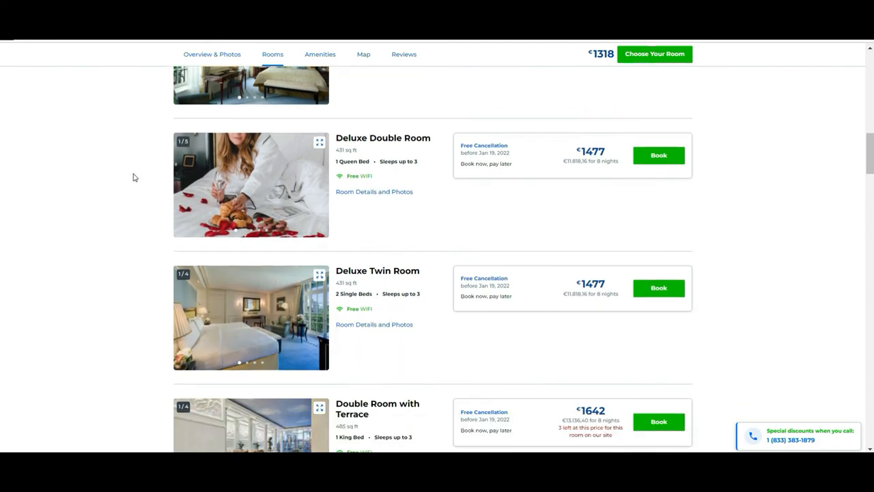
scroll("down", 3)
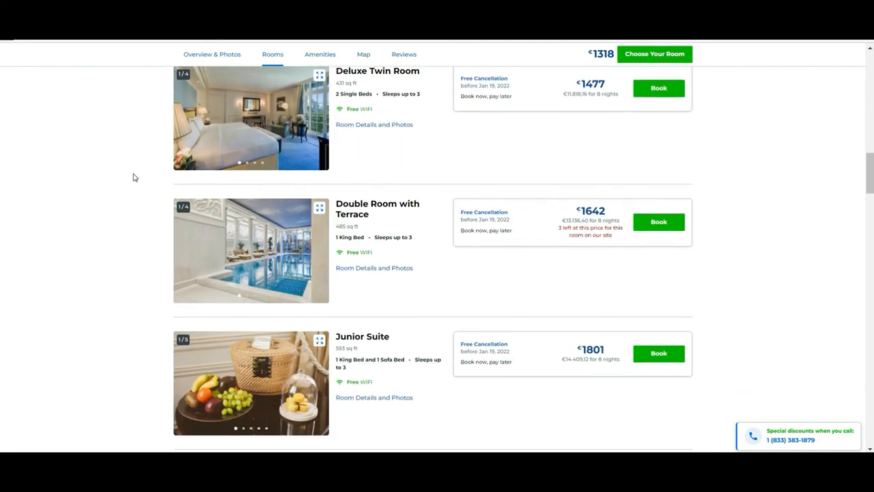
scroll("down", 3)
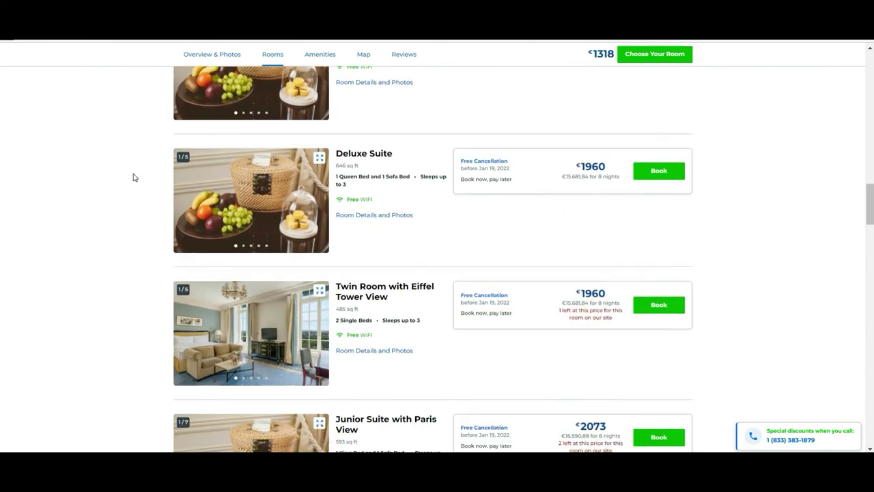
scroll("down", 3)
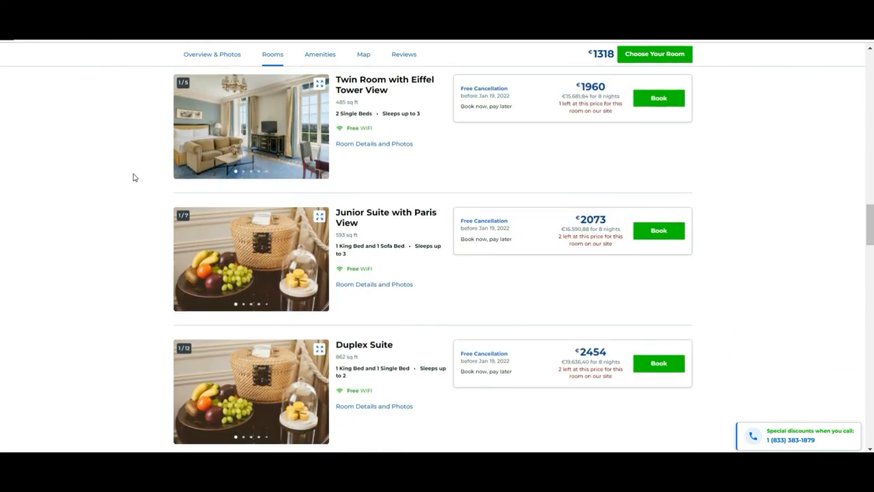
scroll("down", 3)
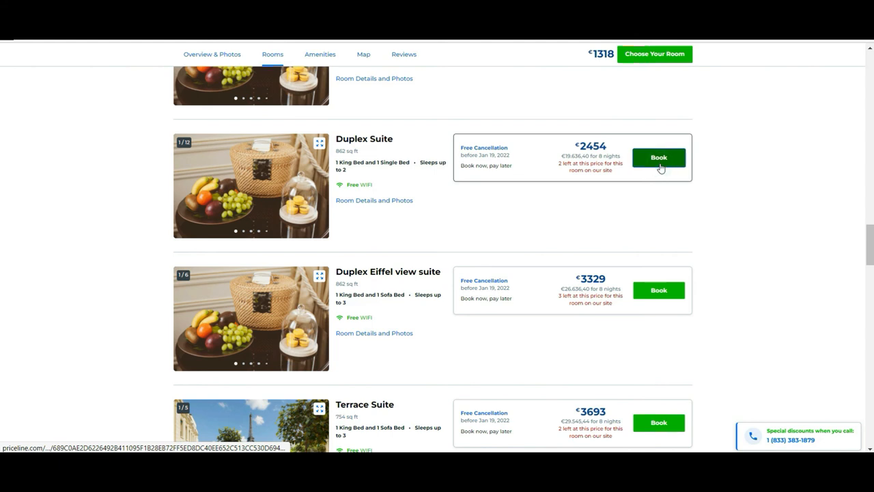
Book the Duplex Suite for Jan 21–29 and review the €21640.08 total and guest details form.
left_click(658, 158)
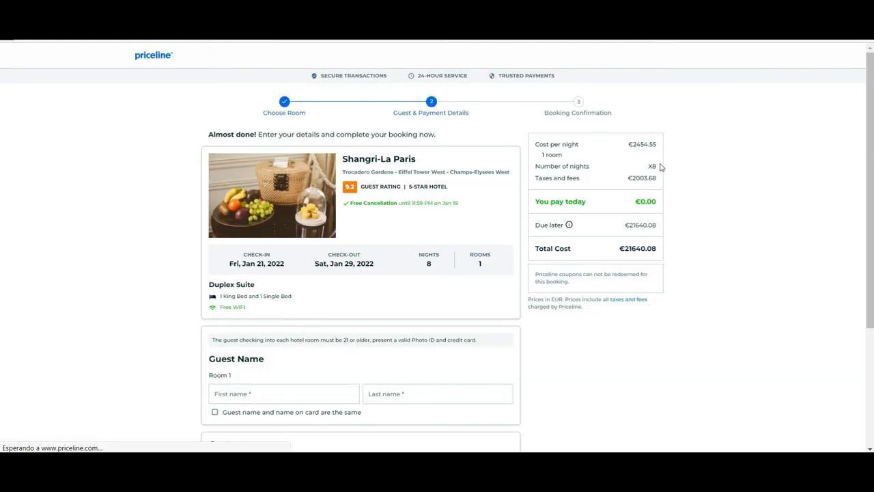
mouse_move(289, 191)
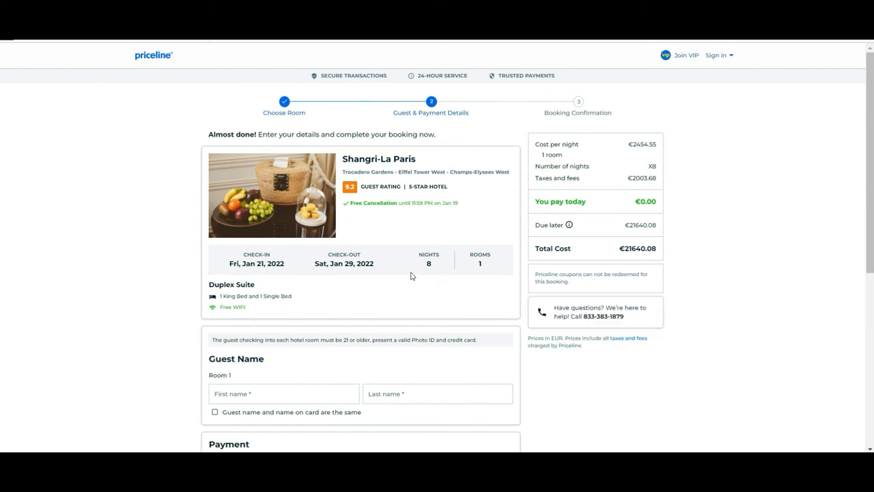
mouse_move(221, 269)
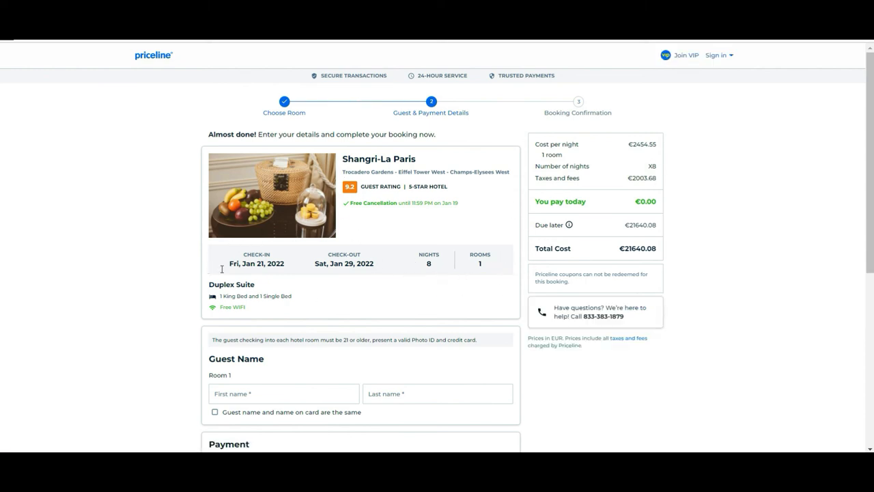
mouse_move(183, 306)
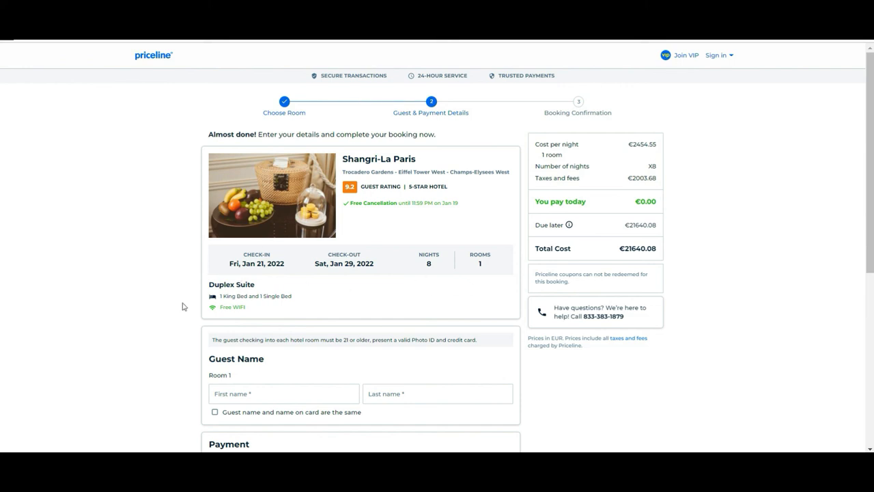
mouse_move(3, 148)
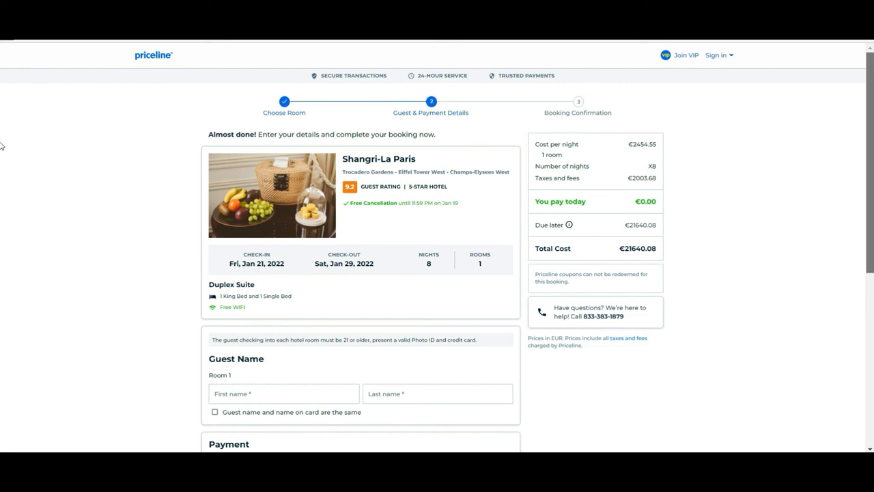
scroll("down", 3)
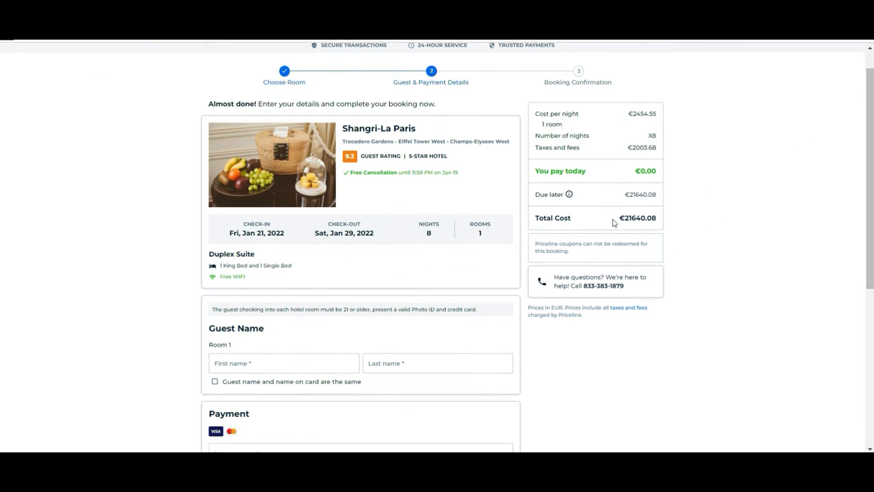
mouse_move(704, 232)
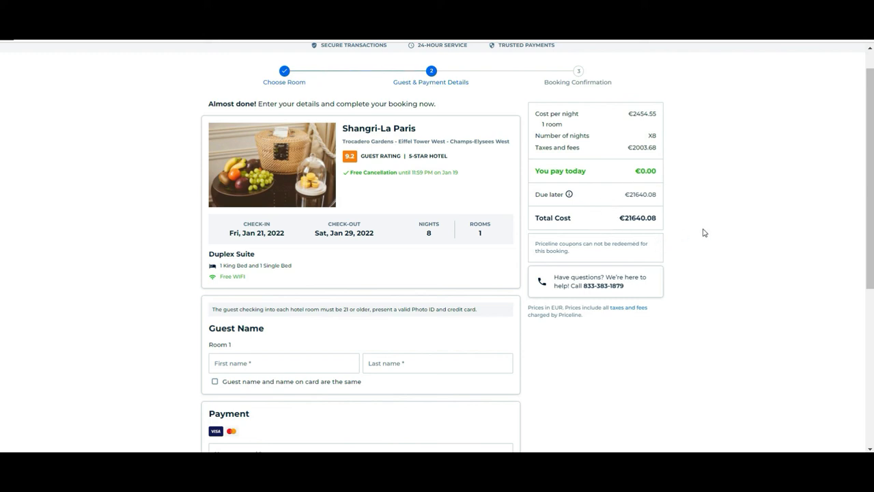
scroll("up", 3)
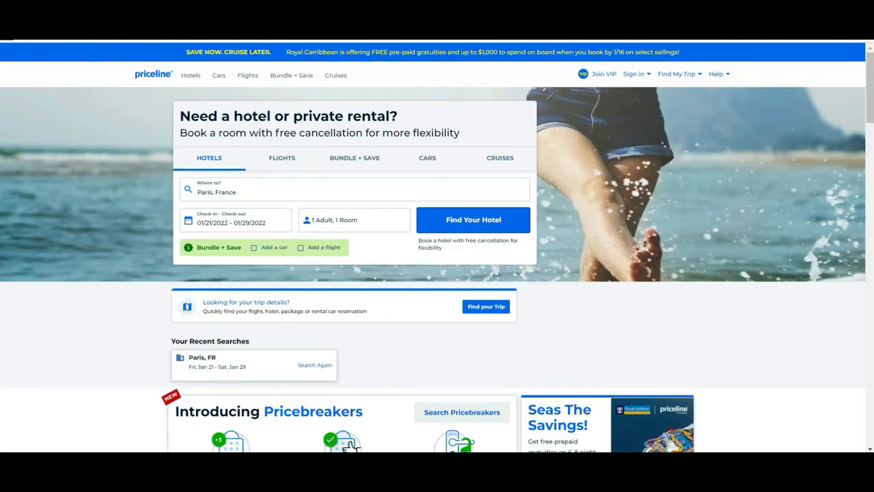
Browse the home page down past destination cards to the VIP Rewards Visa Card promotion.
scroll("down", 3)
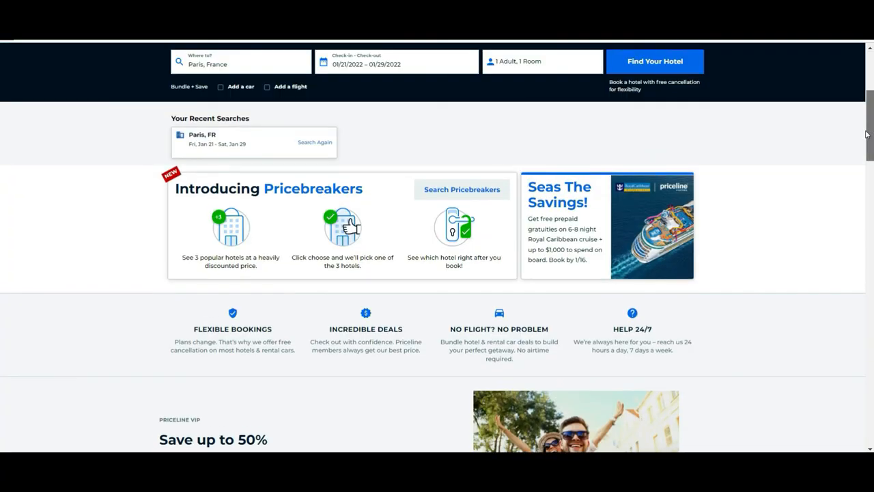
scroll("down", 3)
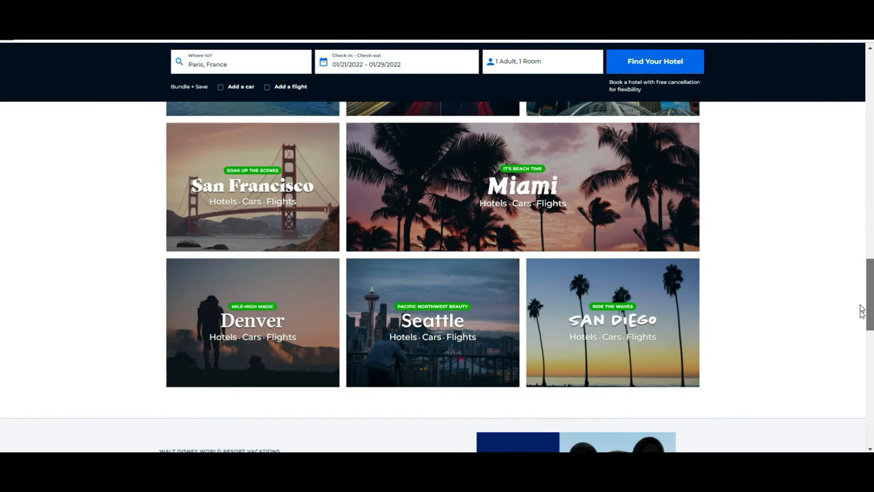
scroll("down", 3)
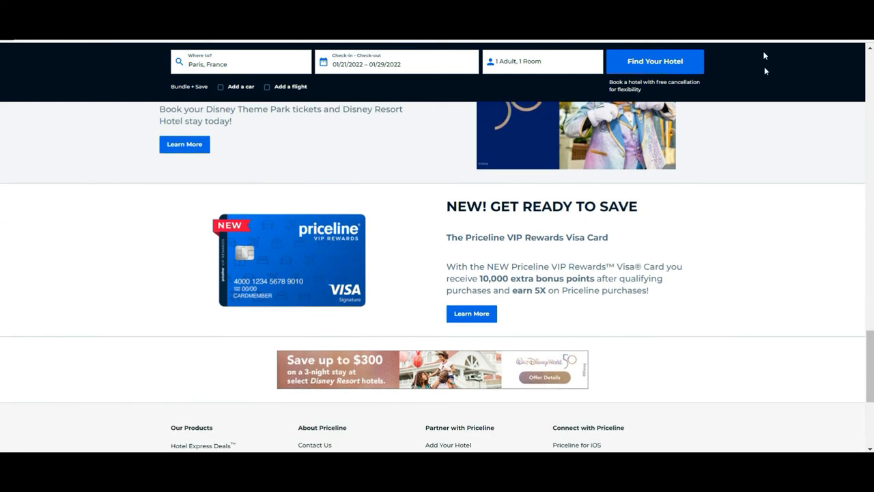
mouse_move(394, 284)
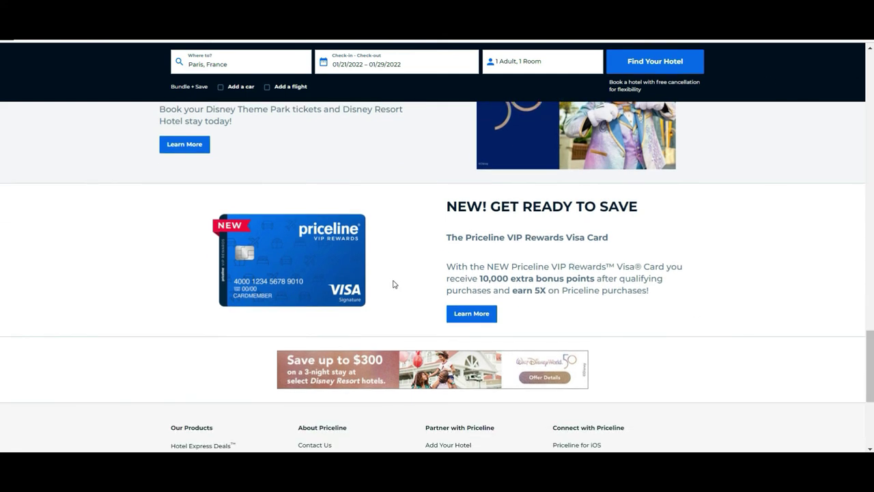
mouse_move(296, 206)
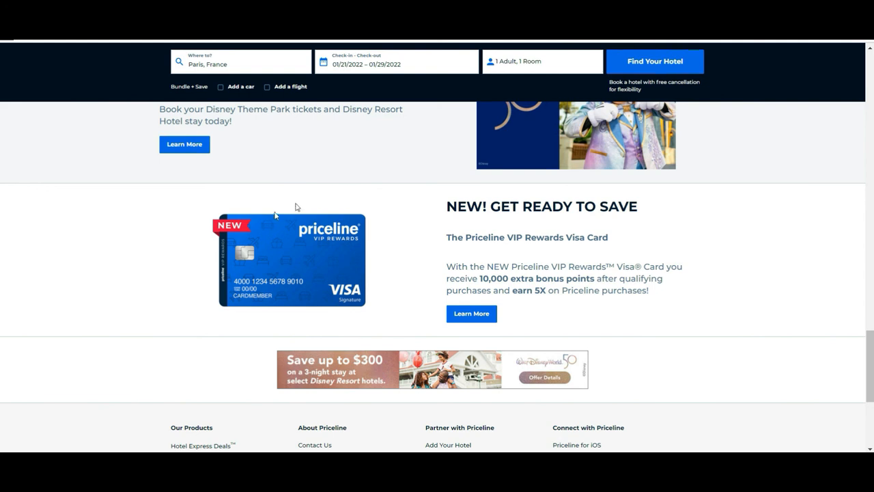
mouse_move(562, 306)
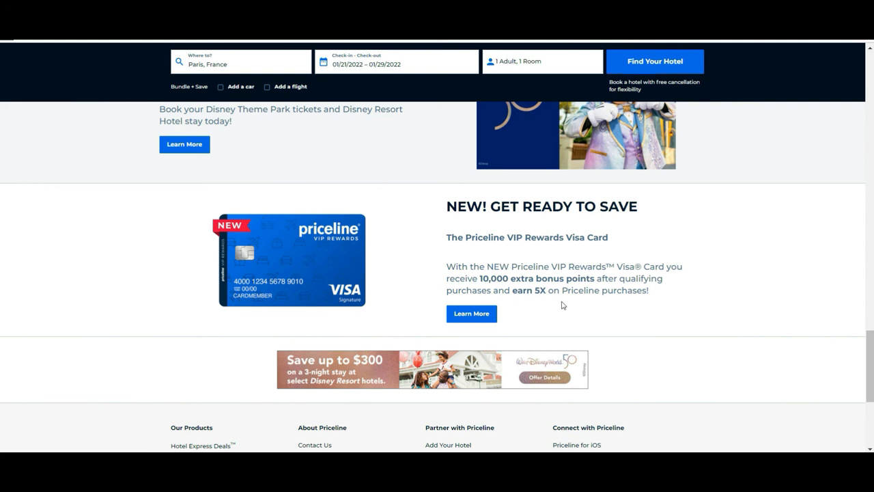
mouse_move(504, 255)
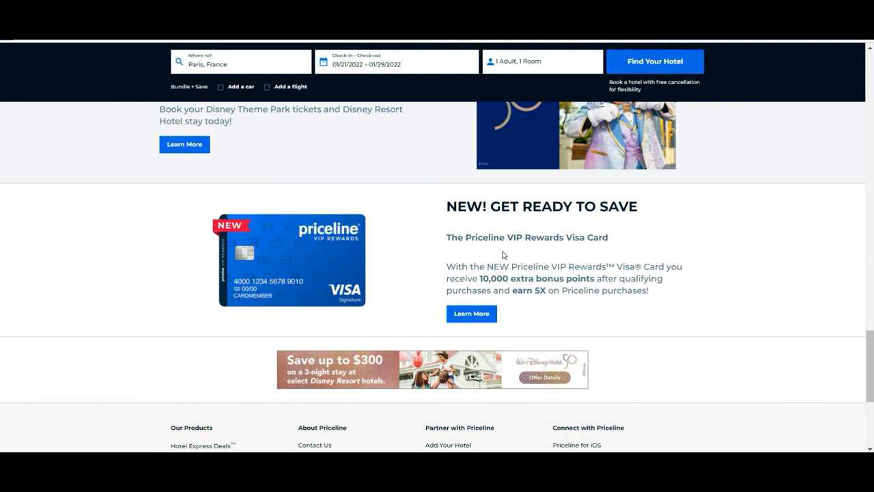
mouse_move(560, 232)
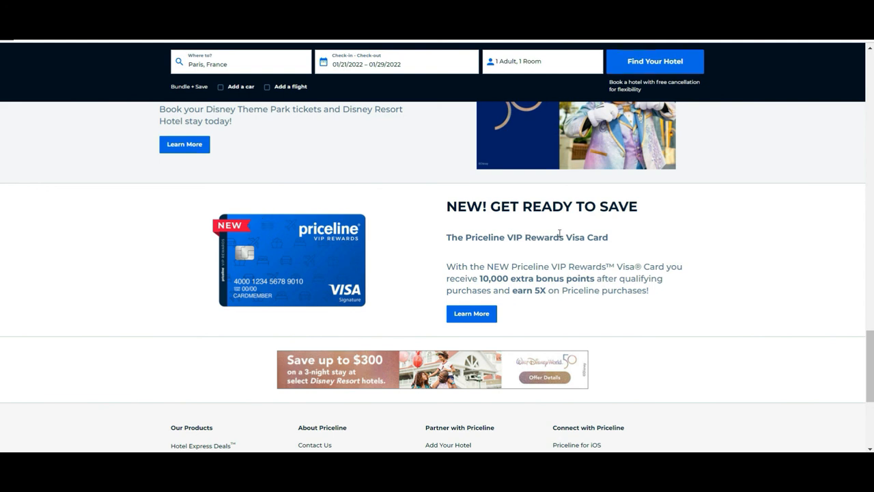
mouse_move(707, 281)
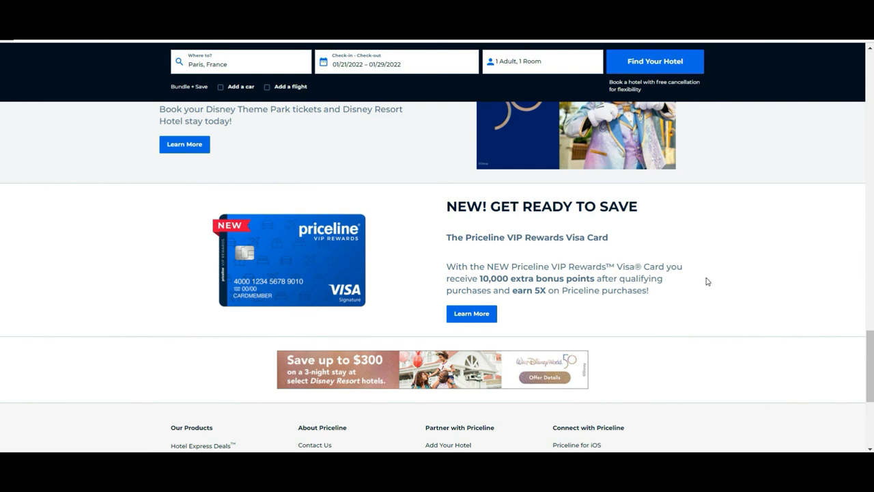
mouse_move(618, 274)
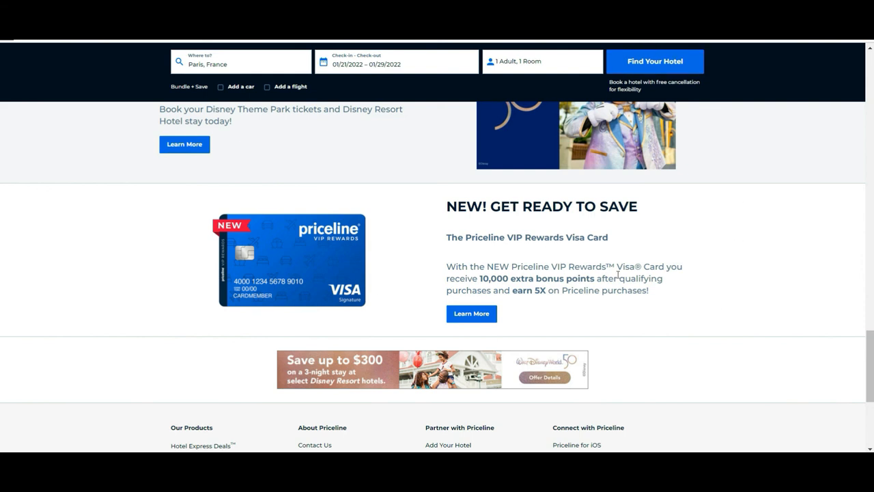
mouse_move(603, 90)
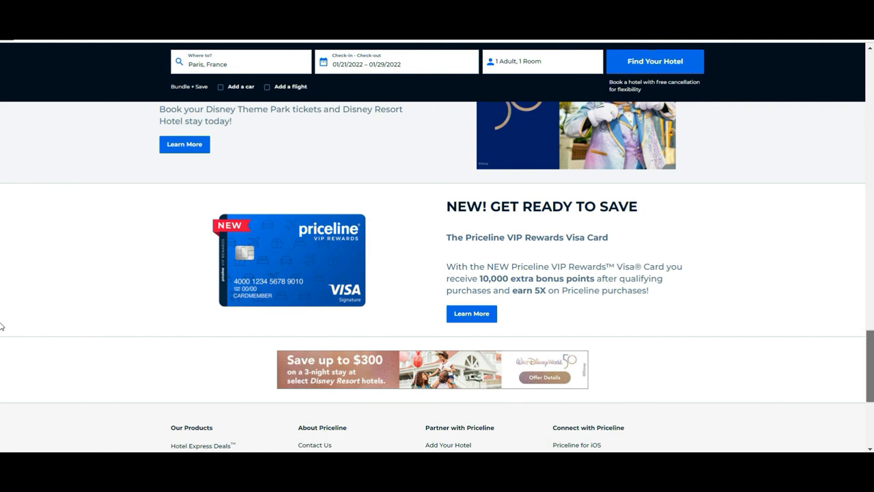
Return to the top of the home page showing the Paris, France hotel search form.
scroll("up", 3)
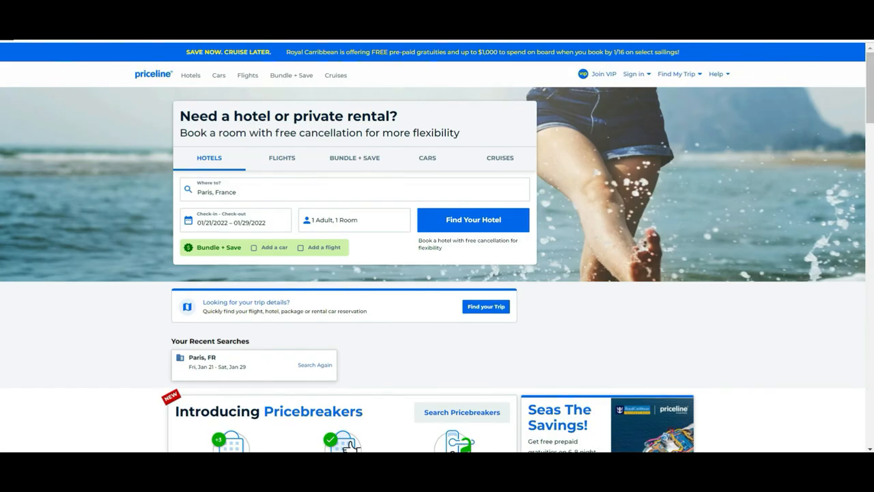
mouse_move(842, 295)
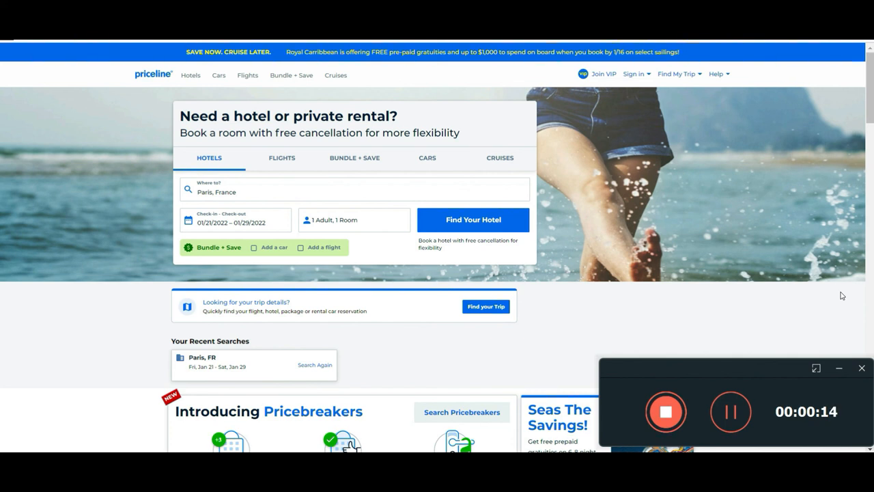
mouse_move(846, 312)
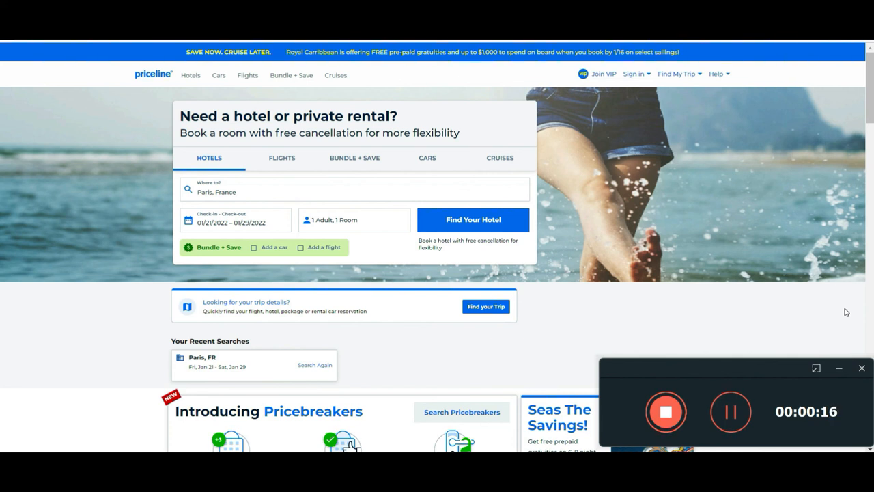
mouse_move(837, 314)
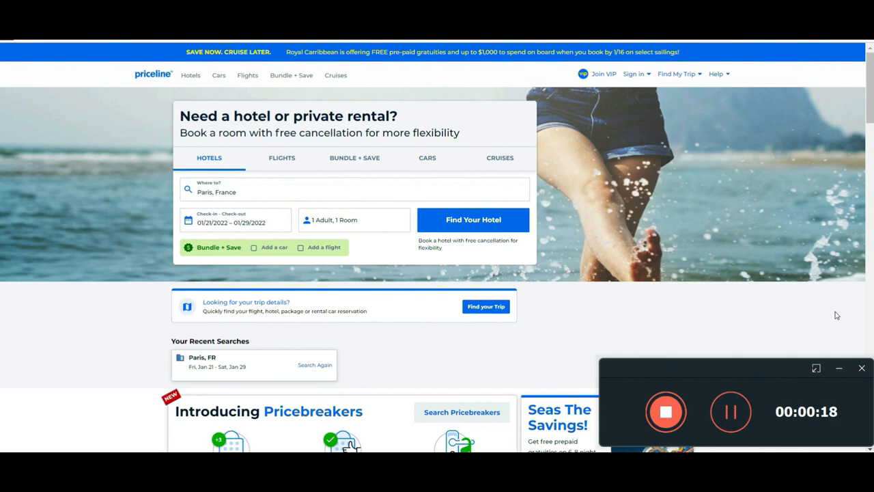